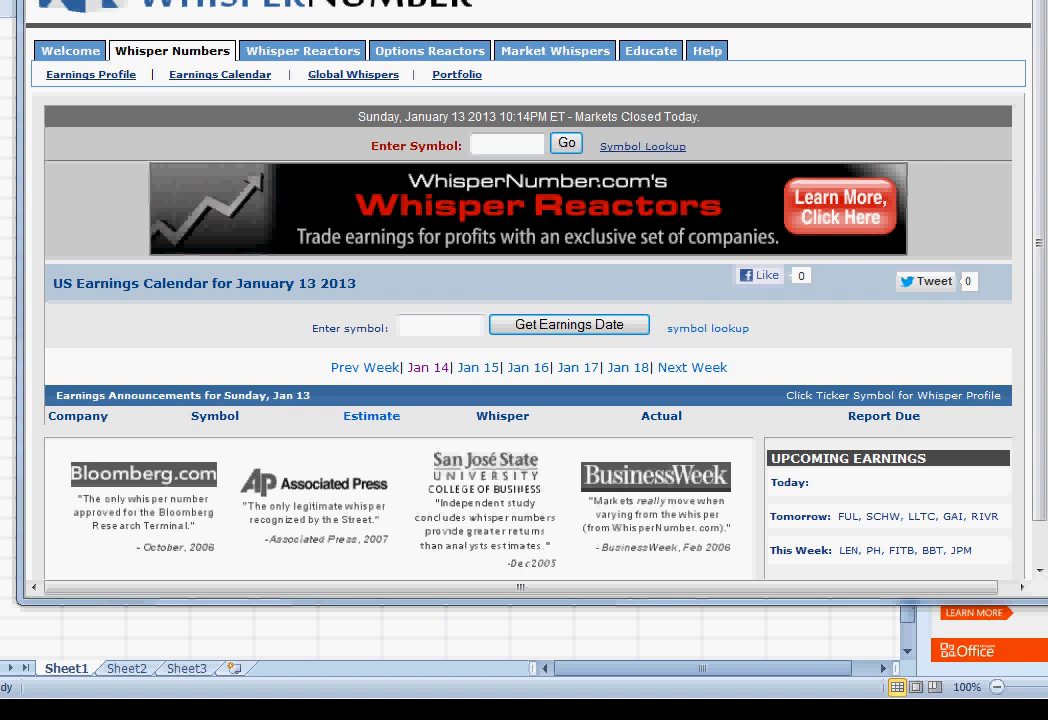
mouse_move(606, 368)
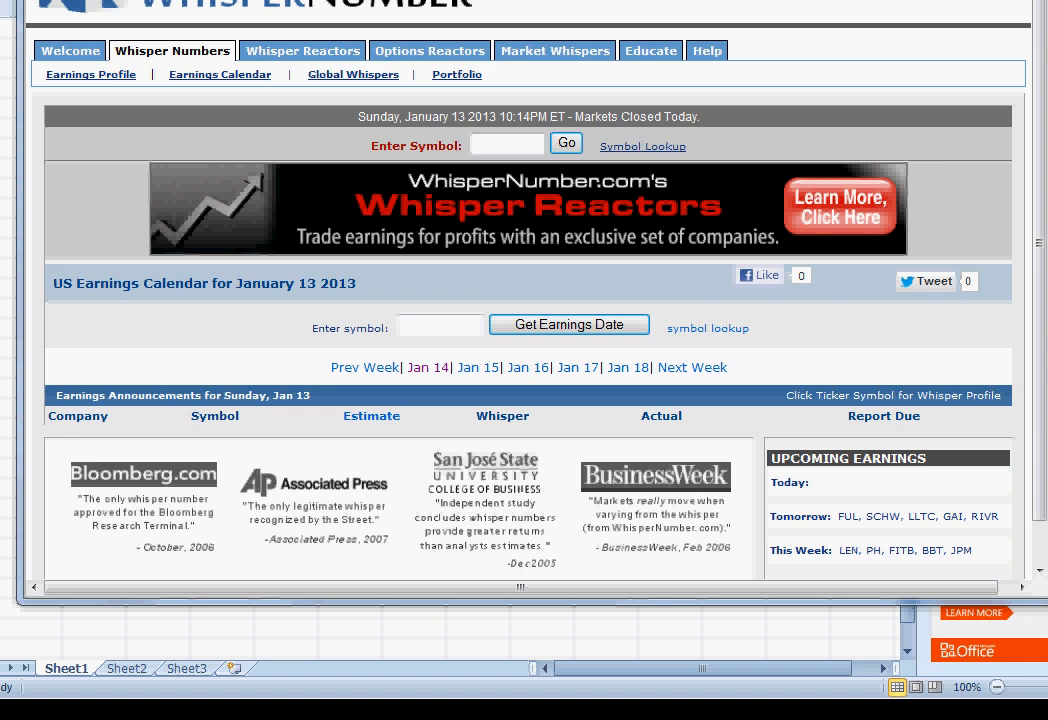
- Switch the earnings calendar to Monday, January 14, 2013 announcements
left_click(428, 368)
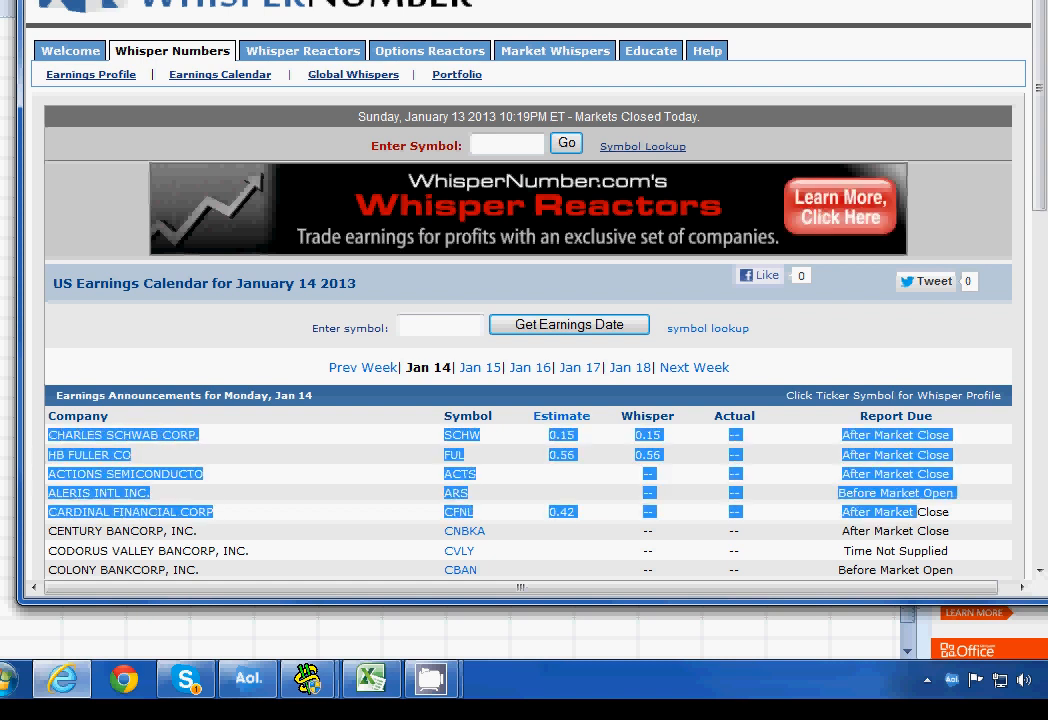
- Copy all rows of the Jan 14 announcements table via the selection's context menu
scroll("down", 3)
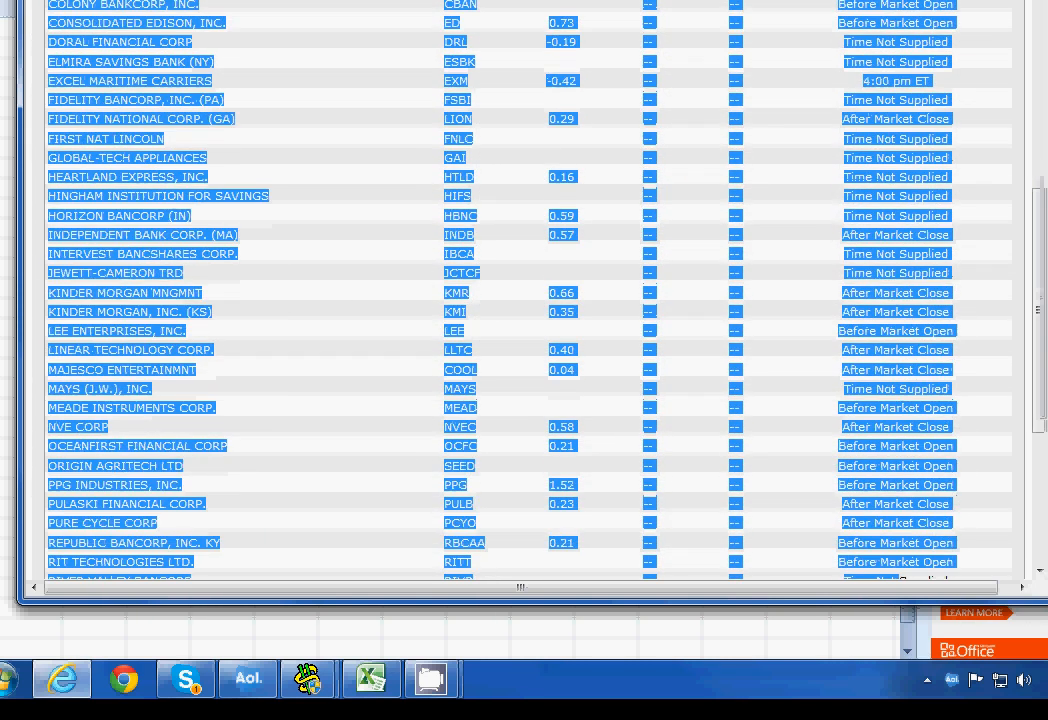
scroll("down", 3)
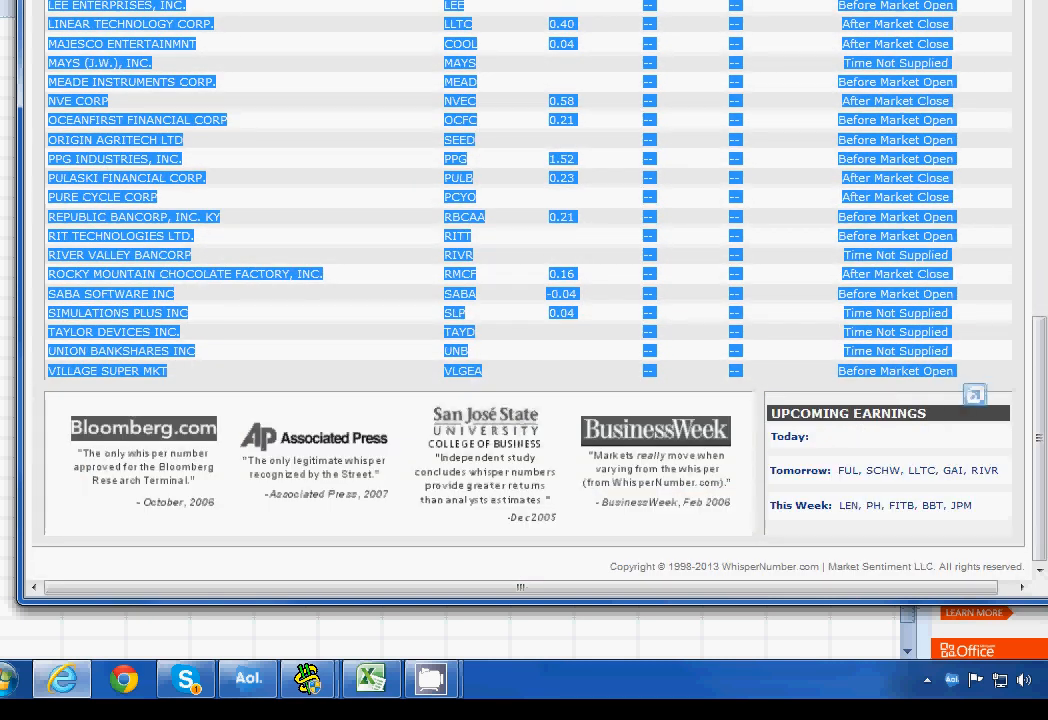
right_click(900, 240)
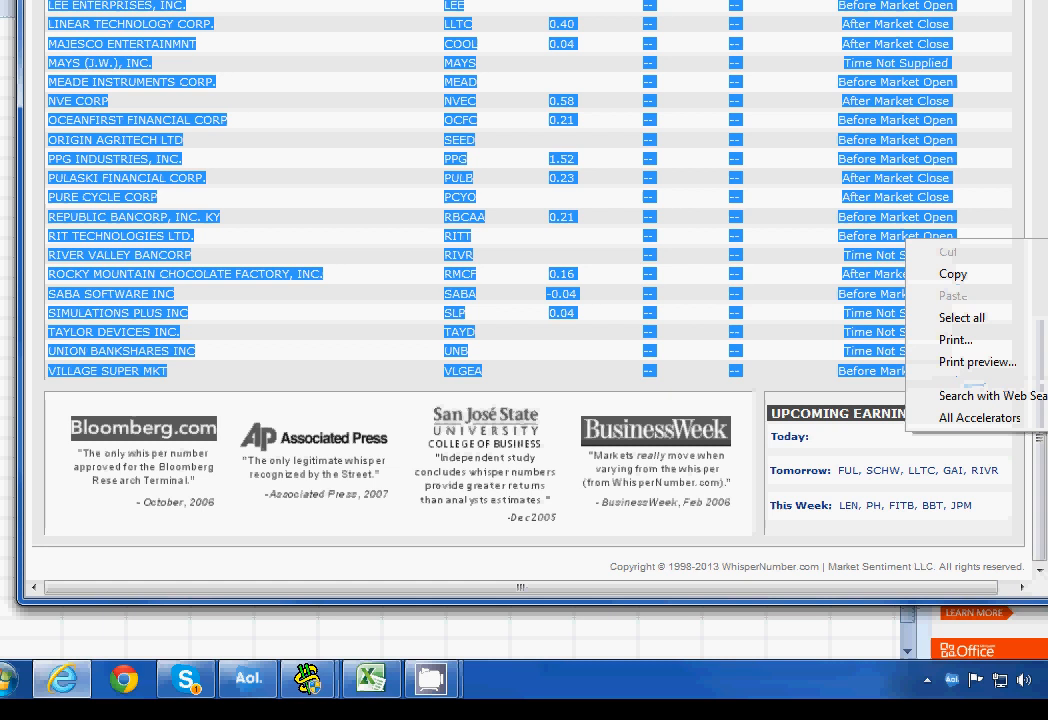
left_click(370, 678)
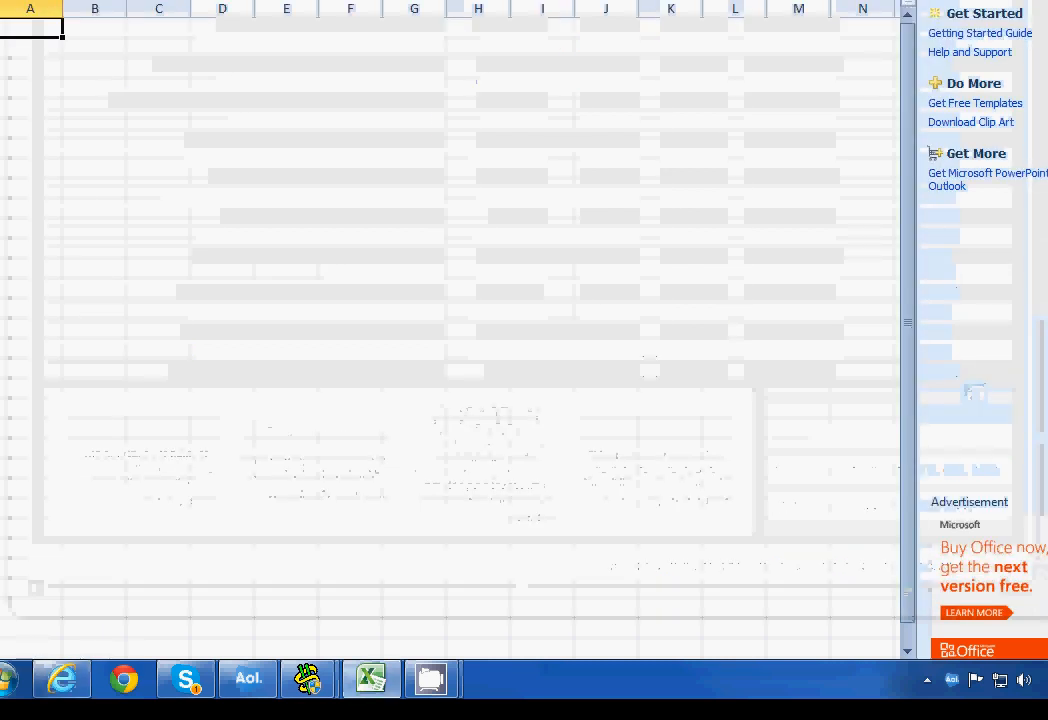
- Paste the Jan 14 announcements at cell A1 and review the pasted rows
right_click(30, 30)
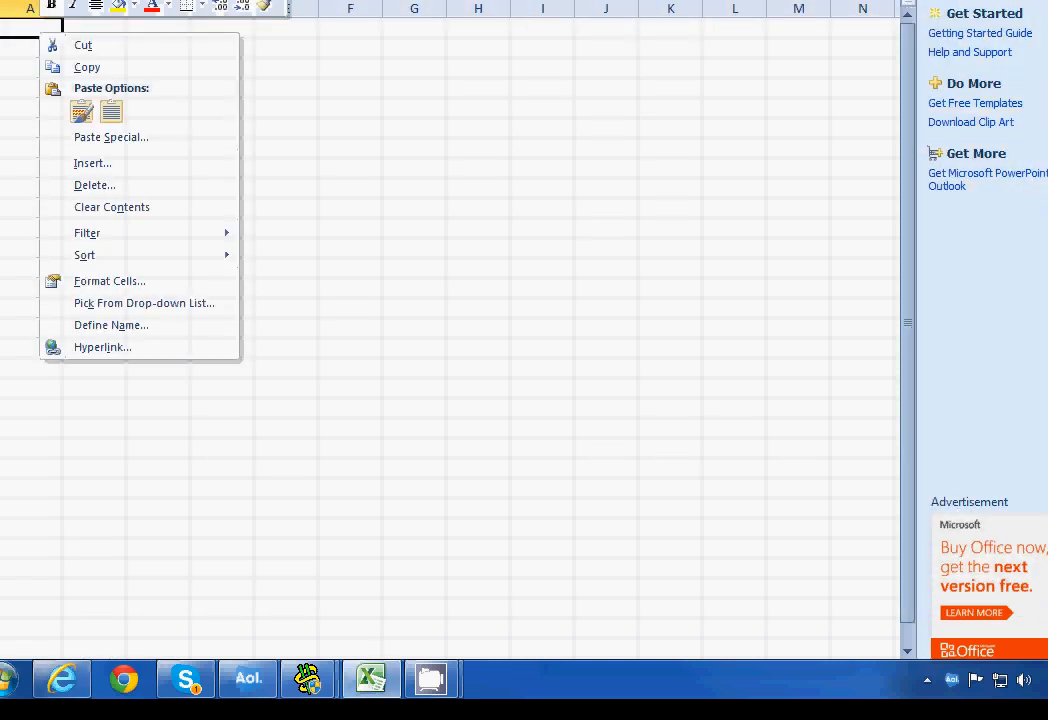
mouse_move(82, 112)
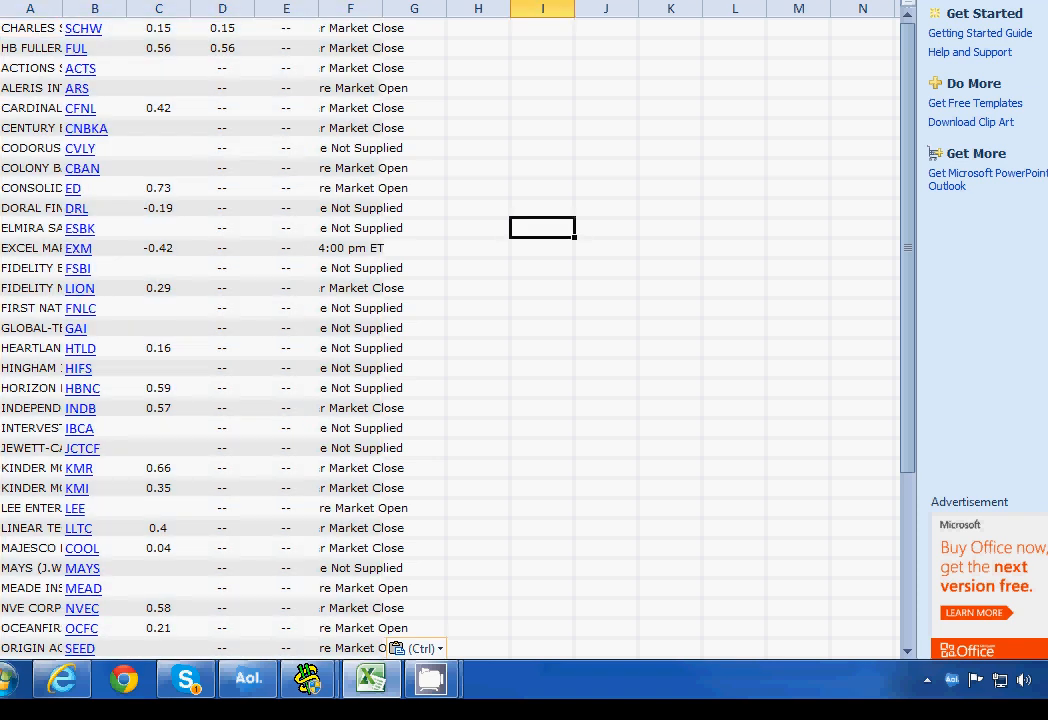
scroll("down", 3)
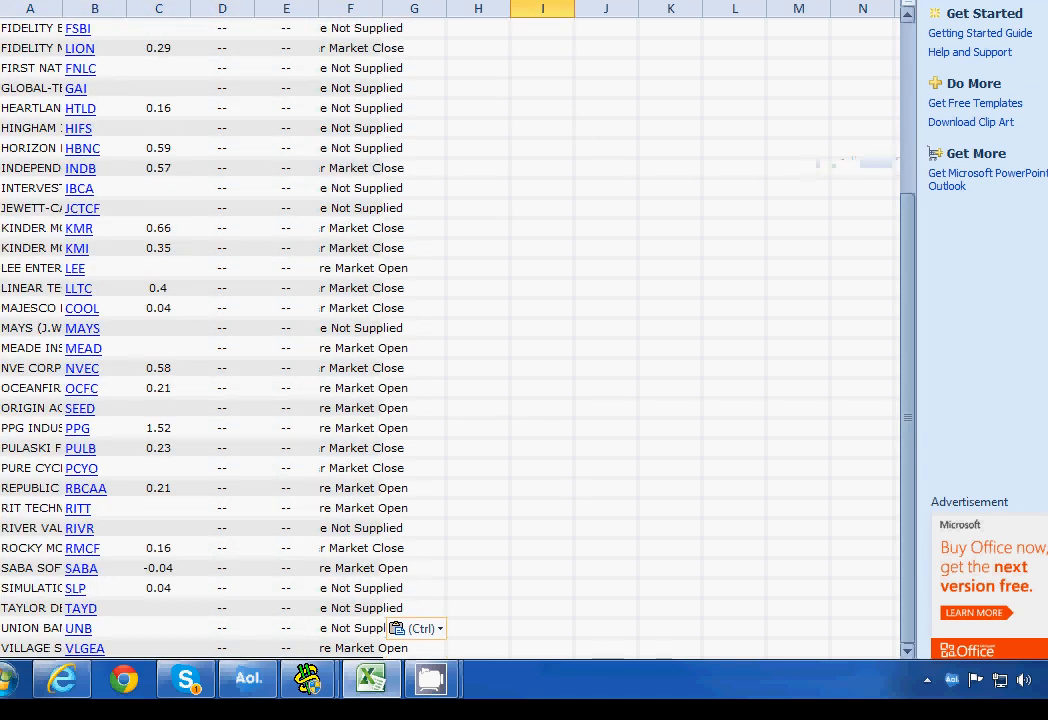
scroll("down", 3)
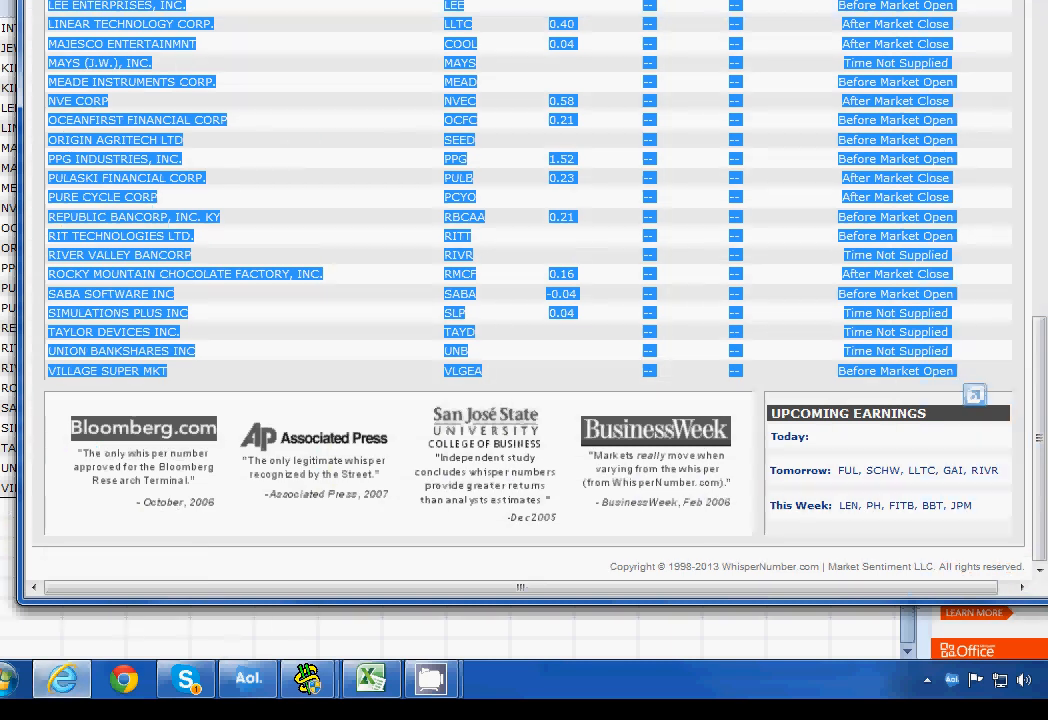
- Switch to Tuesday, Jan 15 and select its table starting from Lennar Corp. for copying
scroll("up", 3)
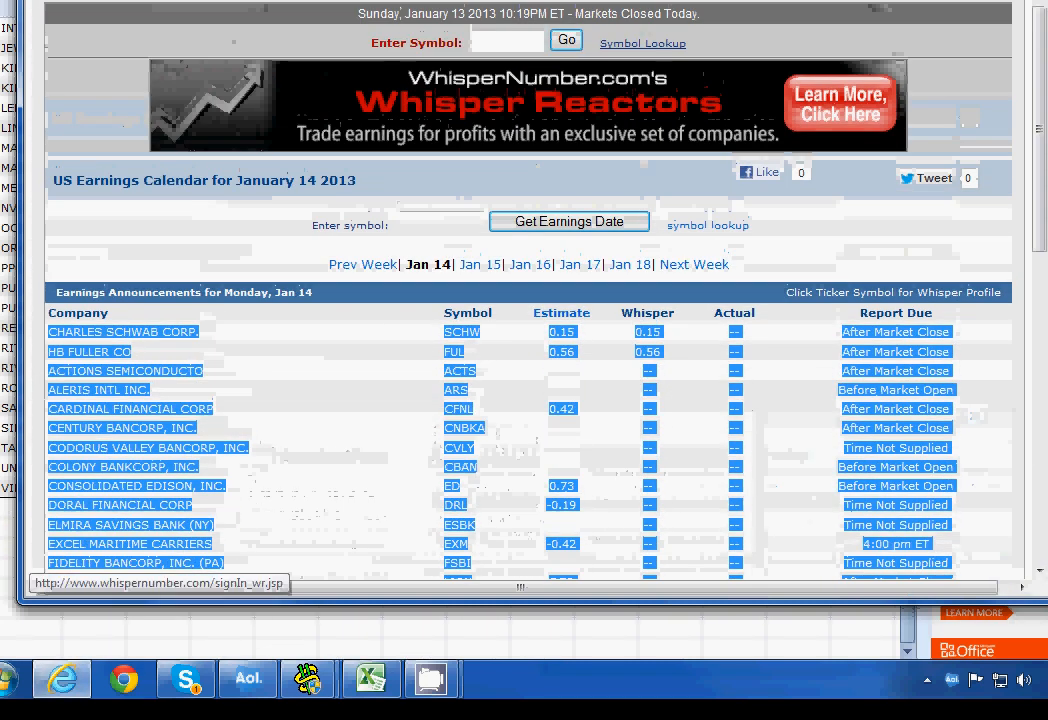
left_click(480, 264)
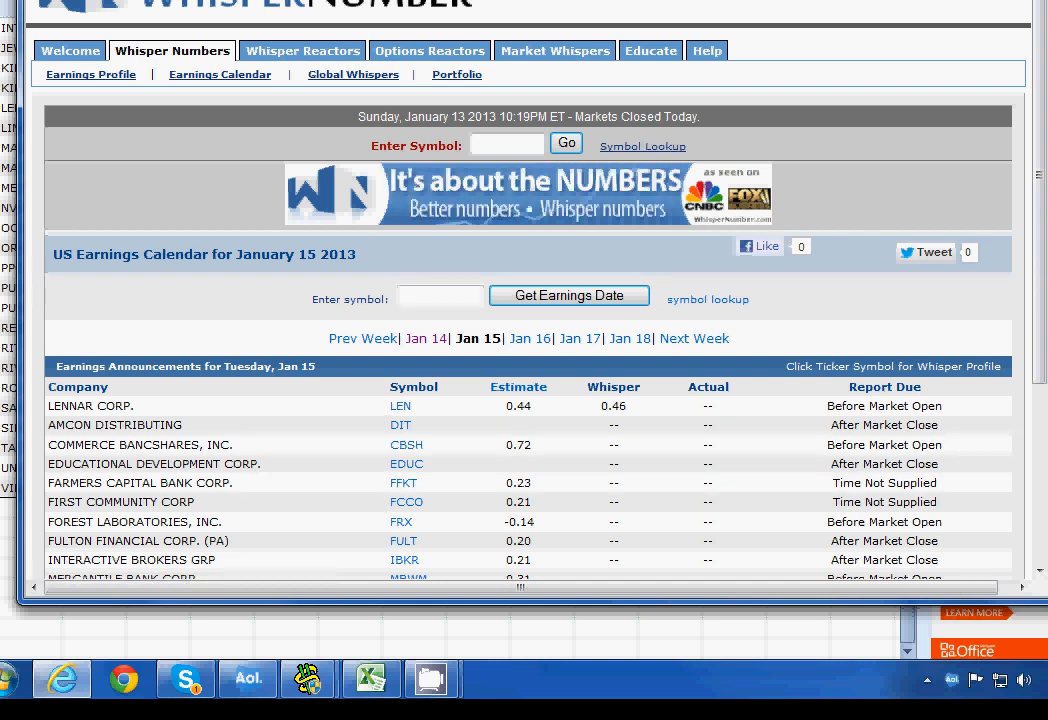
double_click(90, 404)
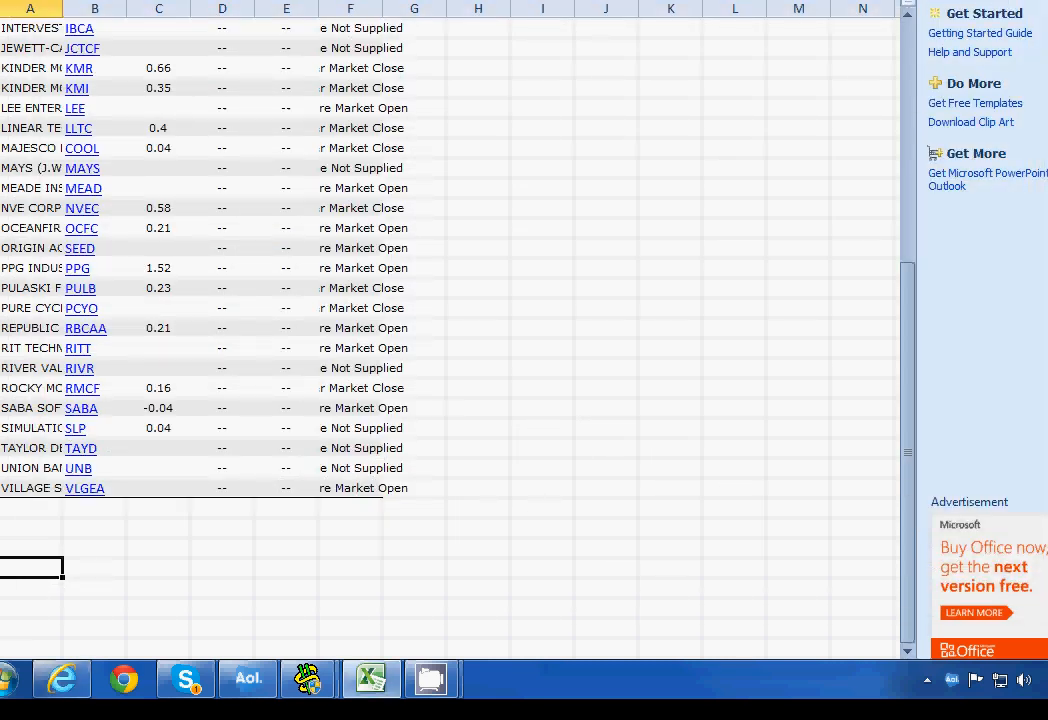
- Paste the Jan 15 announcements a few rows below Monday's list in Excel
right_click(32, 568)
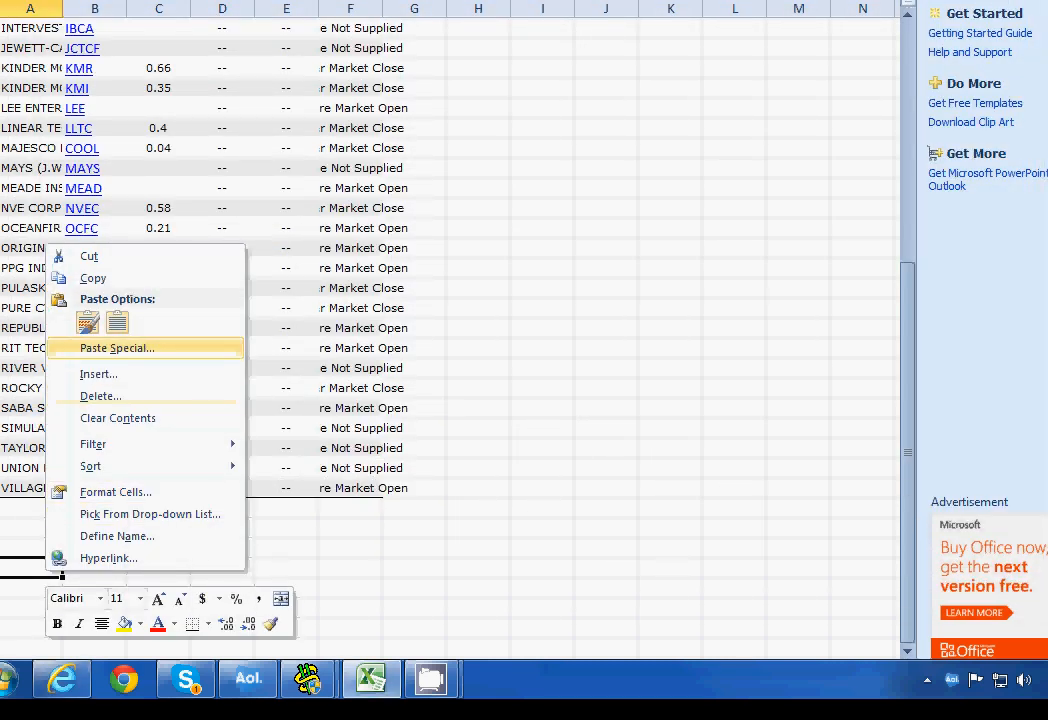
left_click(116, 348)
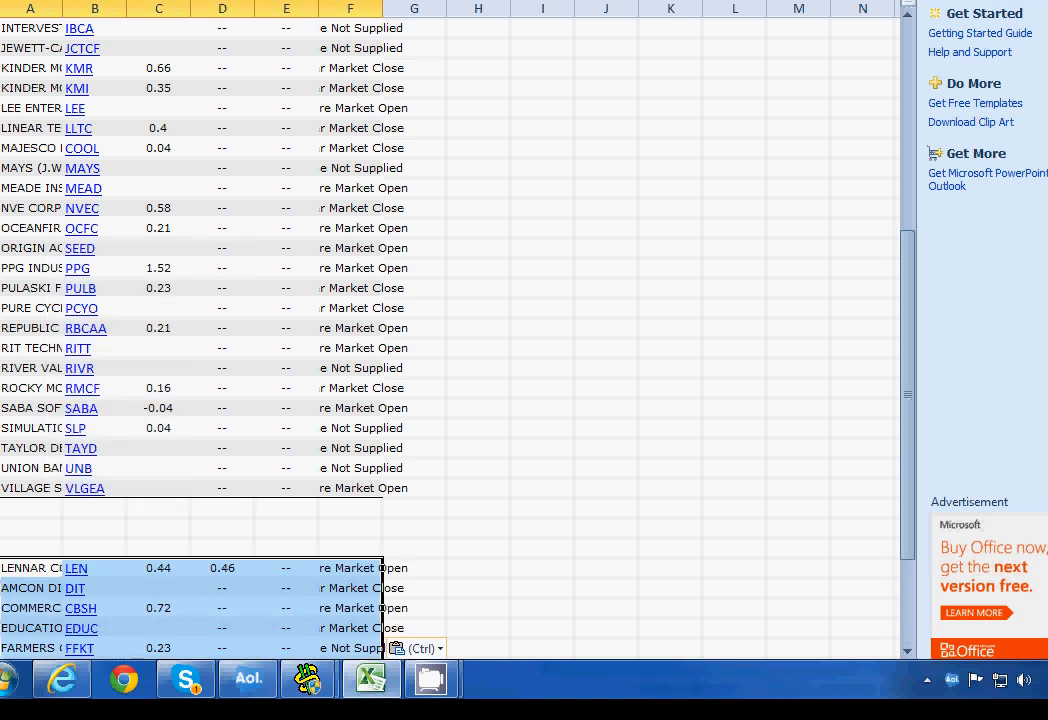
scroll("down", 3)
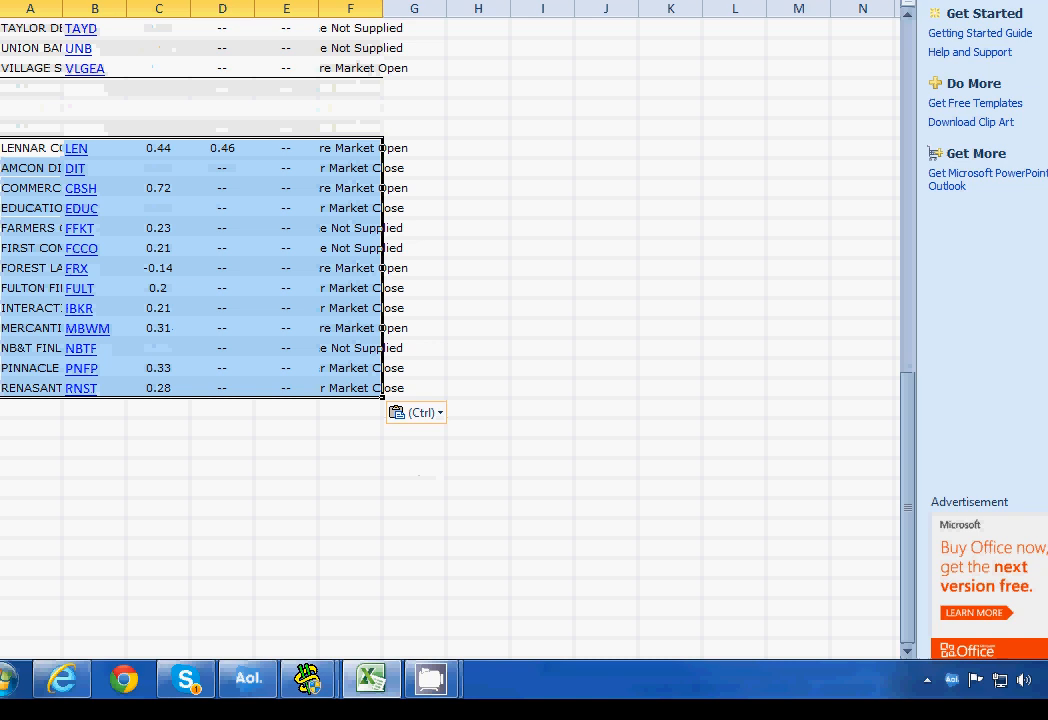
left_click(32, 468)
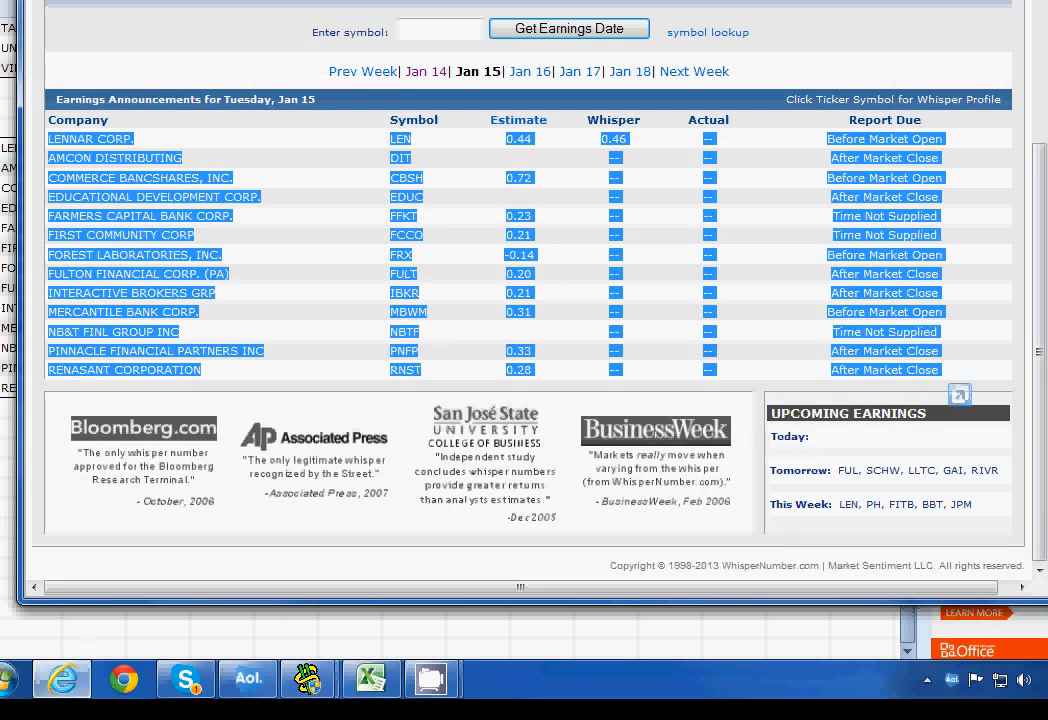
- Switch to Wednesday, Jan 16 and copy its table from Goldman Sachs down
left_click(516, 72)
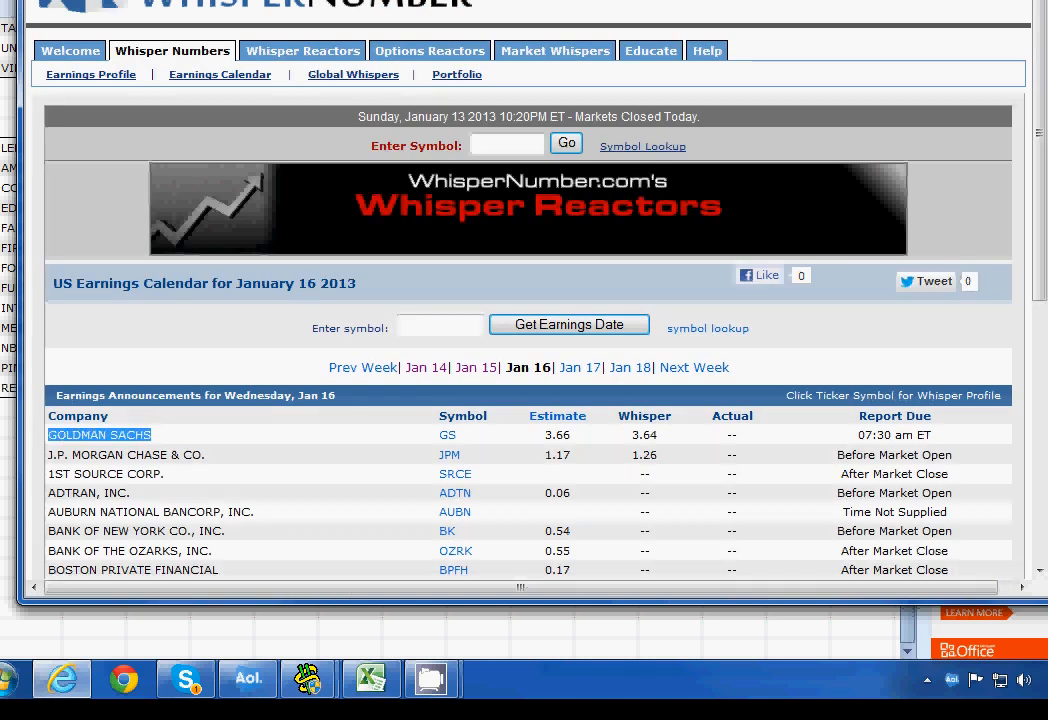
scroll("down", 3)
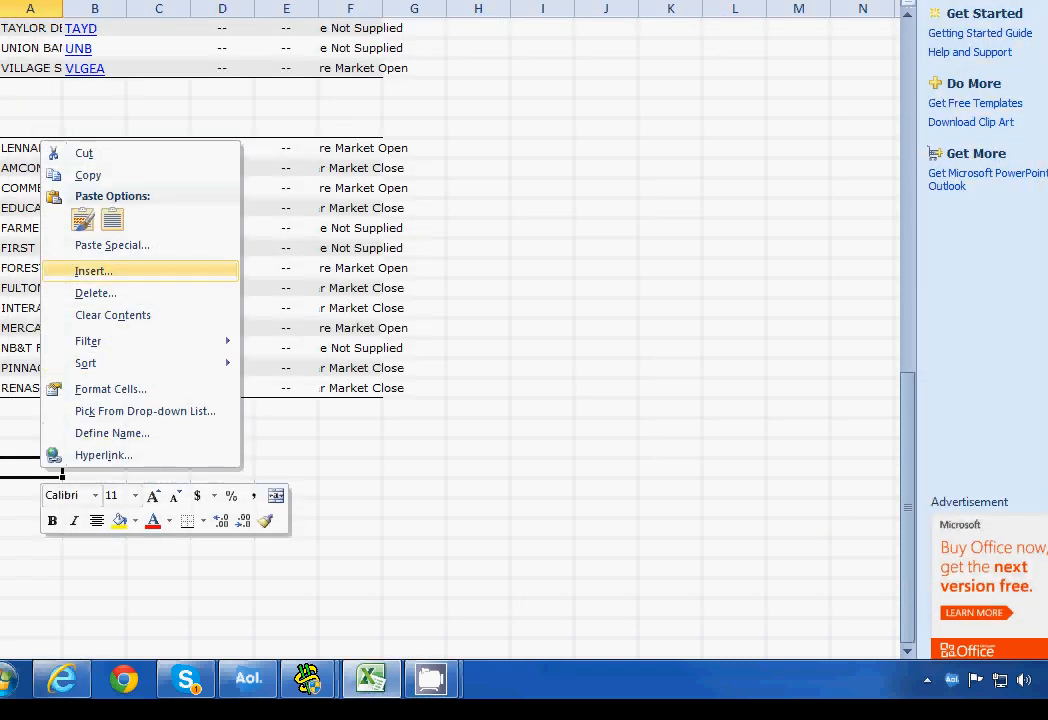
- Paste the Jan 16 announcements, Goldman Sachs through Wintrust, below Tuesday's list
left_click(92, 270)
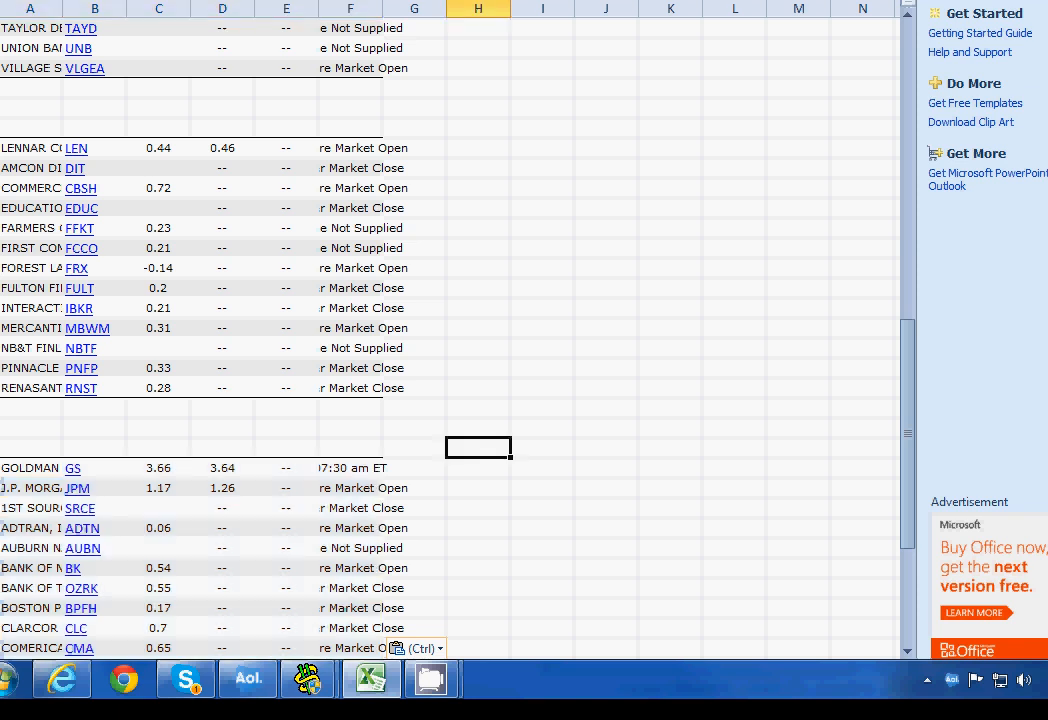
scroll("down", 3)
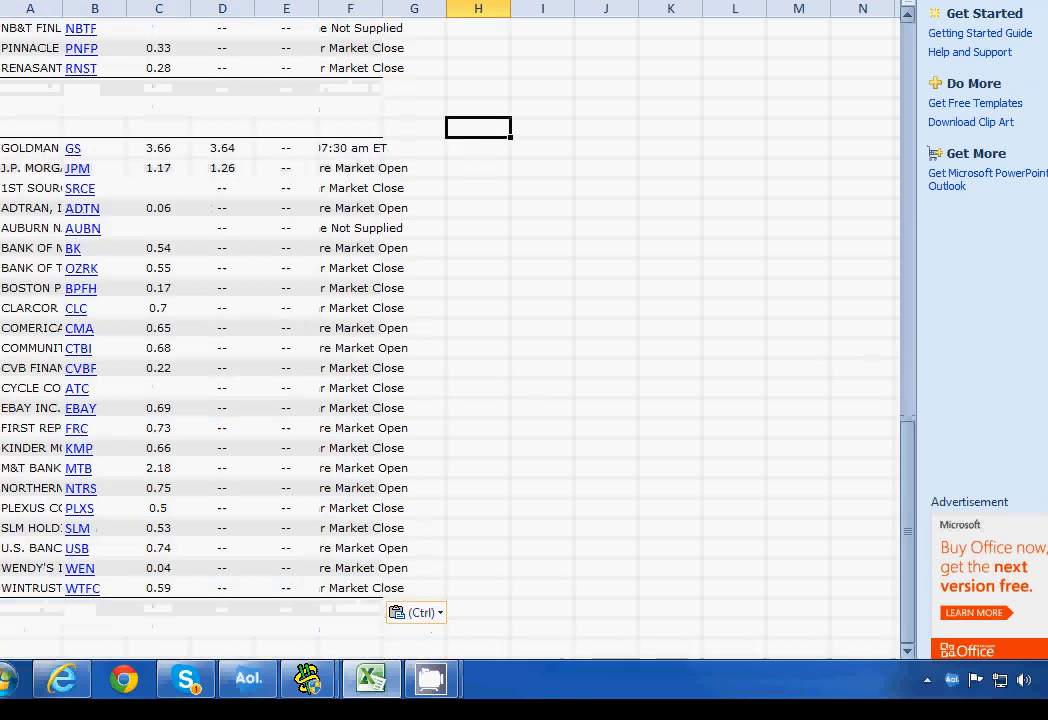
scroll("down", 3)
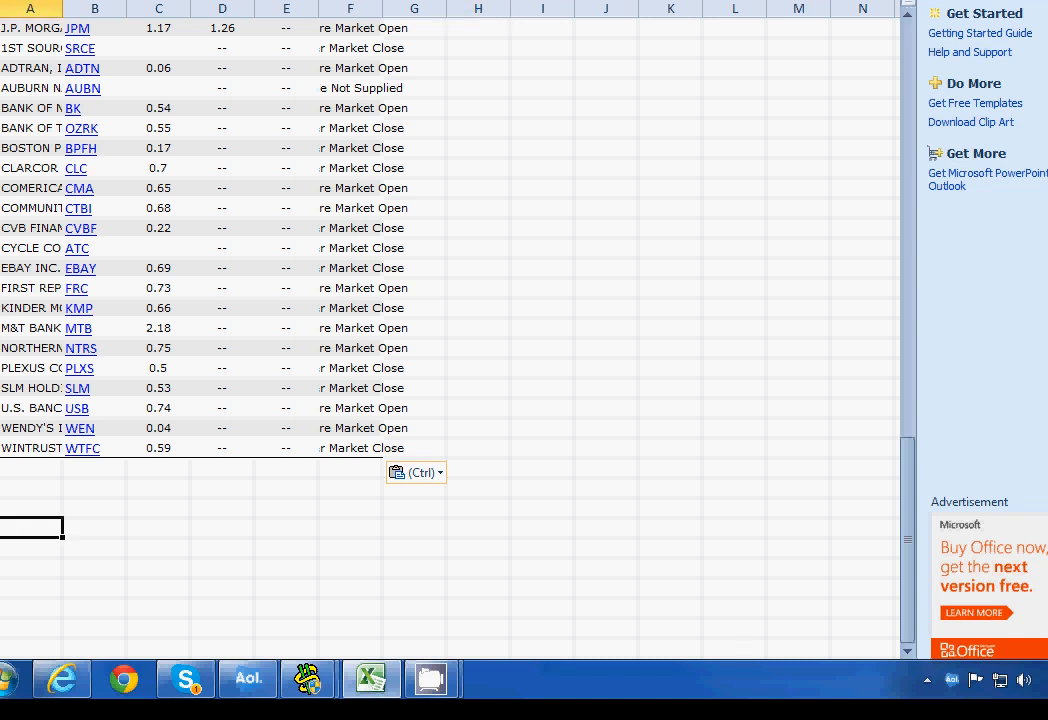
mouse_move(184, 680)
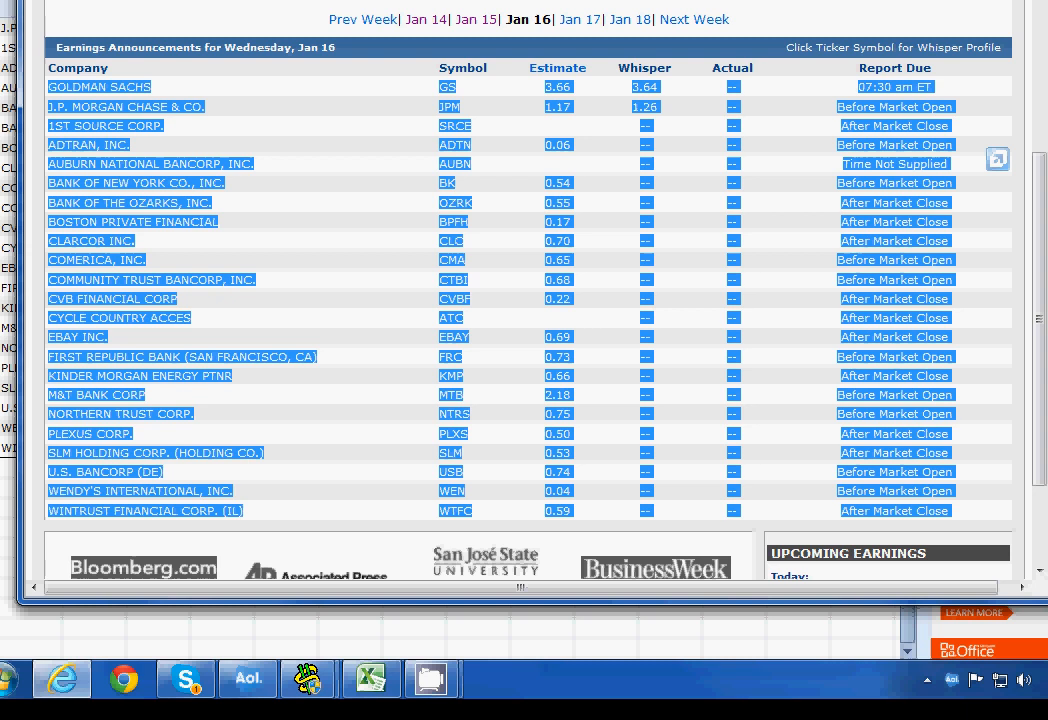
- Copy Thursday, Jan 17 announcements, BB&T through Virginia National, and paste them below Wednesday's list
left_click(578, 20)
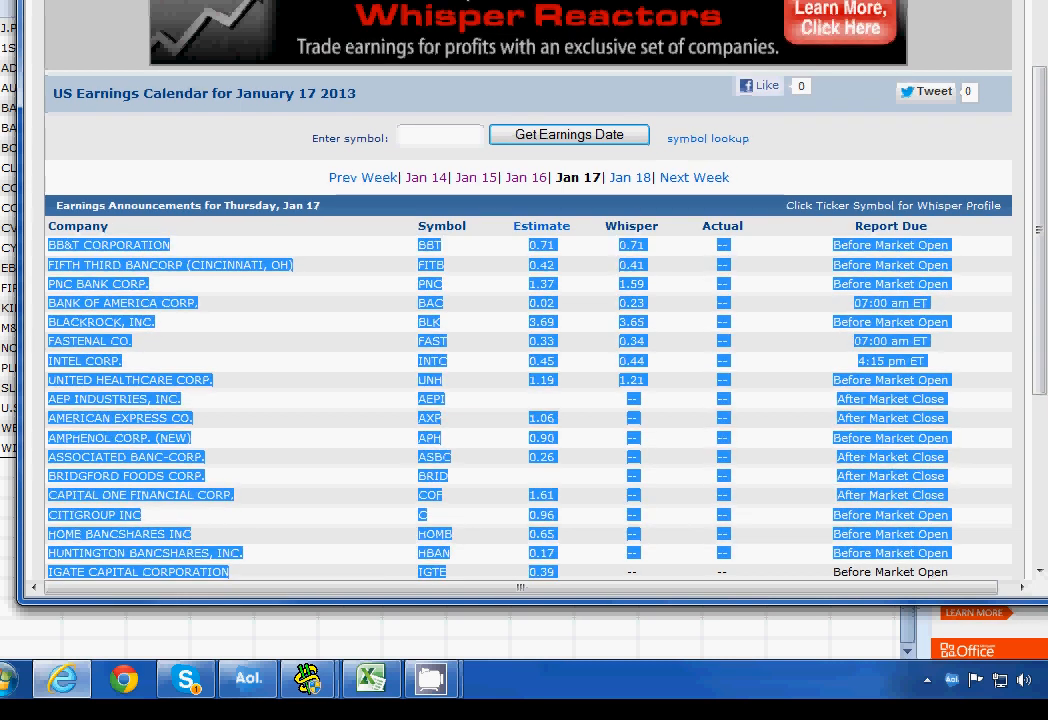
scroll("down", 3)
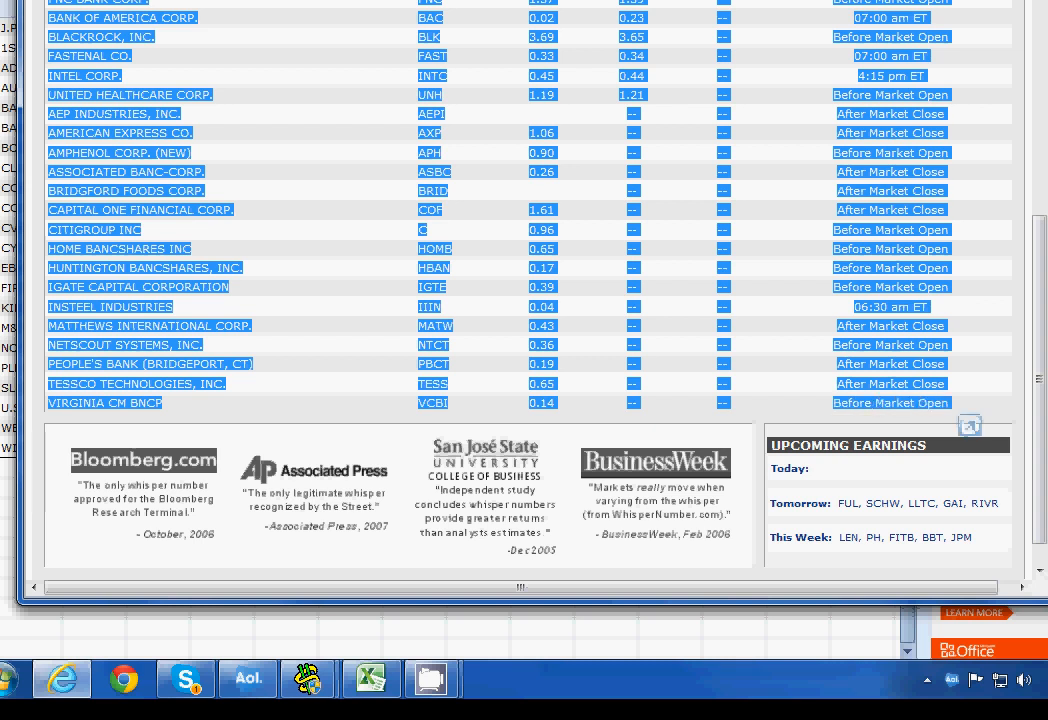
right_click(110, 306)
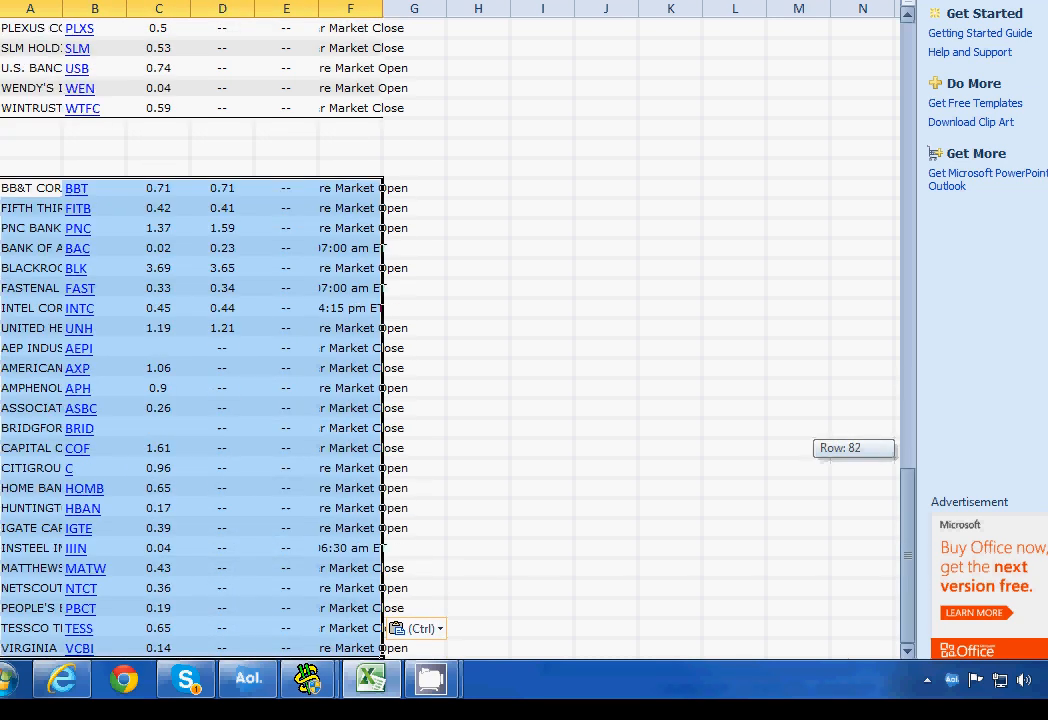
scroll("up", 3)
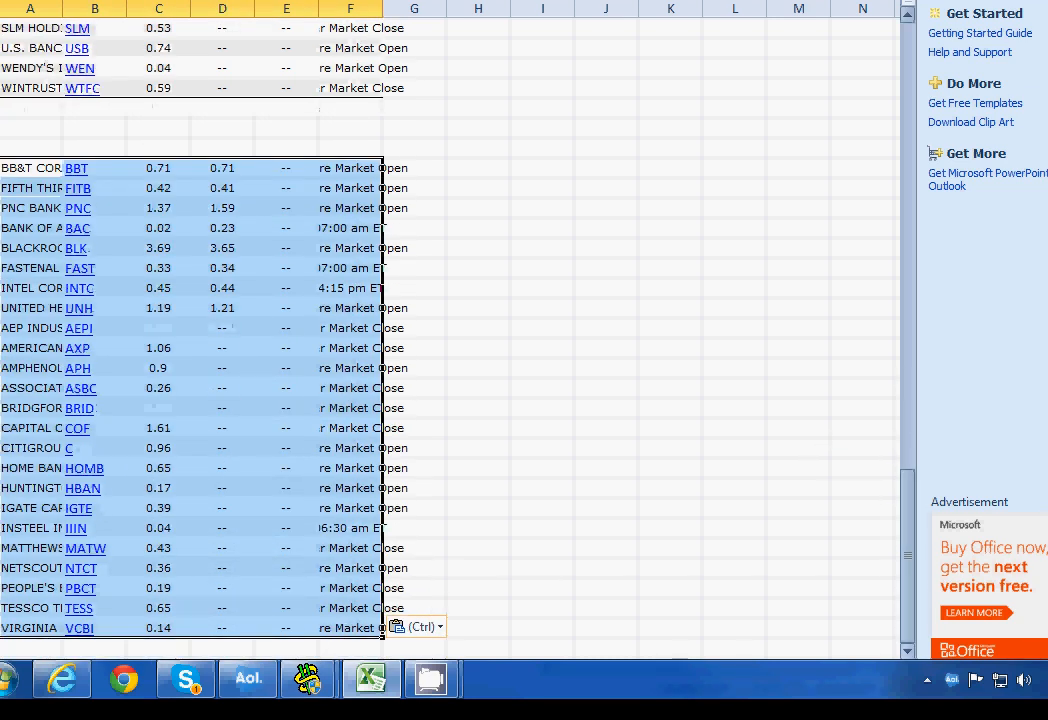
scroll("down", 3)
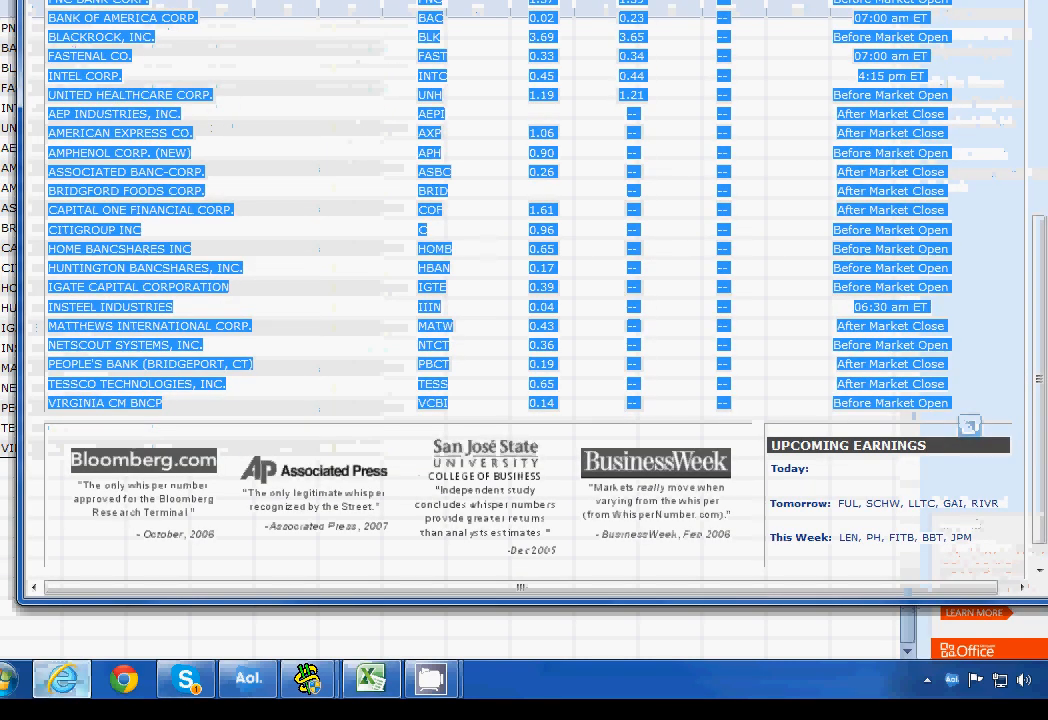
- Switch to Friday, Jan 18 and copy its table from Parker-Hannifin onward
scroll("up", 3)
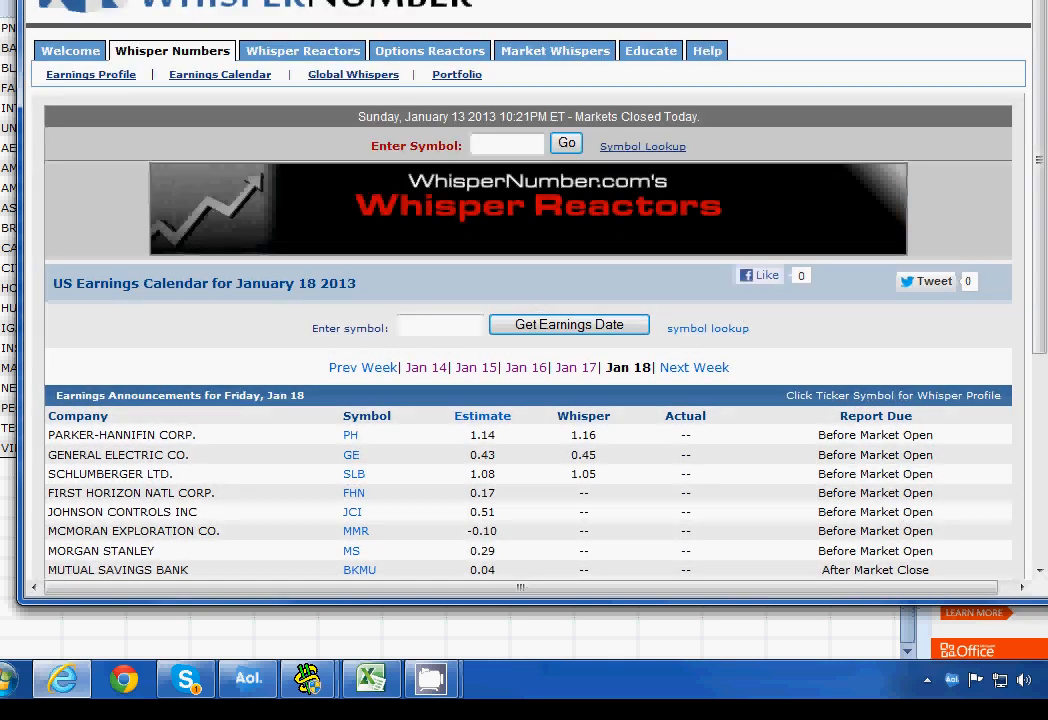
scroll("down", 3)
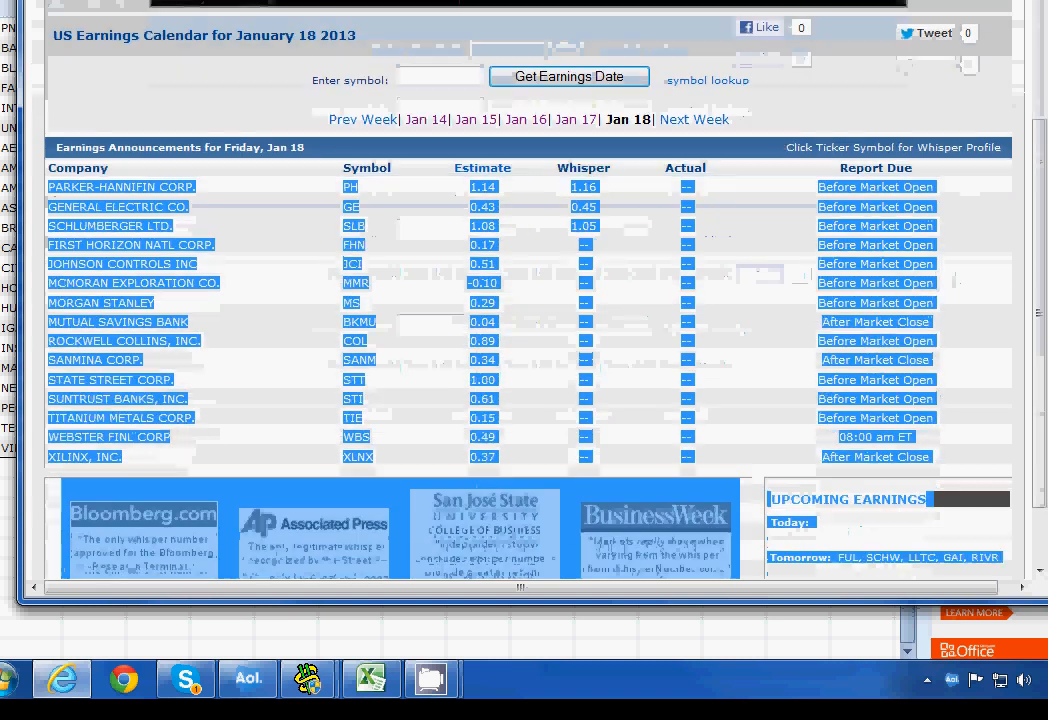
scroll("down", 3)
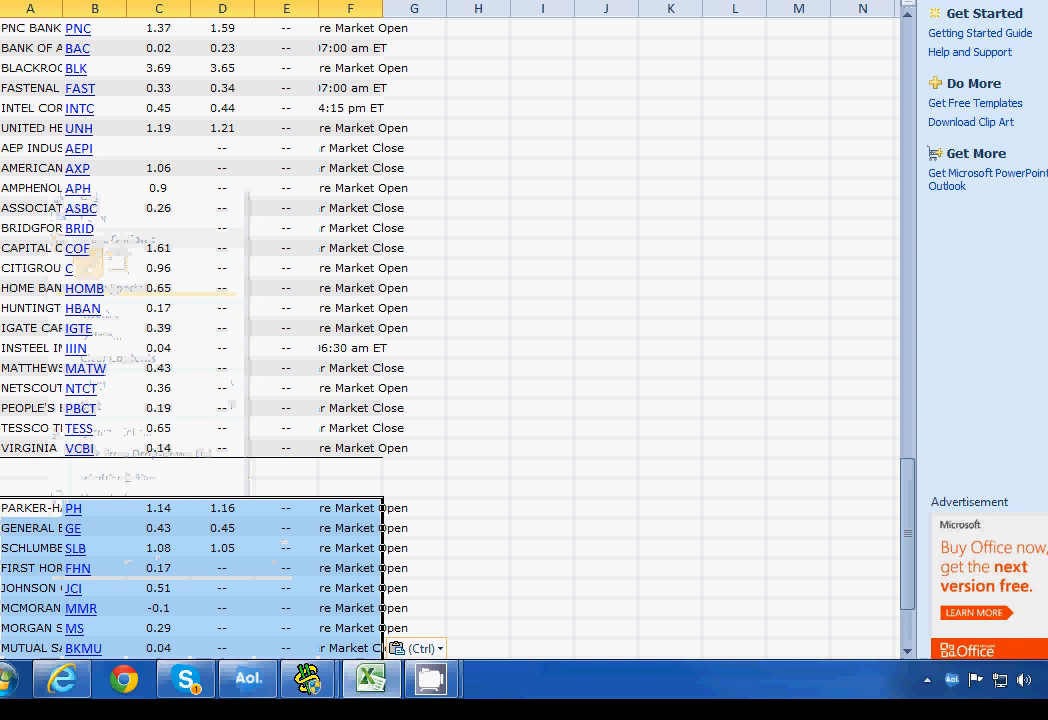
- Paste Jan 18's rows below Thursday's, then return to the Jan 14 list's ticker symbols
left_click(542, 508)
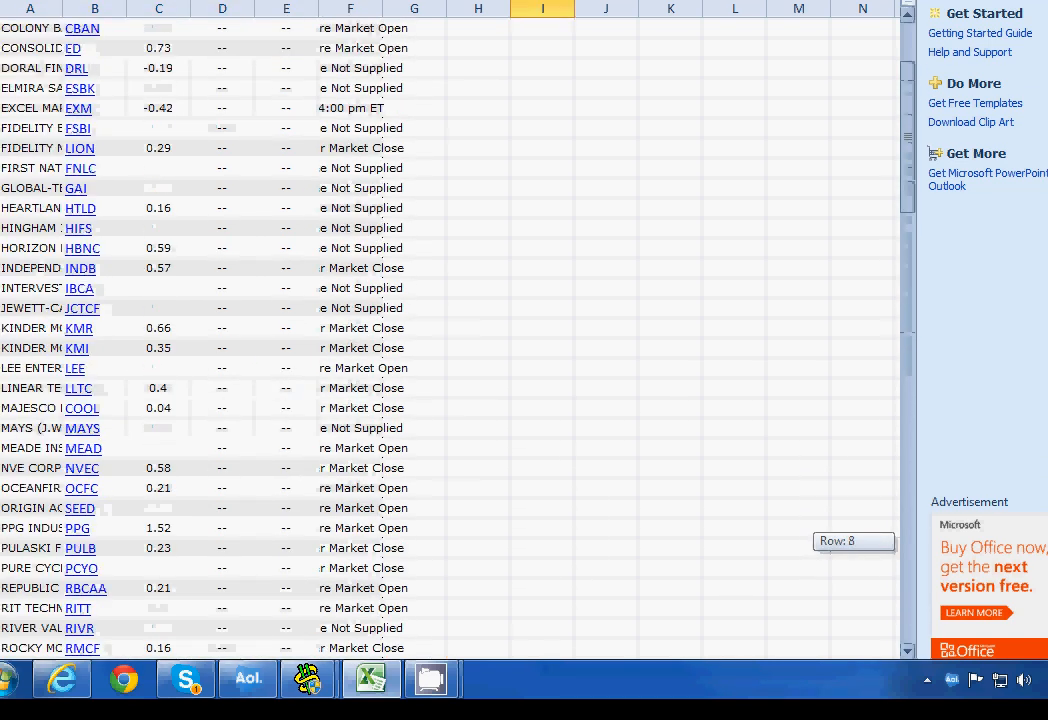
scroll("up", 3)
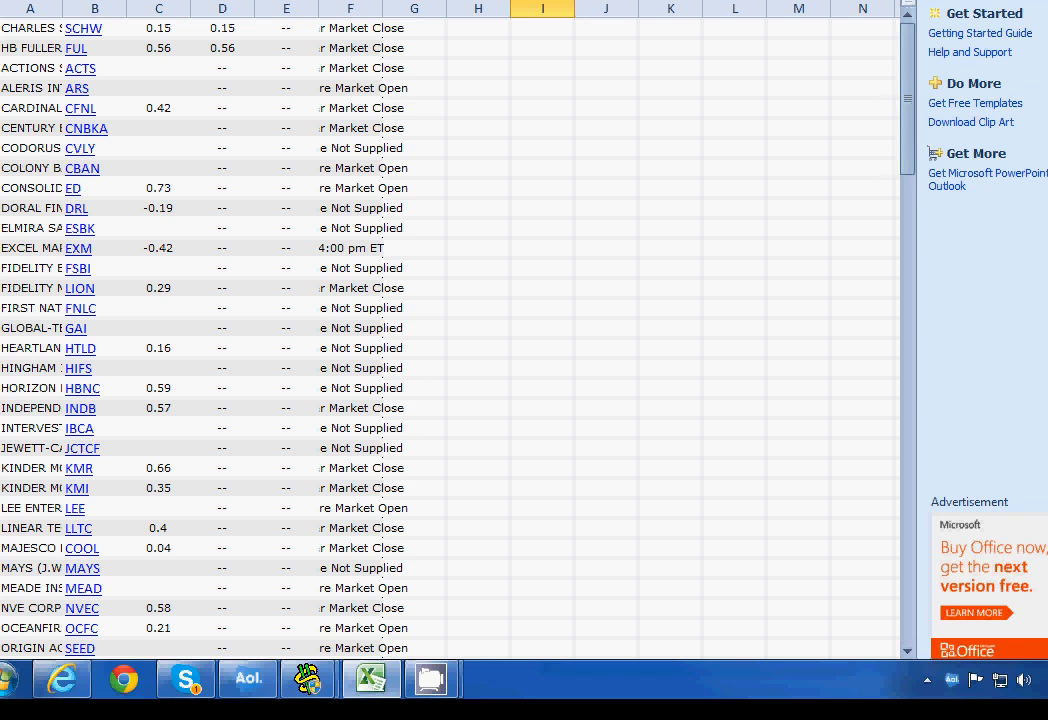
left_click(94, 8)
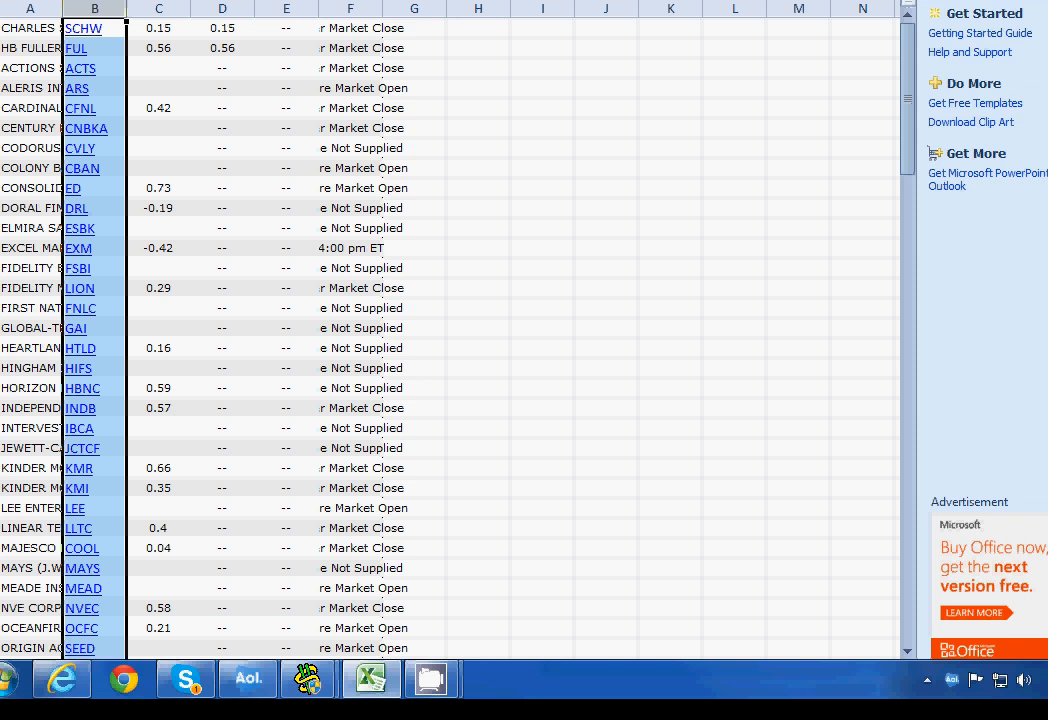
- Scroll through column B to bring the first list, SCHW down to VLGEA, into view for copying
scroll("down", 3)
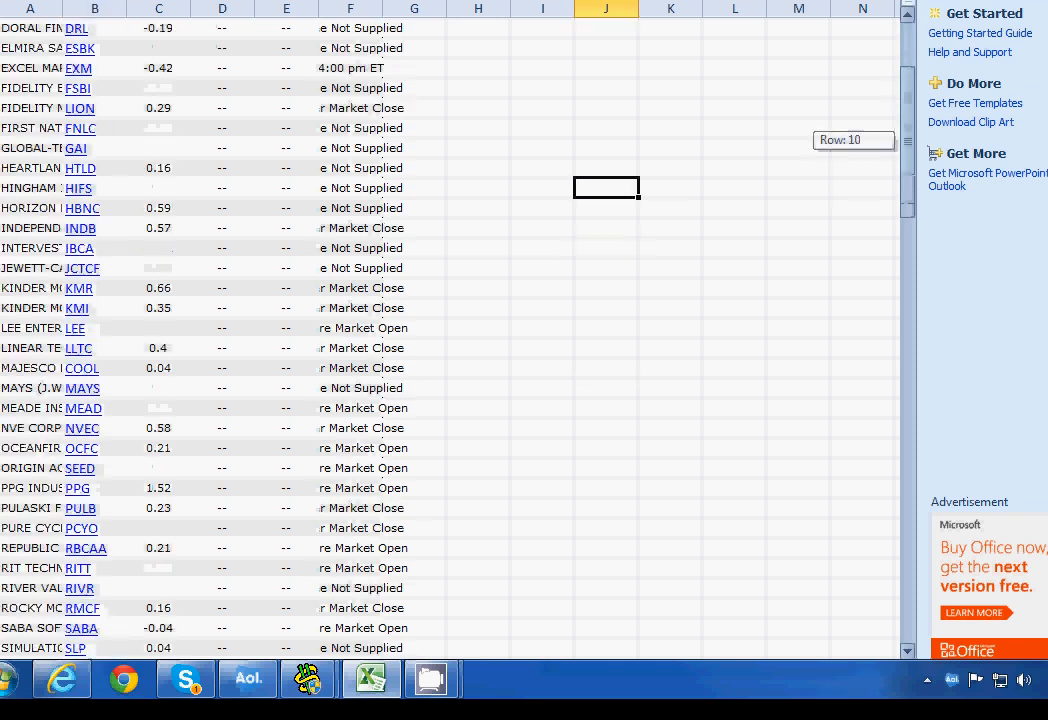
scroll("down", 3)
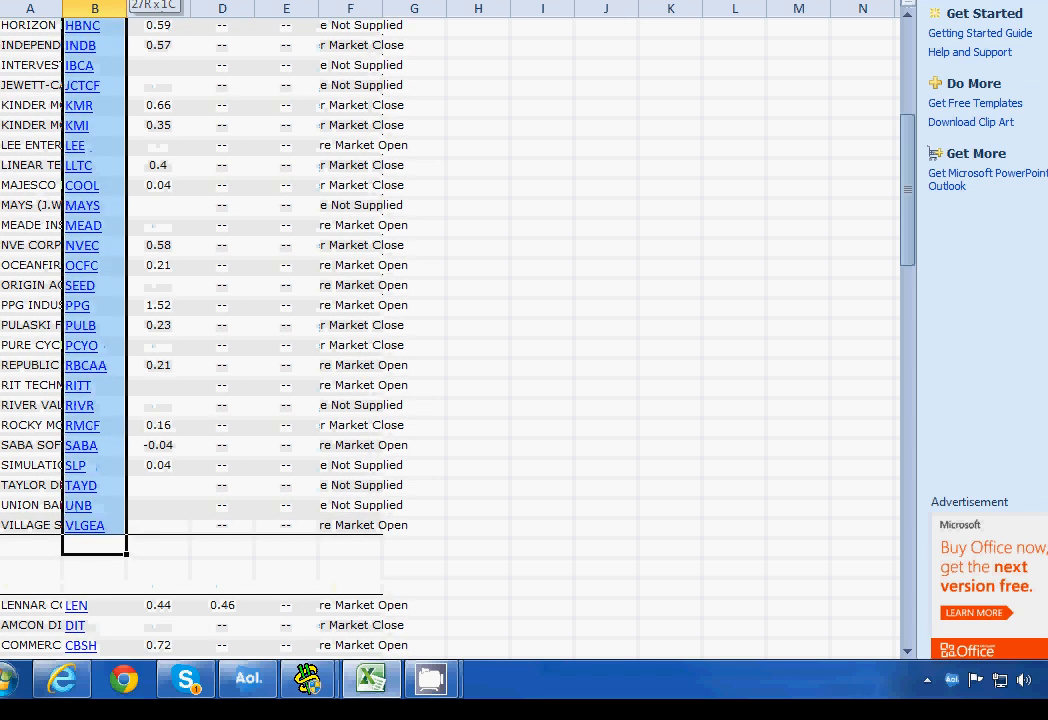
scroll("up", 3)
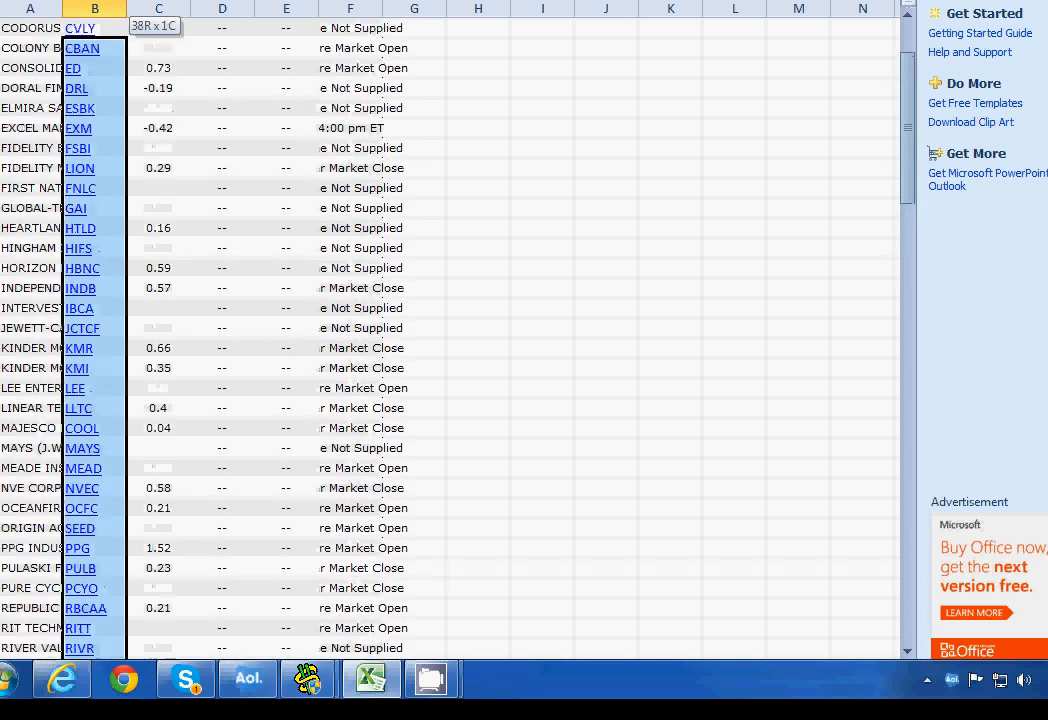
scroll("up", 3)
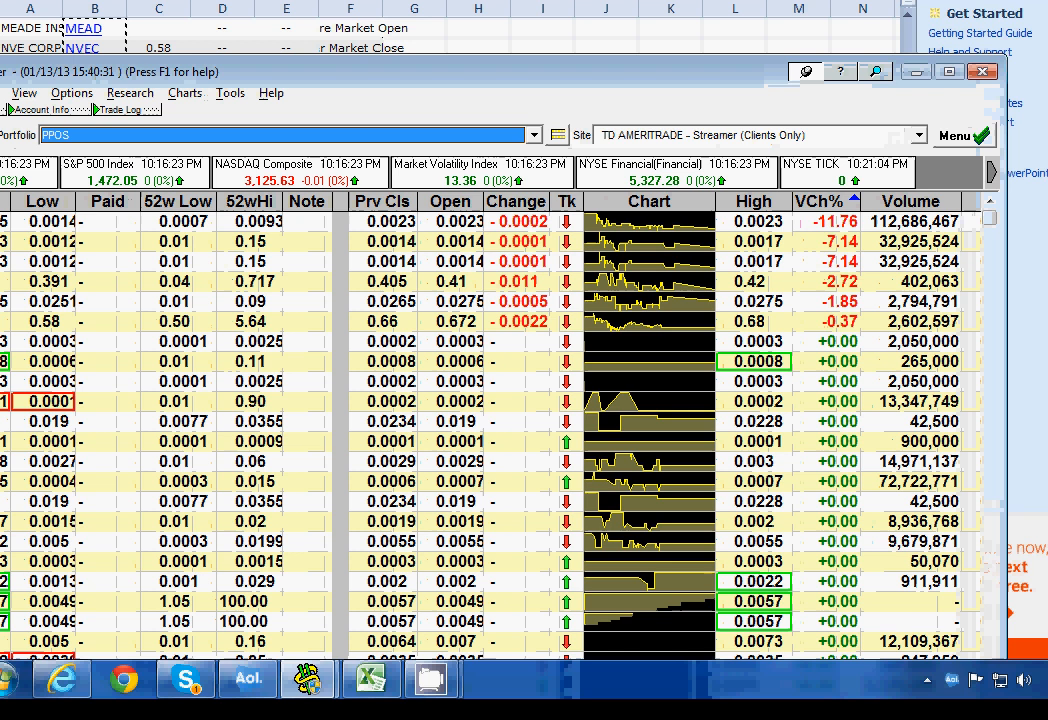
- Switch to the empty Monday watchlist and add the copied symbols, SCHW through VLGEA, via Add Several Symbols
left_click(534, 136)
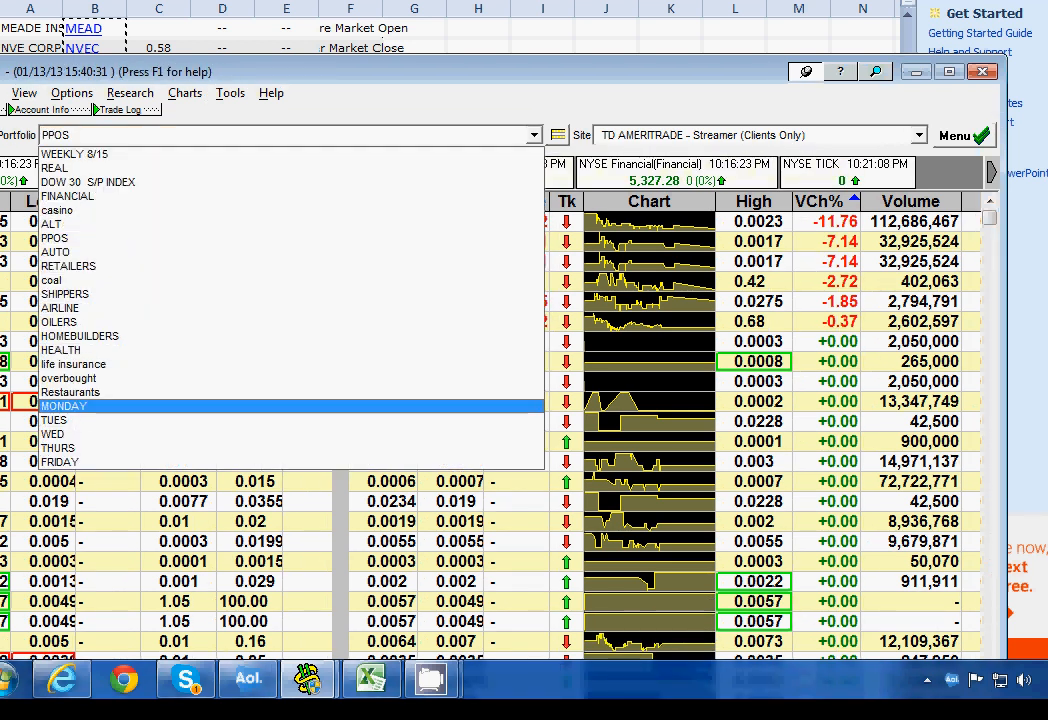
left_click(64, 406)
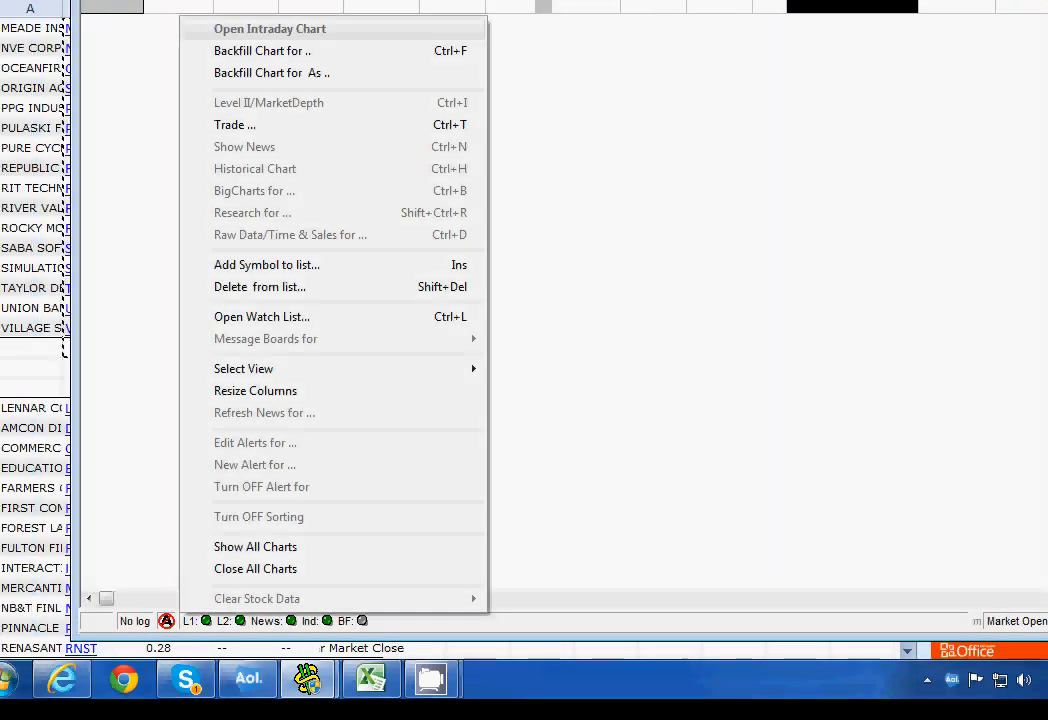
left_click(268, 264)
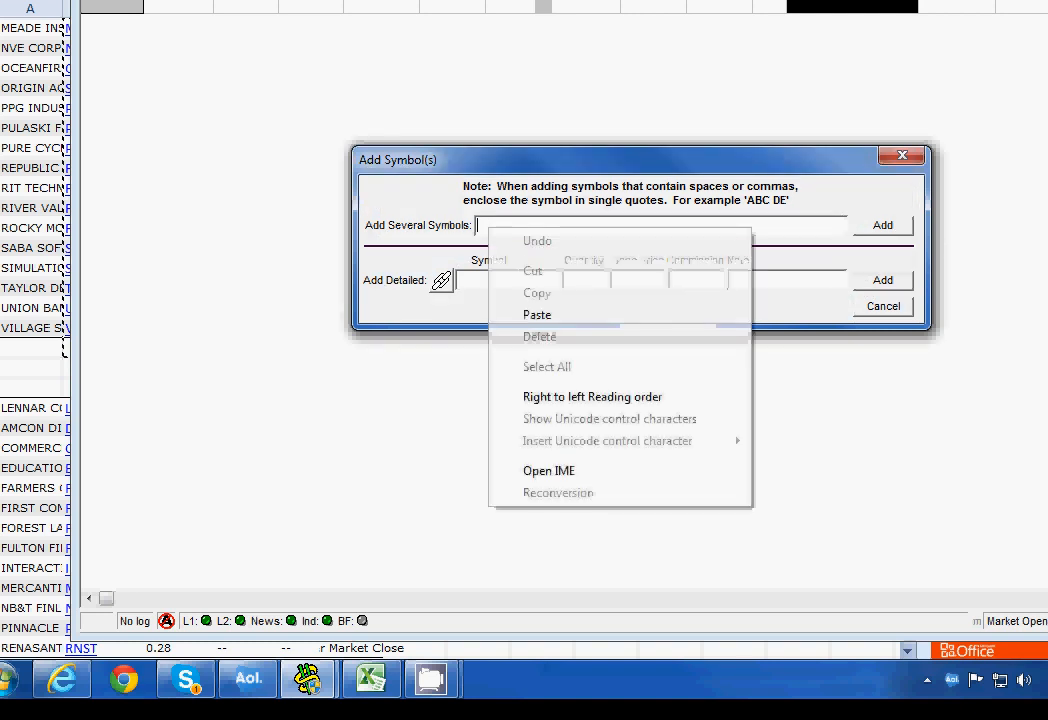
left_click(536, 316)
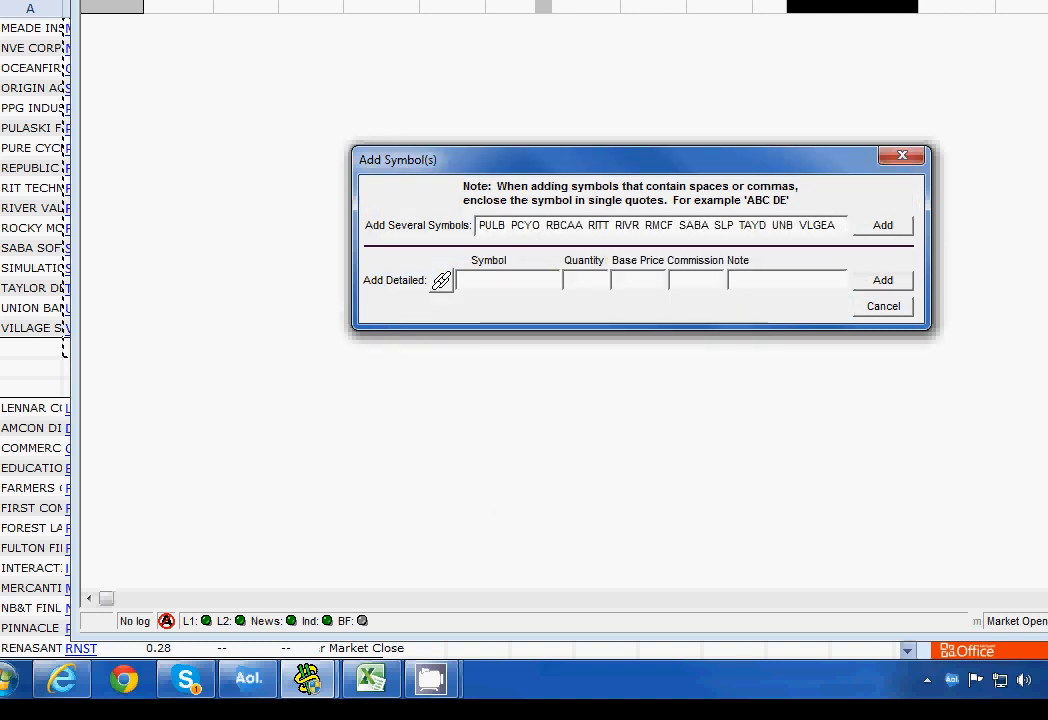
left_click(882, 224)
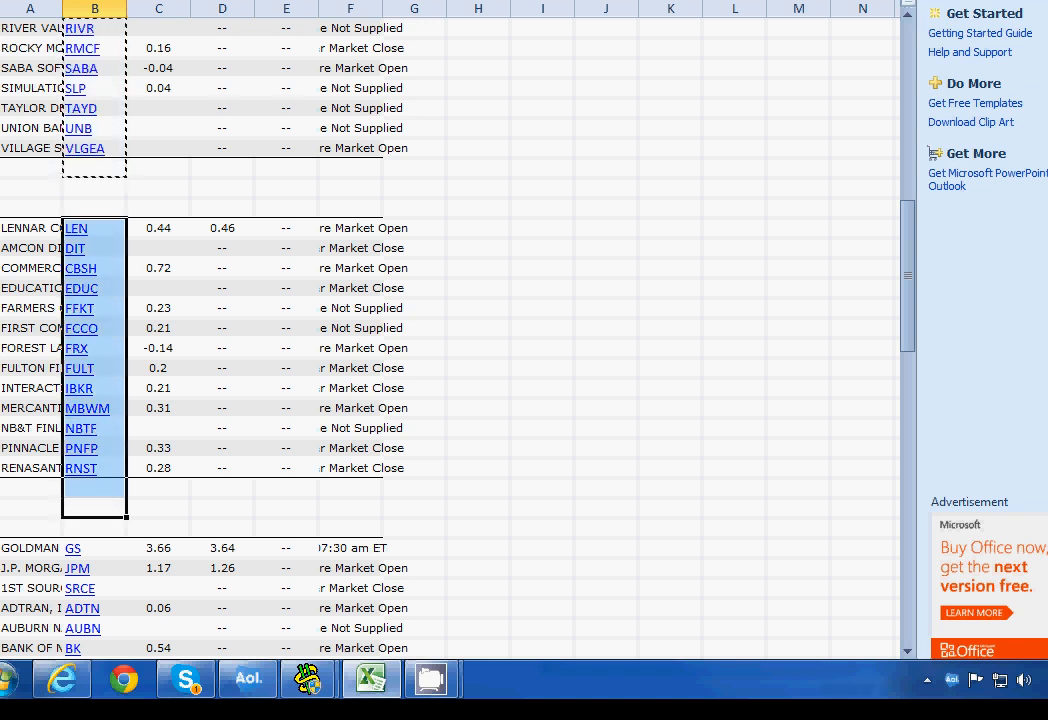
- Select and copy the January 15 tickers in column B, LEN down to RNST
left_click(478, 188)
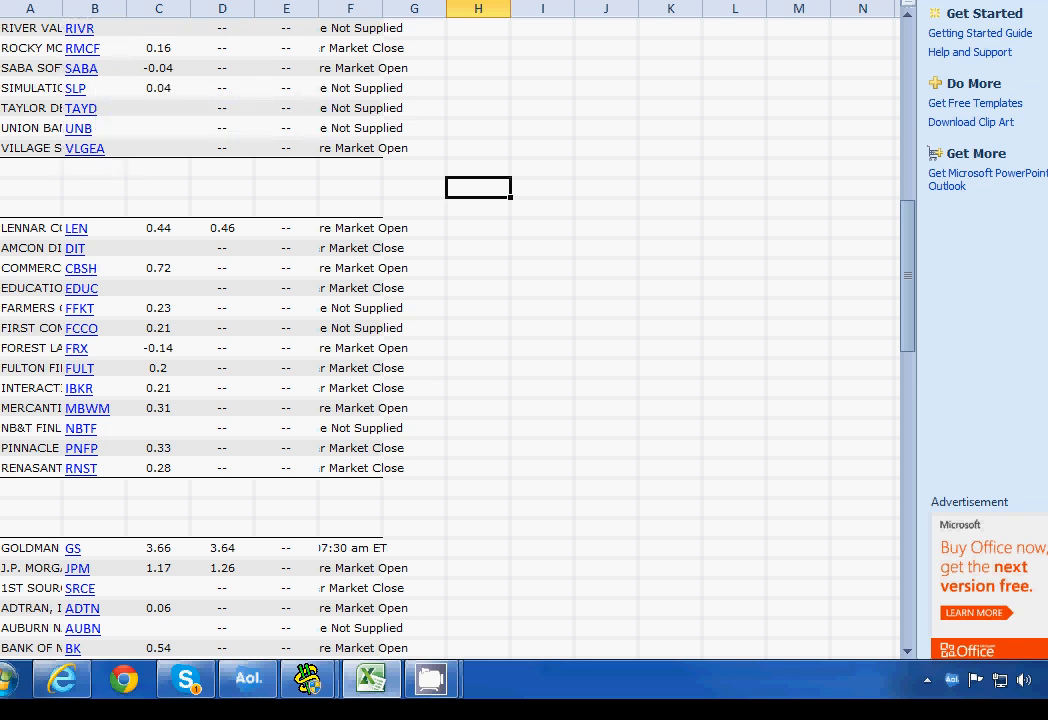
left_click_drag(94, 308, 94, 516)
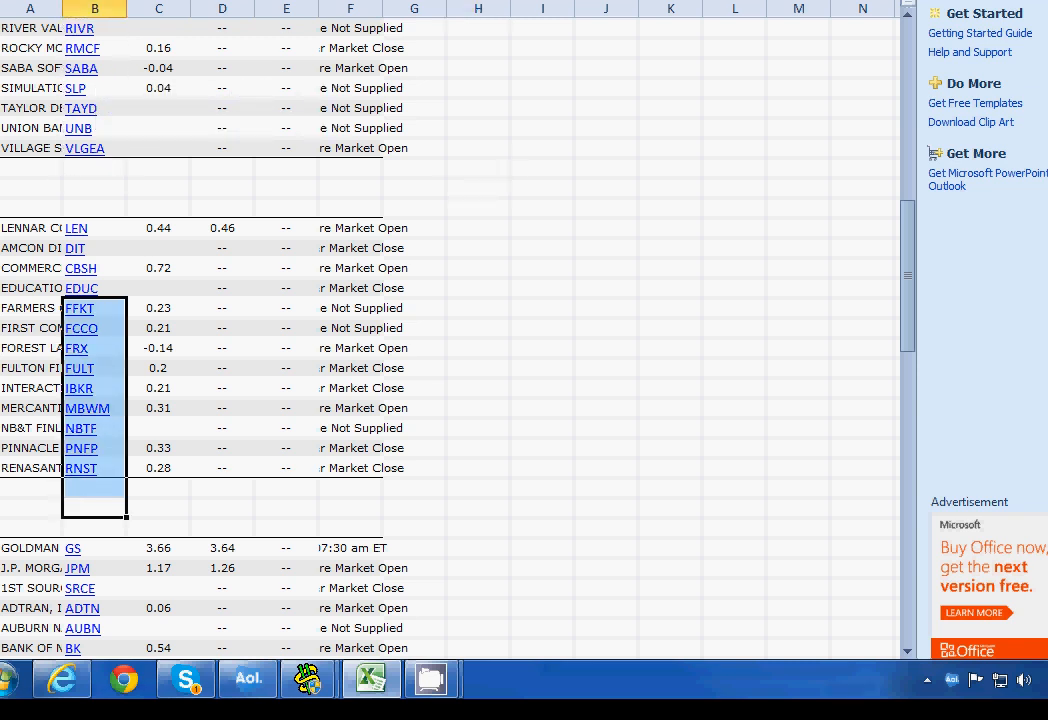
right_click(94, 400)
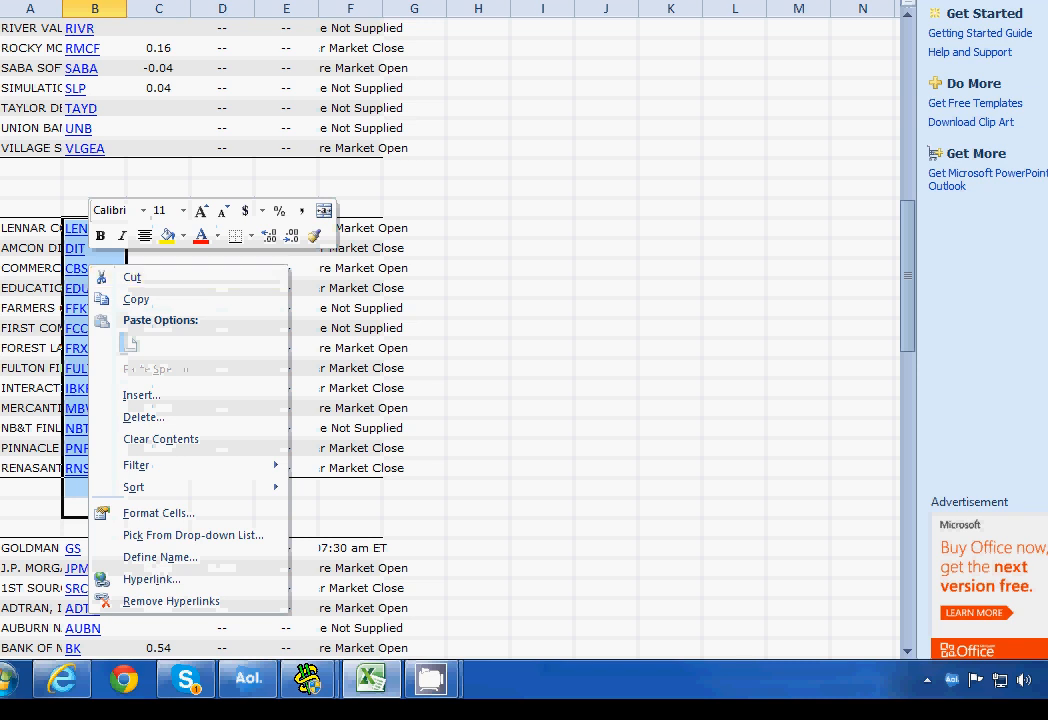
left_click(128, 342)
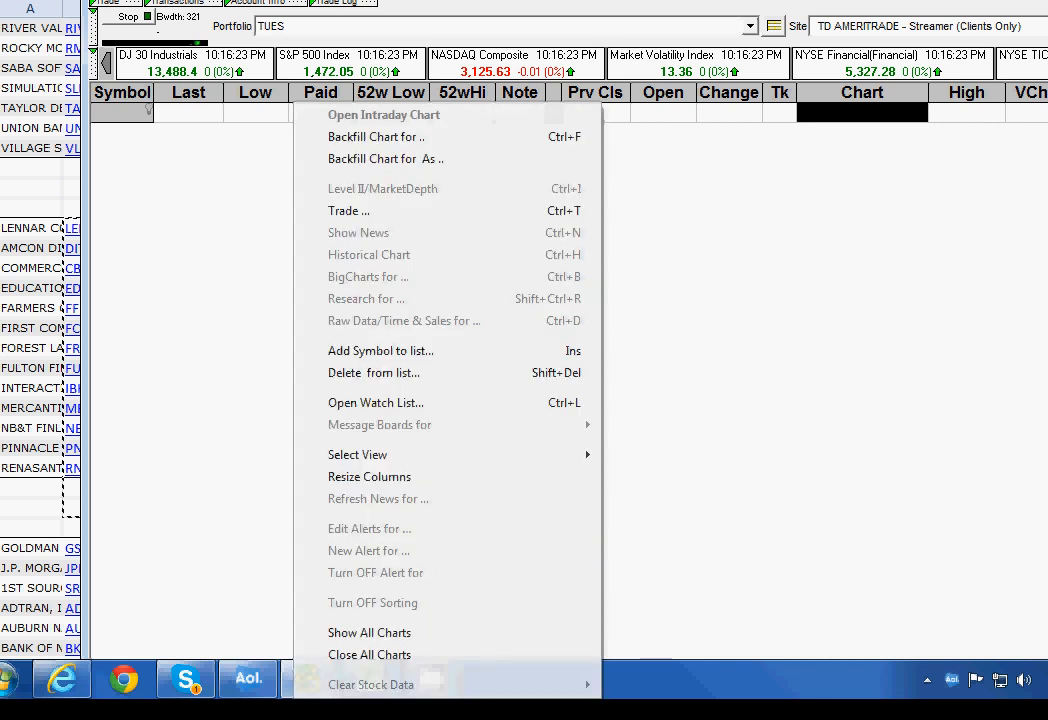
- Paste and add LEN through RNST to the TUES watchlist, then switch to the WED watchlist
left_click(380, 350)
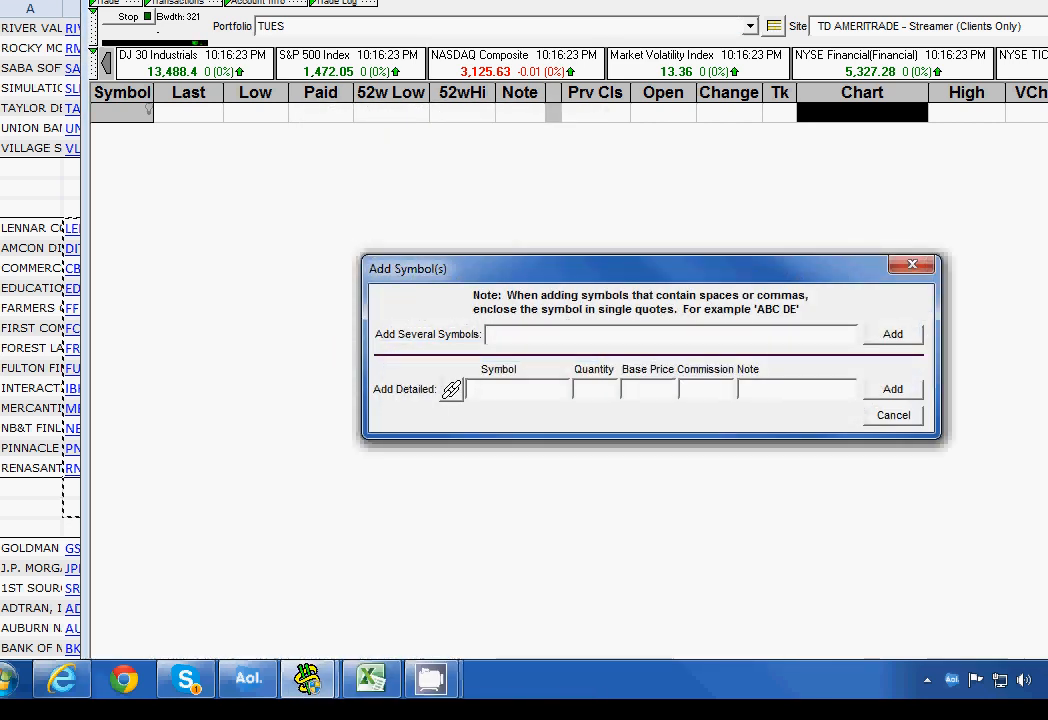
right_click(660, 334)
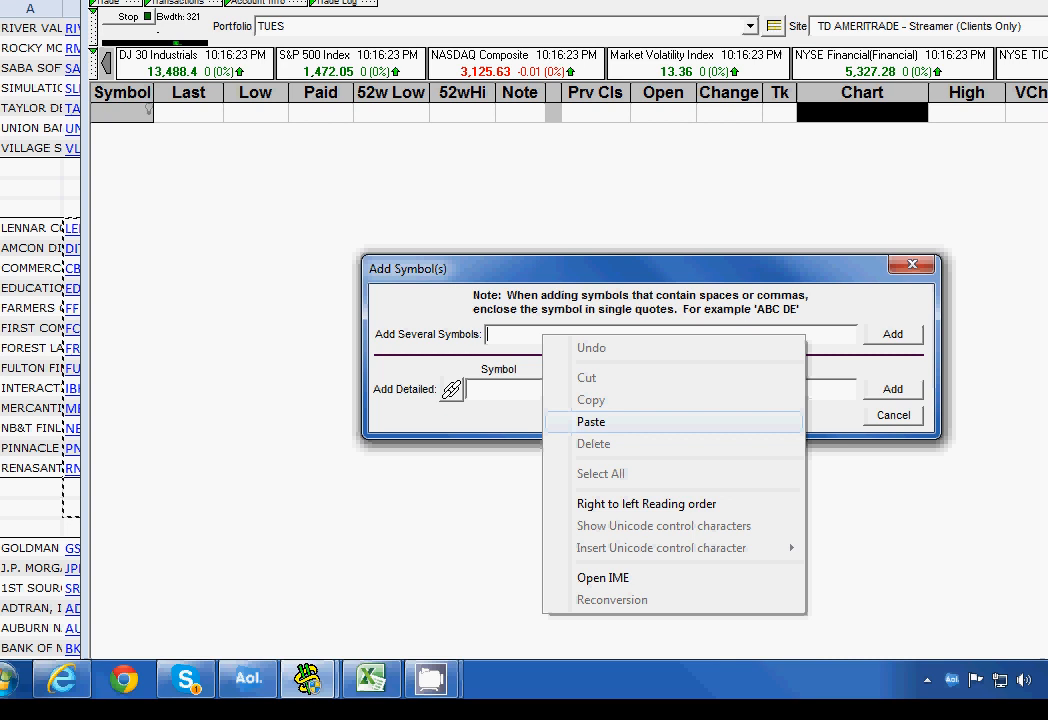
left_click(590, 420)
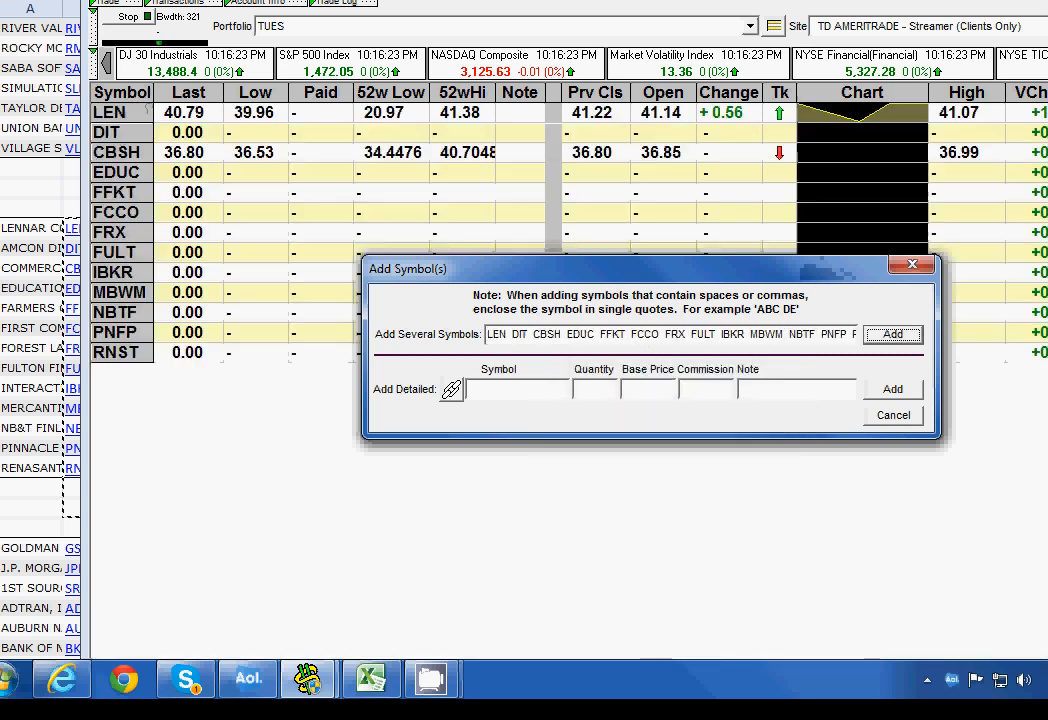
left_click(750, 26)
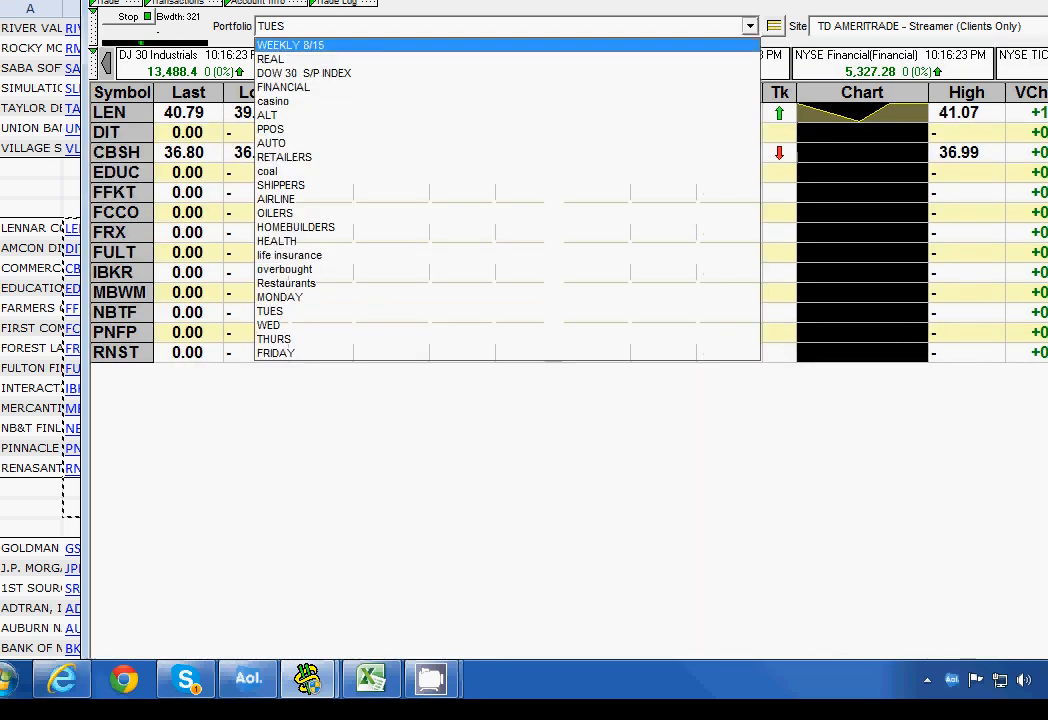
left_click(268, 324)
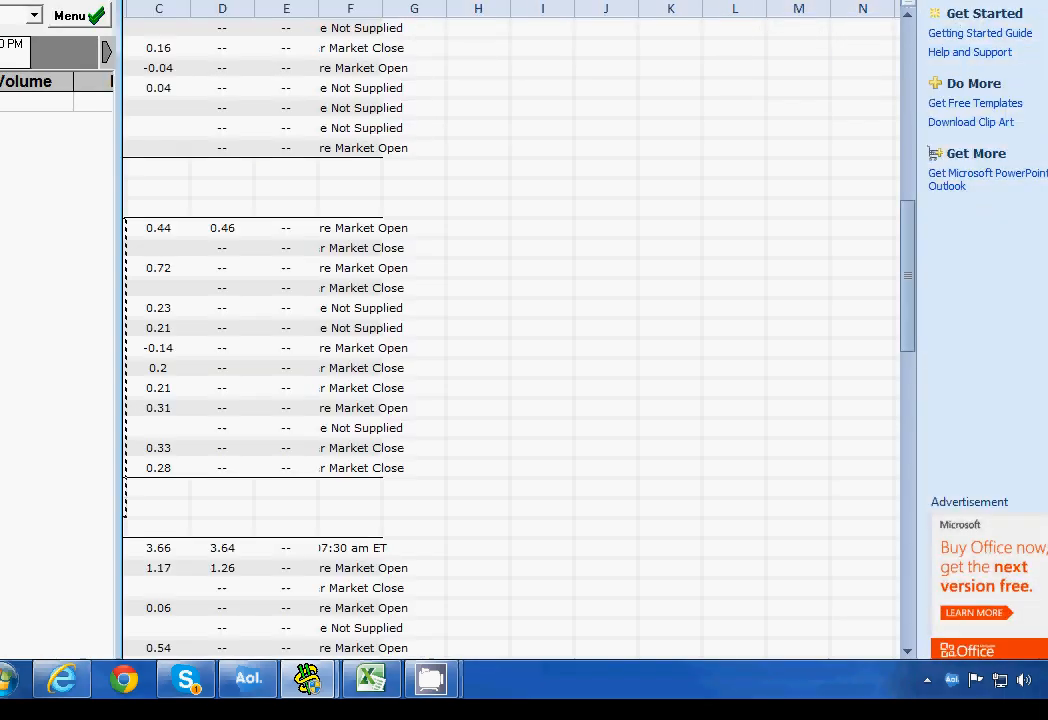
- Scroll the sheet to the January 16 block, GS through WTFC, for copying
scroll("left", 3)
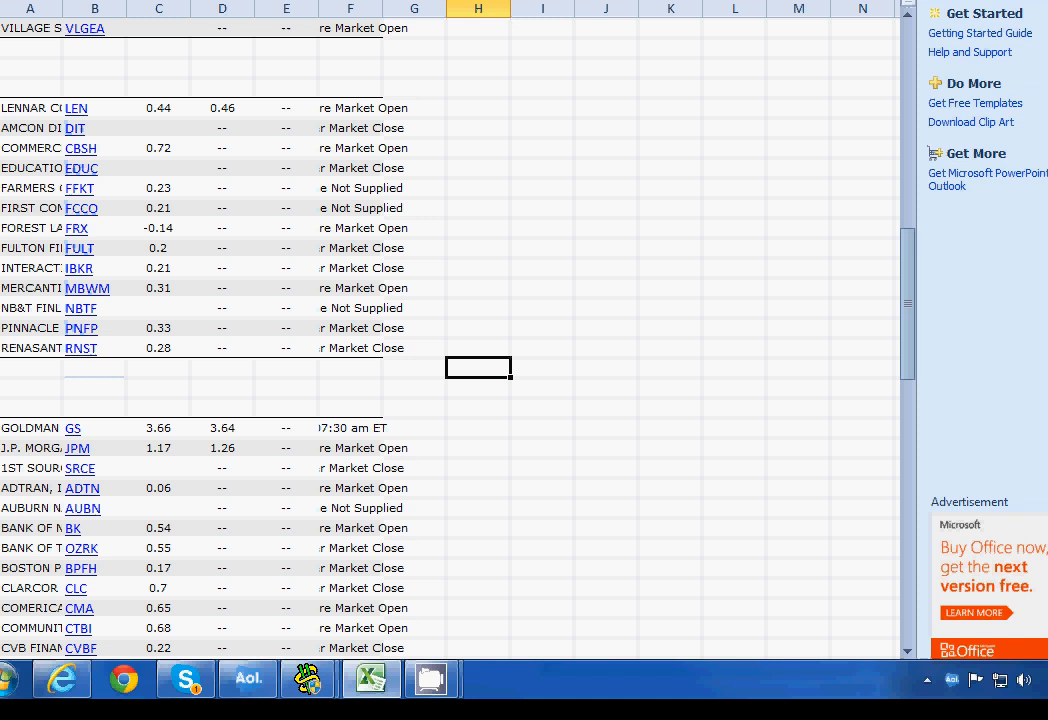
scroll("down", 3)
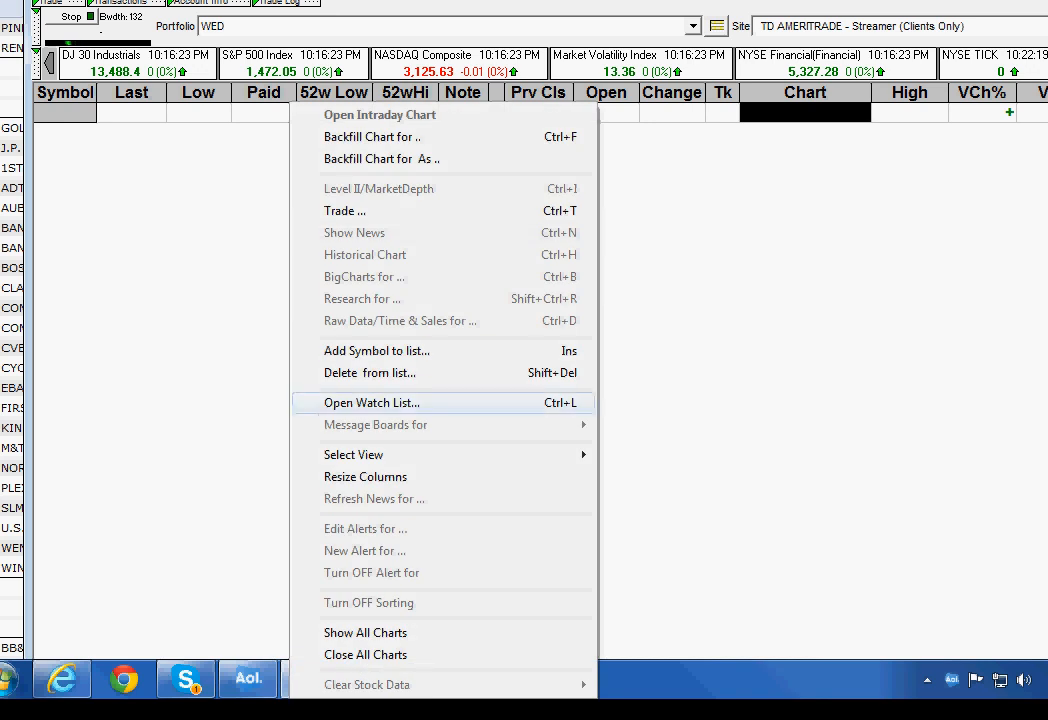
- Paste and add GS through WTFC to the WED watchlist, then switch to the THURS watchlist
left_click(376, 350)
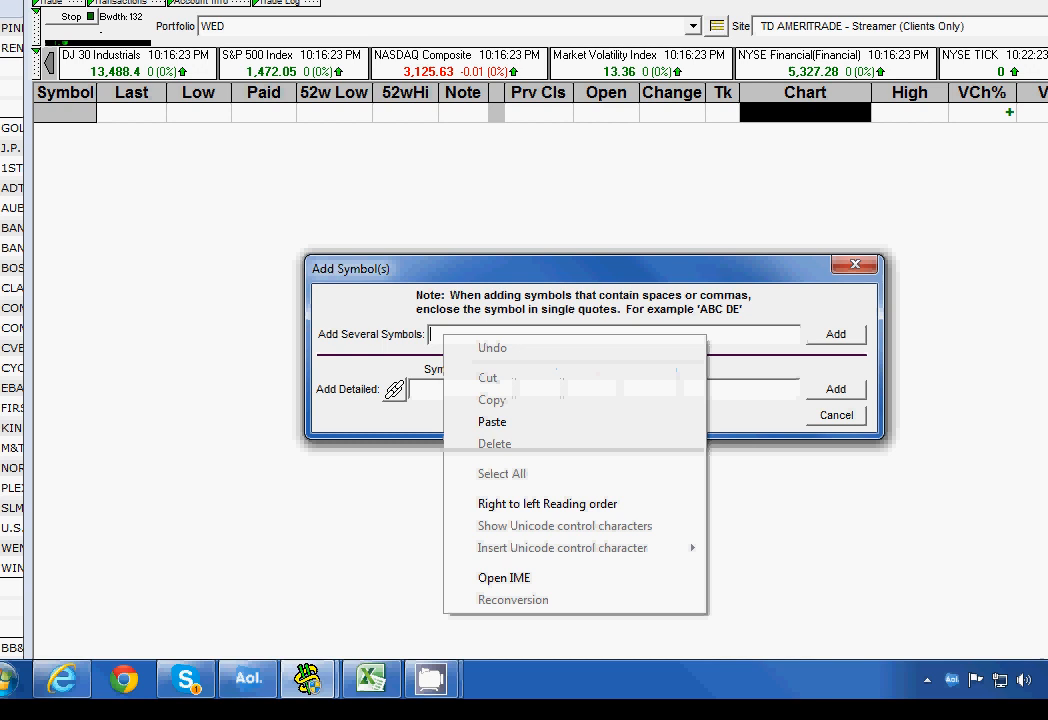
left_click(492, 420)
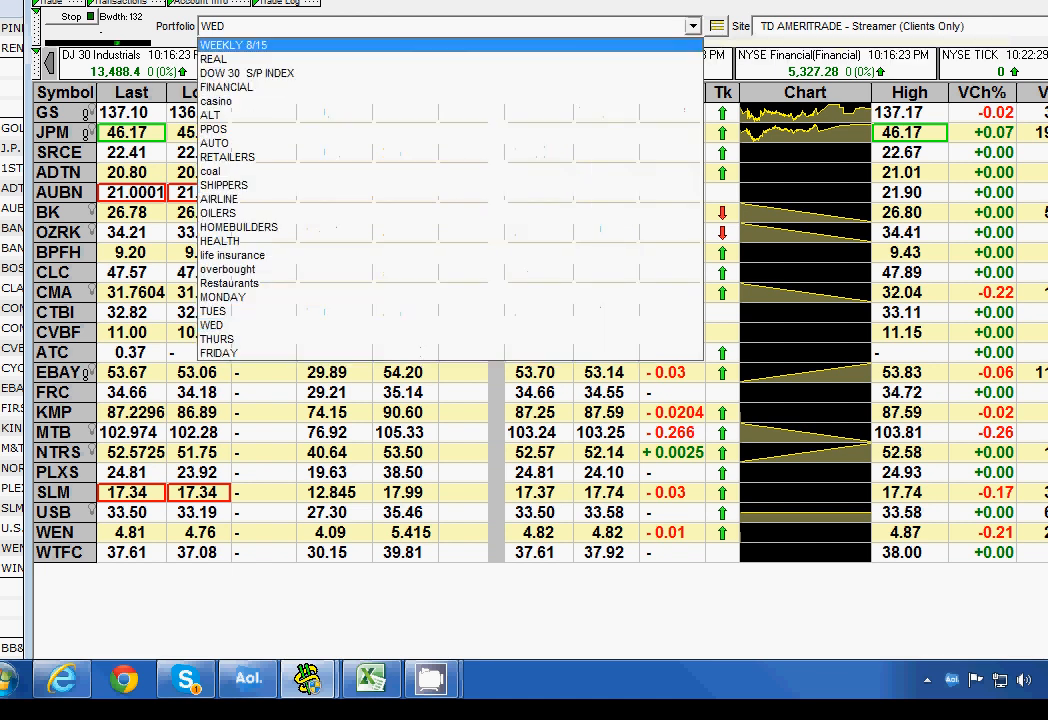
left_click(216, 352)
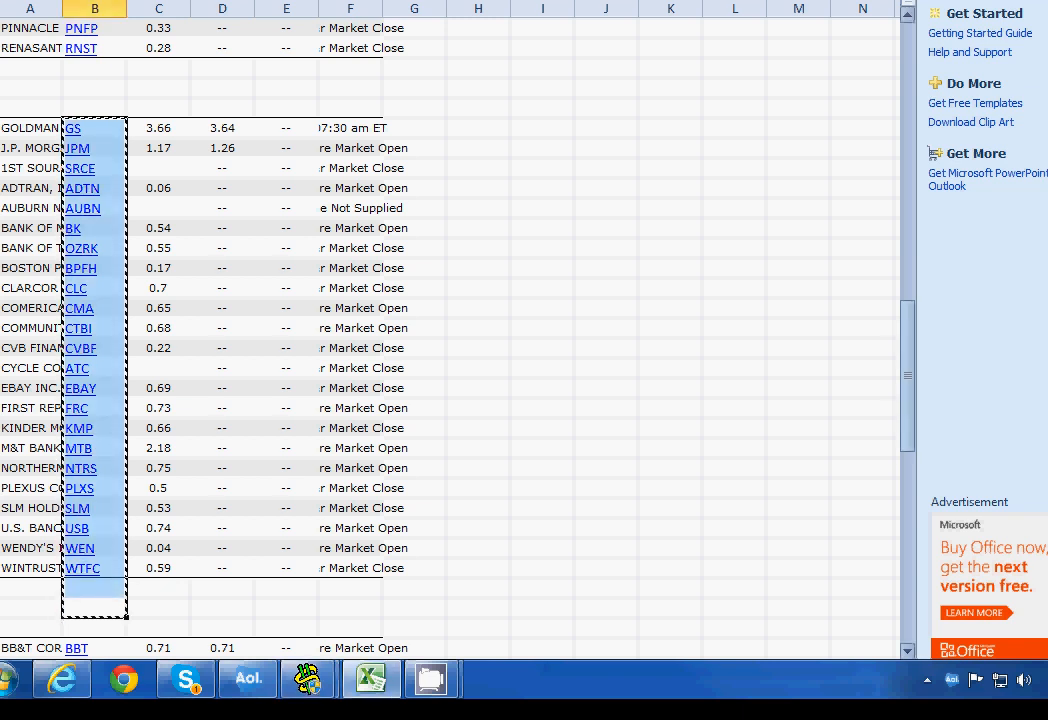
- Scroll down the sheet to the January 17 block, BBT through VCBI, for copying
scroll("down", 3)
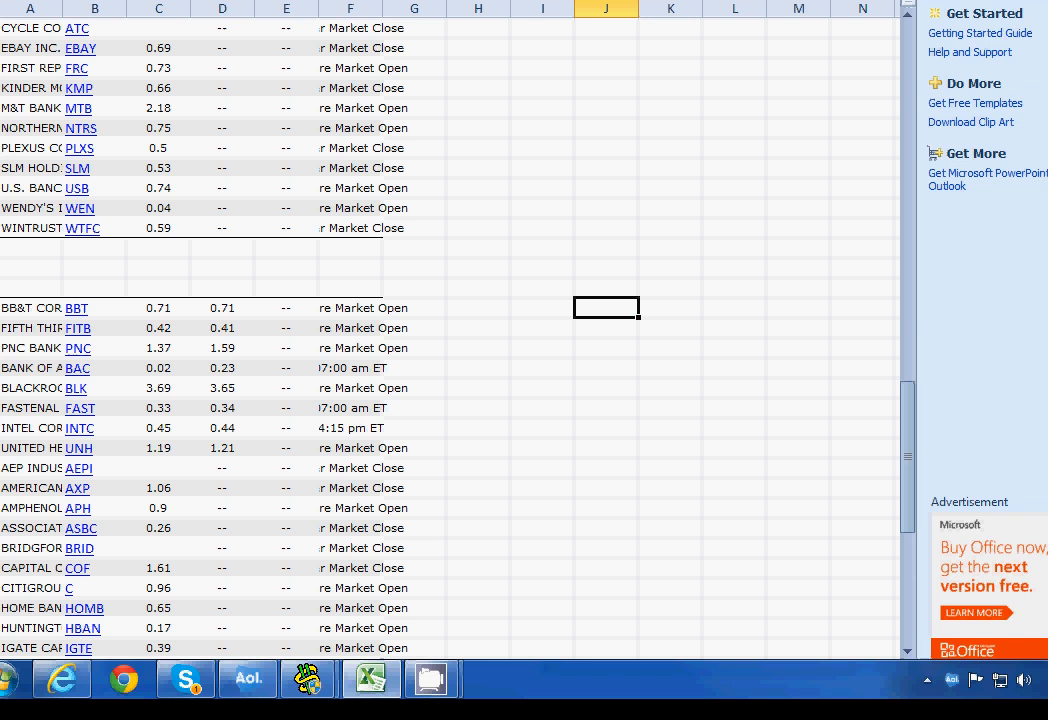
scroll("down", 3)
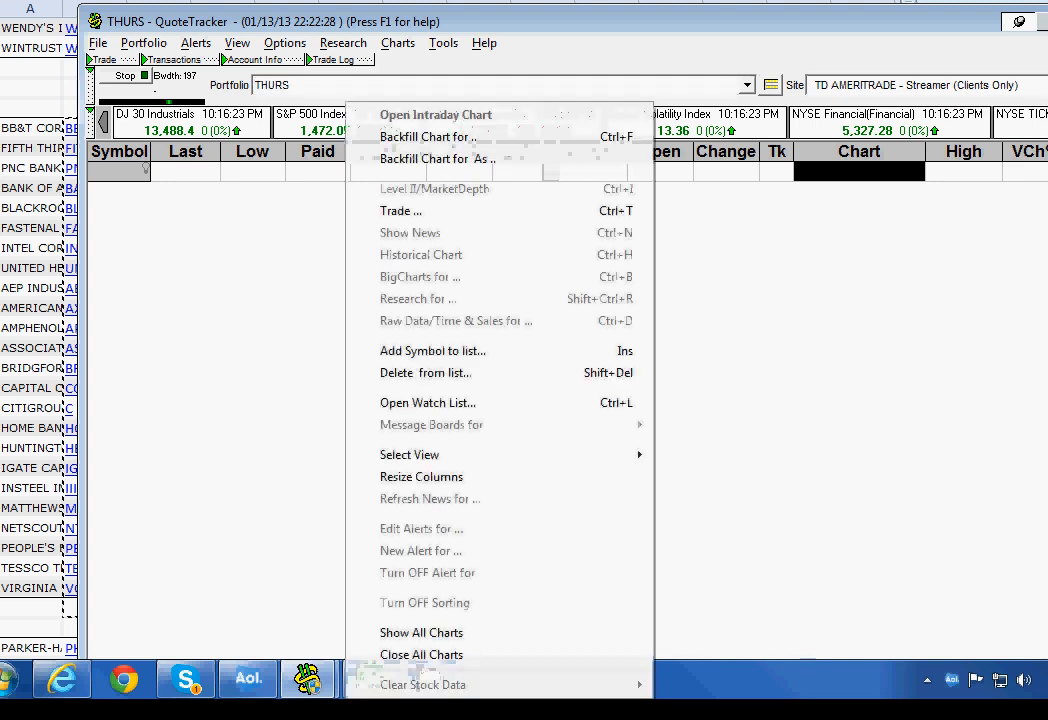
- Add the symbols BBT through VCBI to the THURS watchlist, then switch to the FRIDAY watchlist
left_click(432, 350)
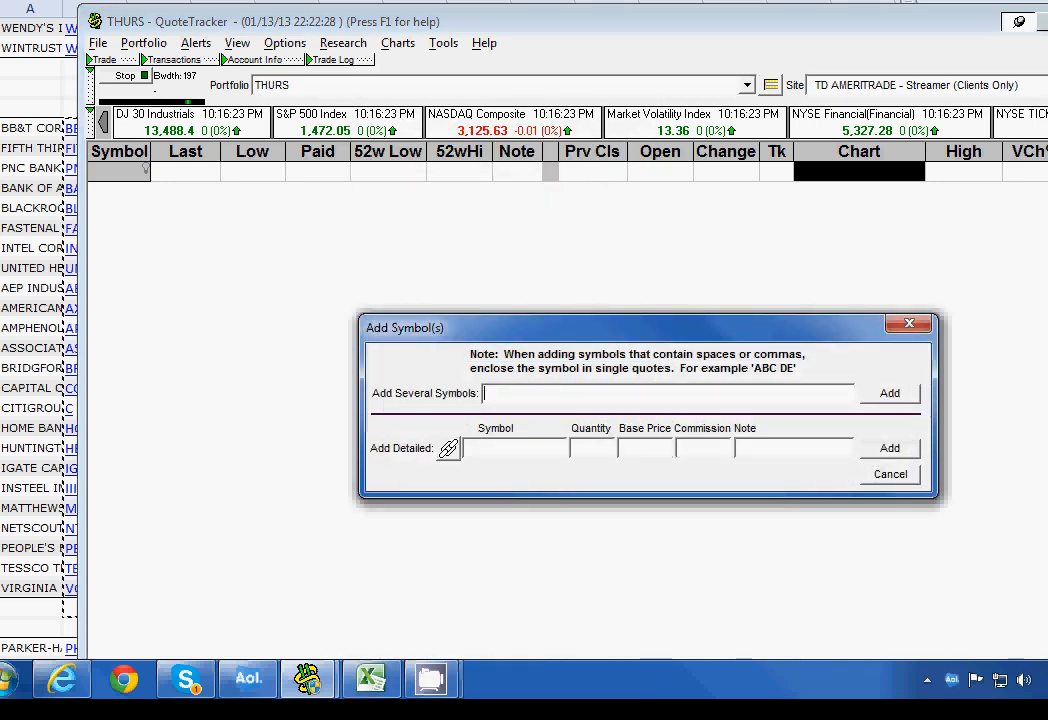
type("C BRID COF C HOMB HBAN IGTE IIN MATW NTCT PBCT TESS VCBI")
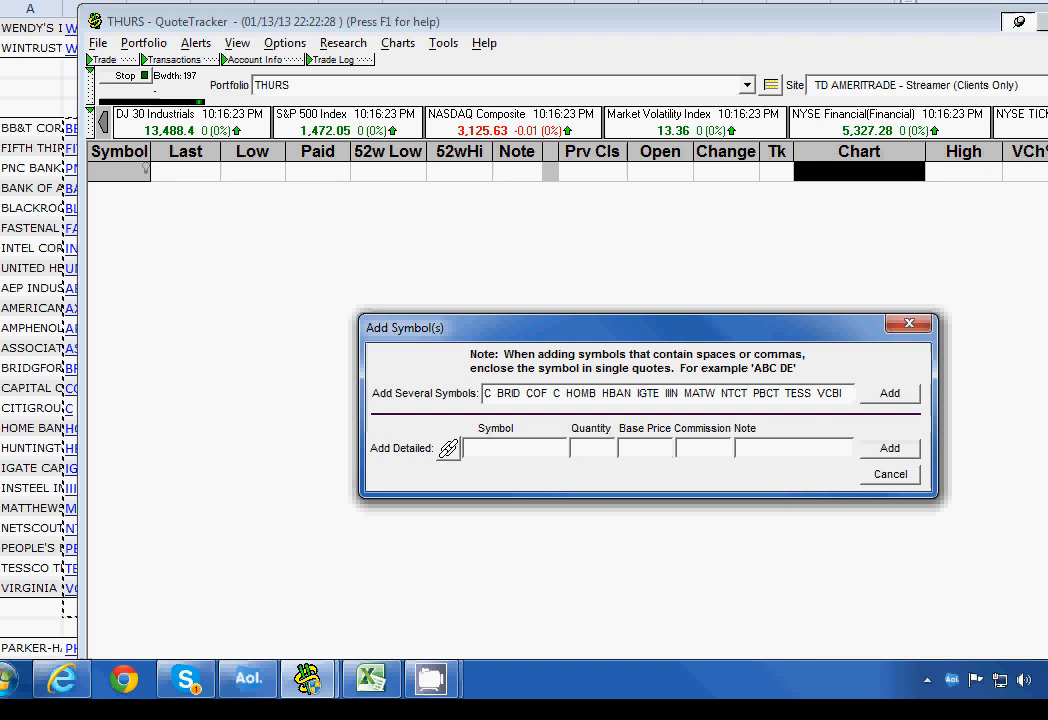
left_click(888, 392)
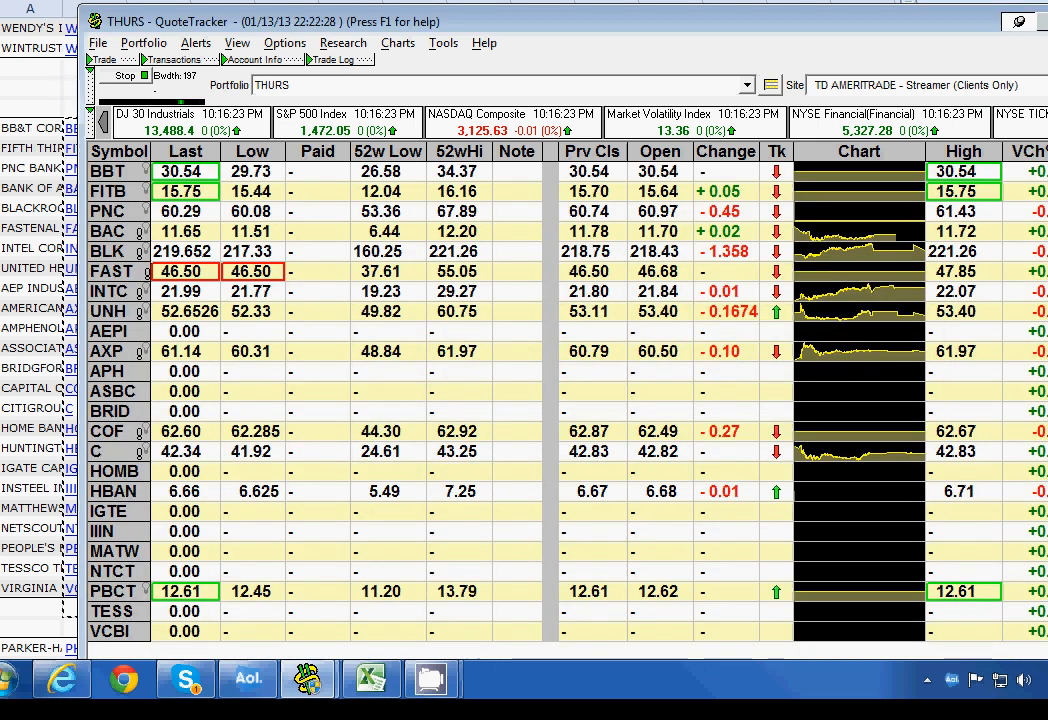
left_click(746, 84)
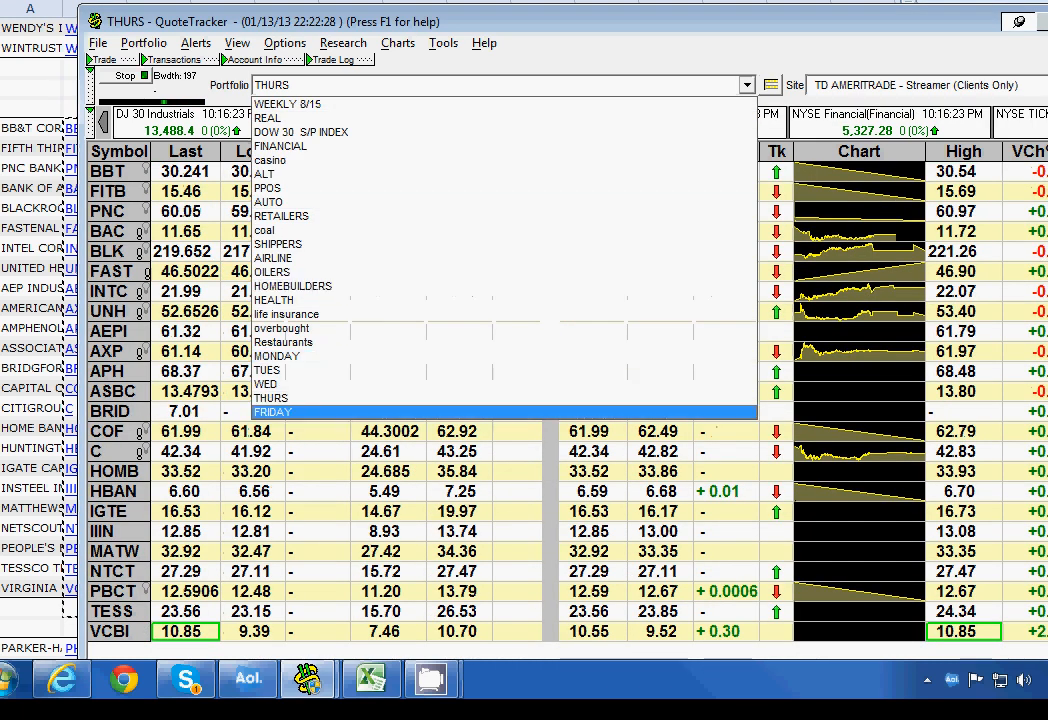
left_click(272, 412)
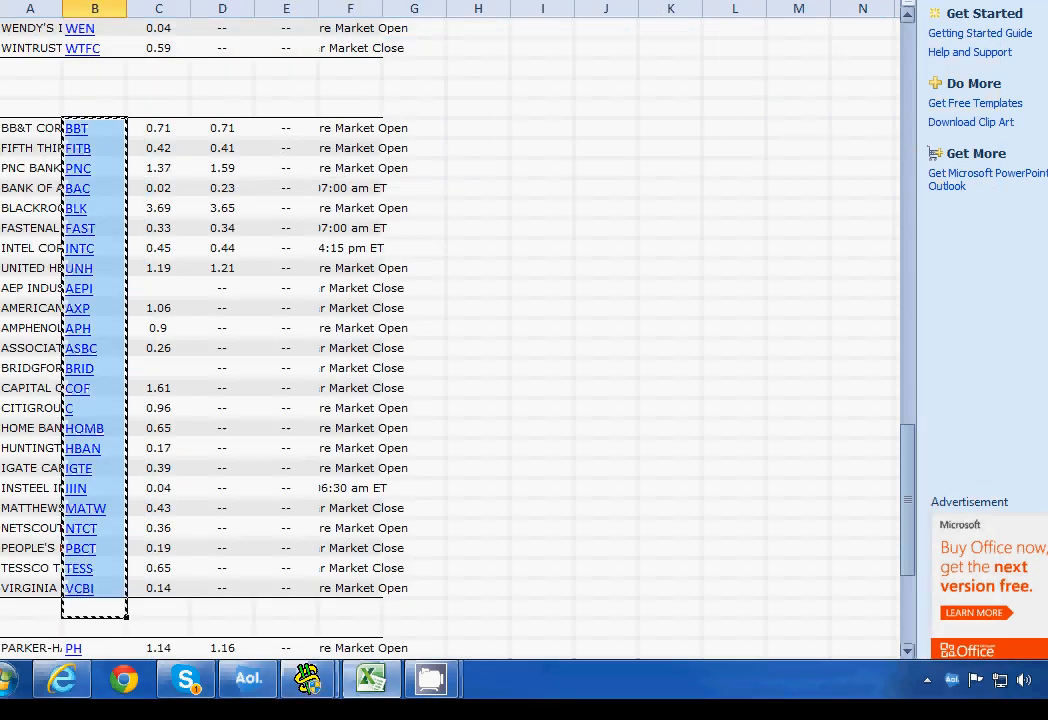
- Scroll to the bottom and select the January 18 tickers, PH down to XLNX
scroll("down", 3)
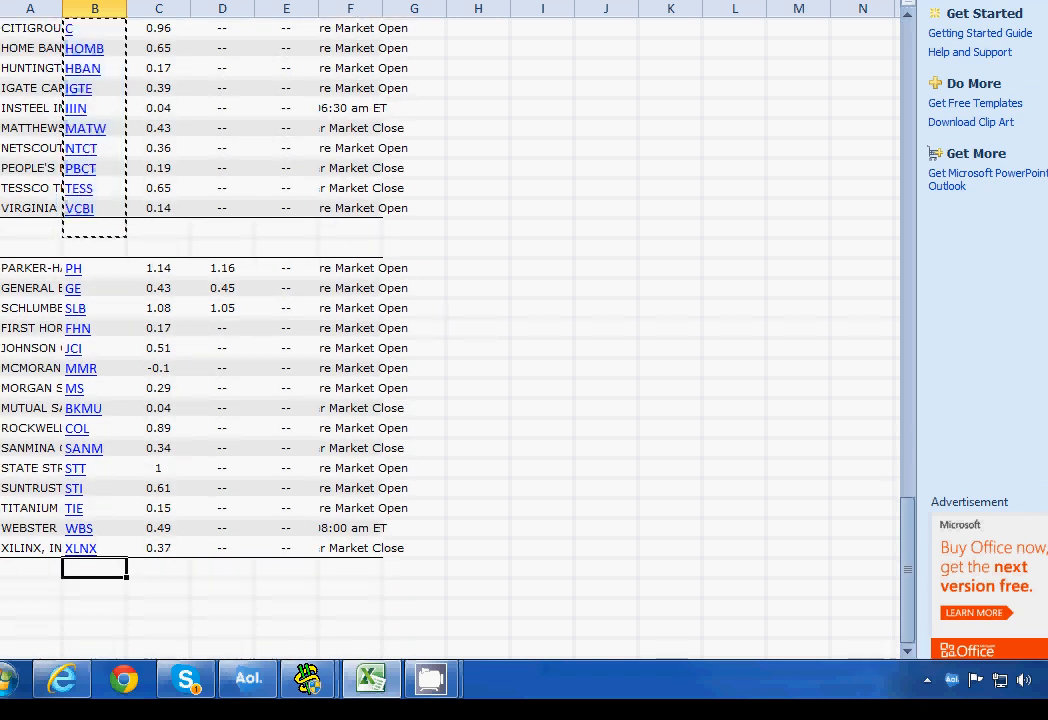
left_click(542, 288)
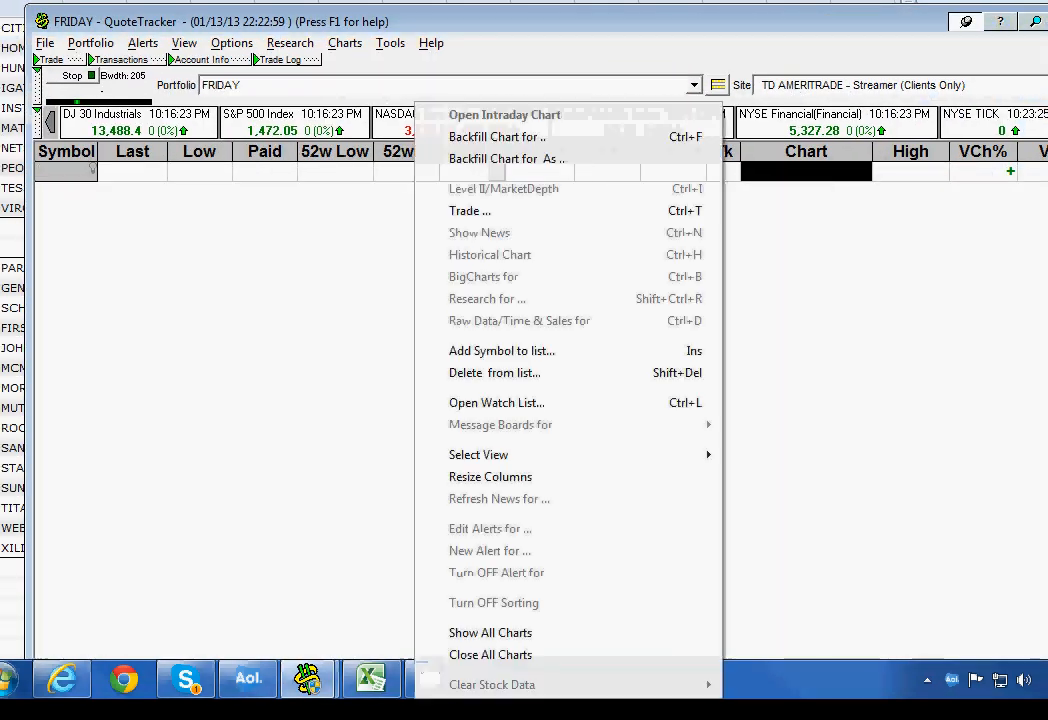
- Paste and add PH through XLNX to the FRIDAY watchlist and keep FRIDAY selected
left_click(500, 350)
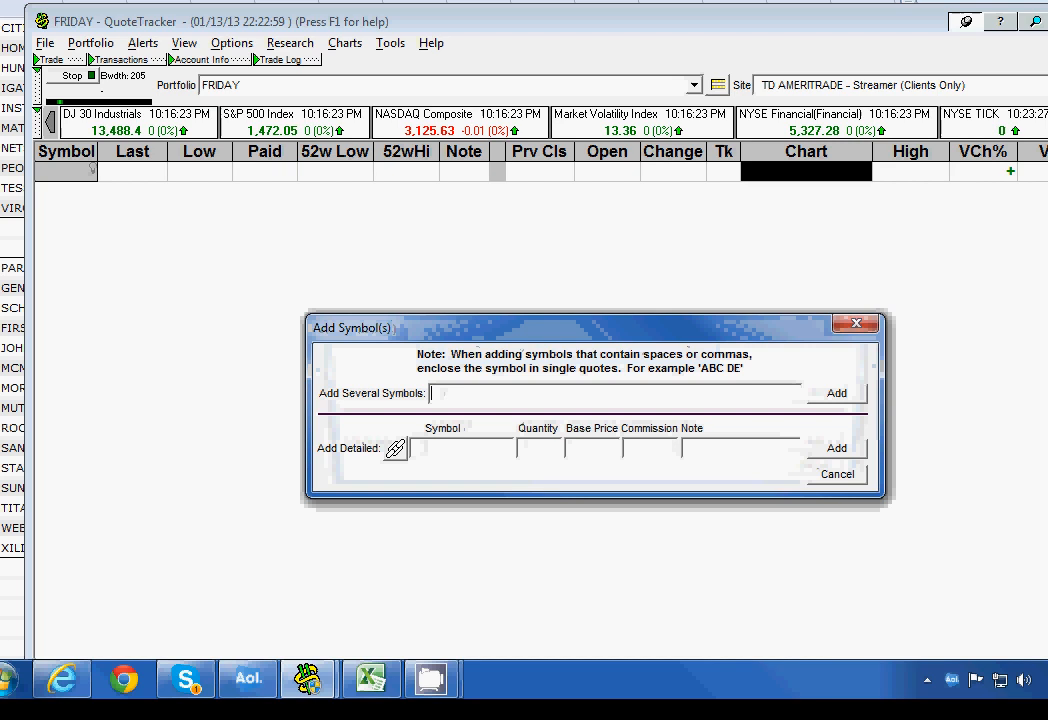
right_click(610, 392)
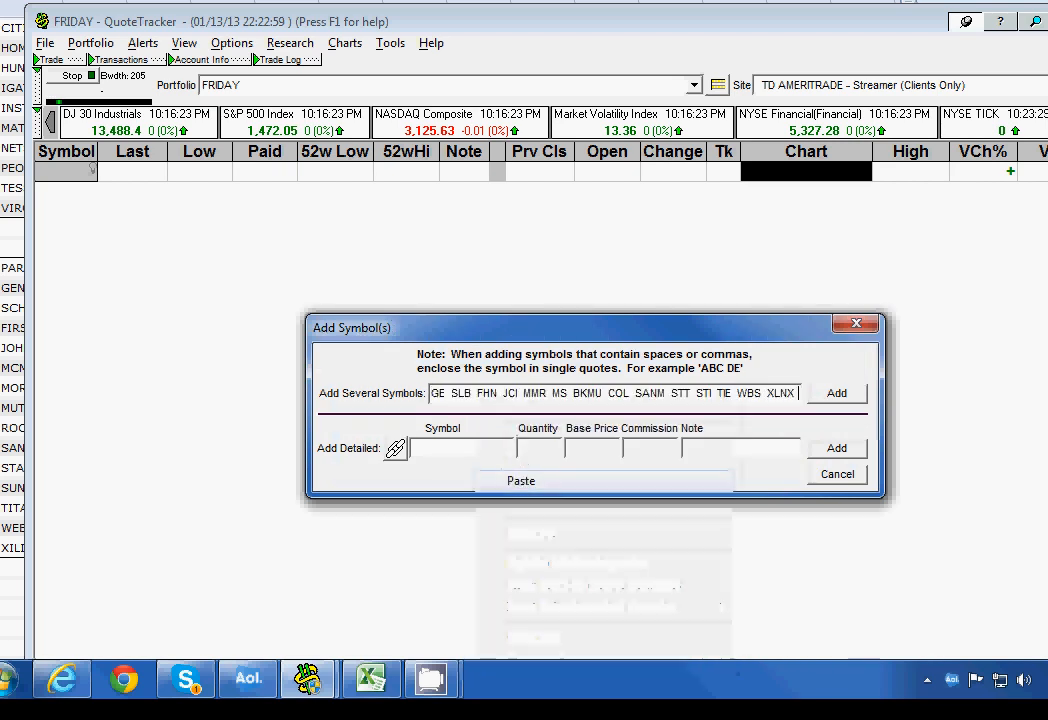
left_click(836, 392)
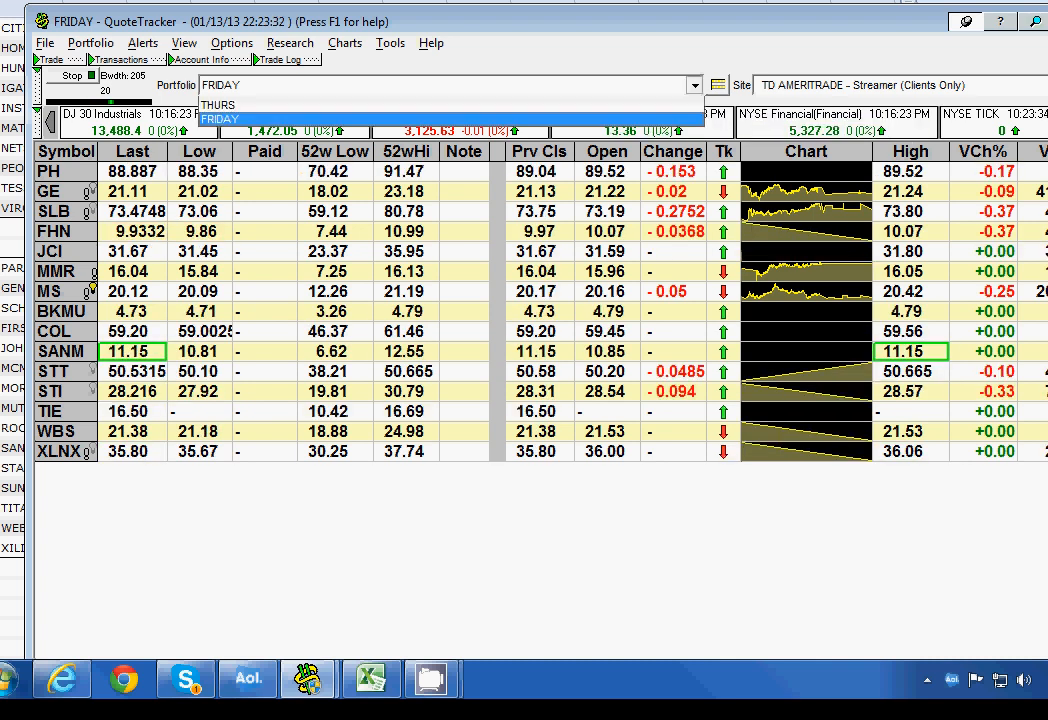
left_click(218, 118)
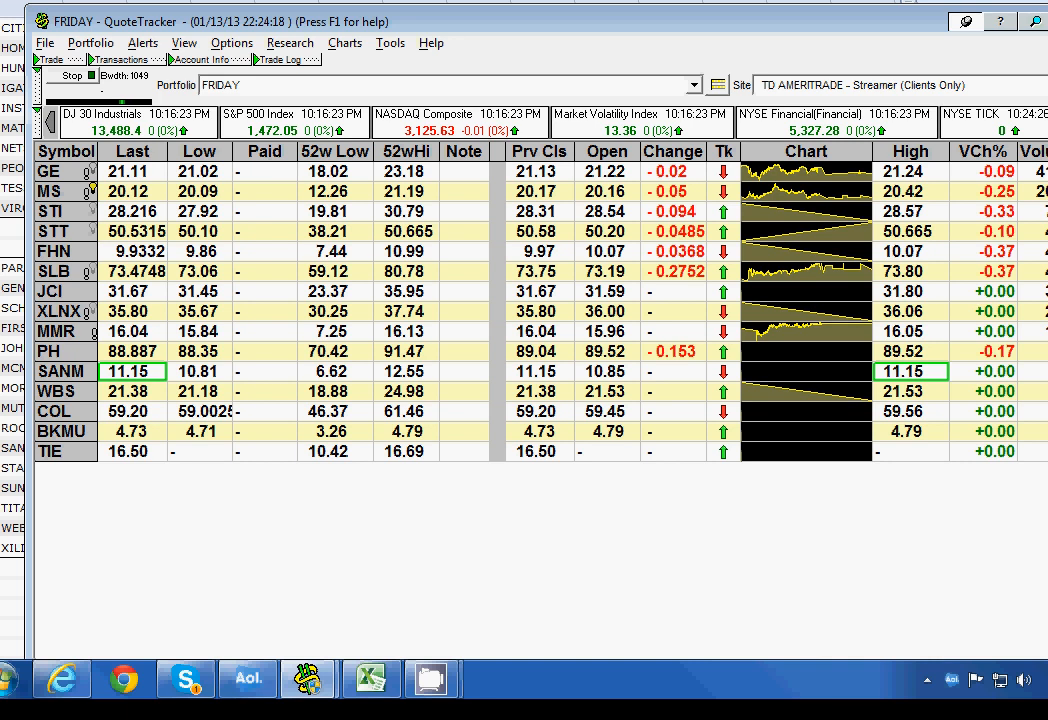
- Bring up the intraday chart for GE from the FRIDAY watchlist
left_click(48, 172)
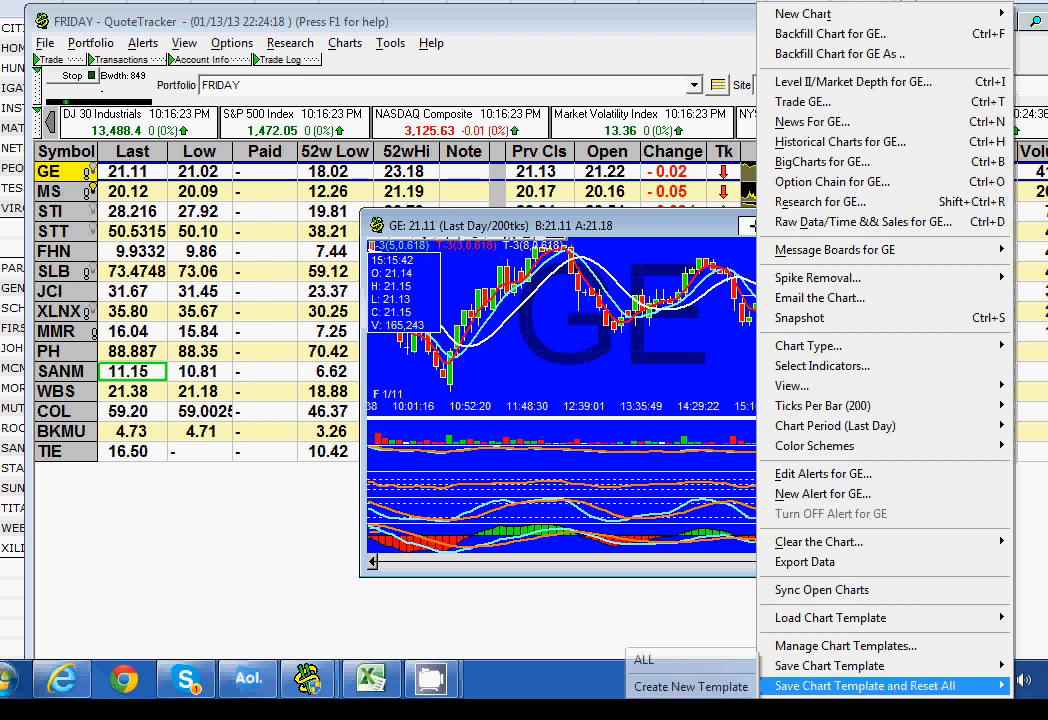
left_click(862, 684)
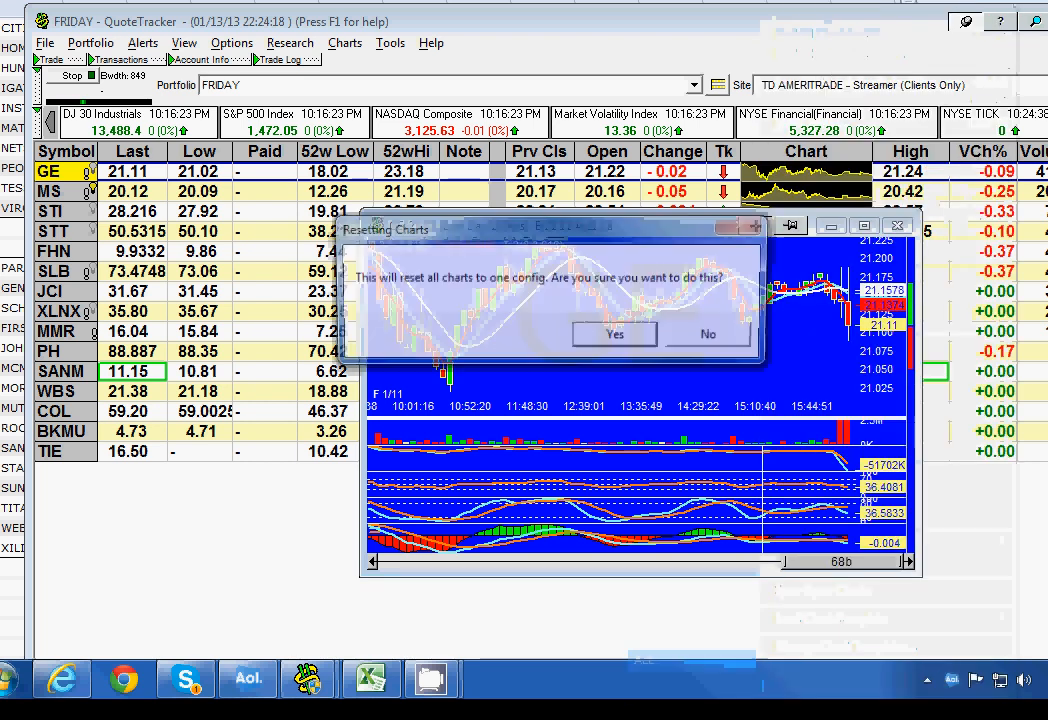
left_click(614, 334)
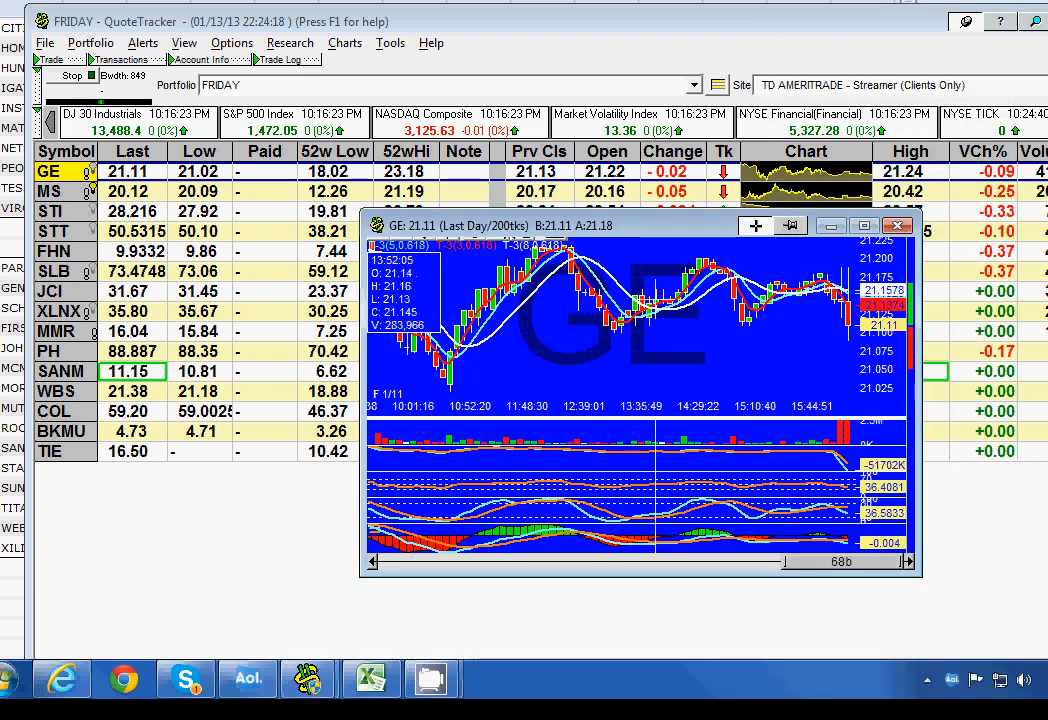
left_click(896, 224)
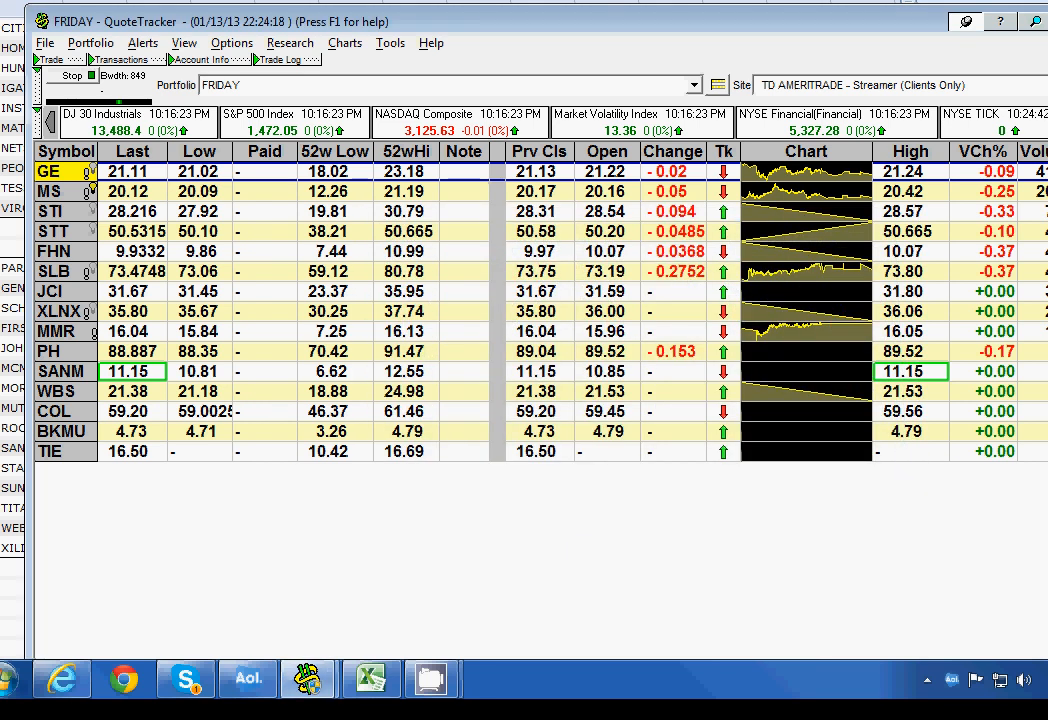
left_click(344, 42)
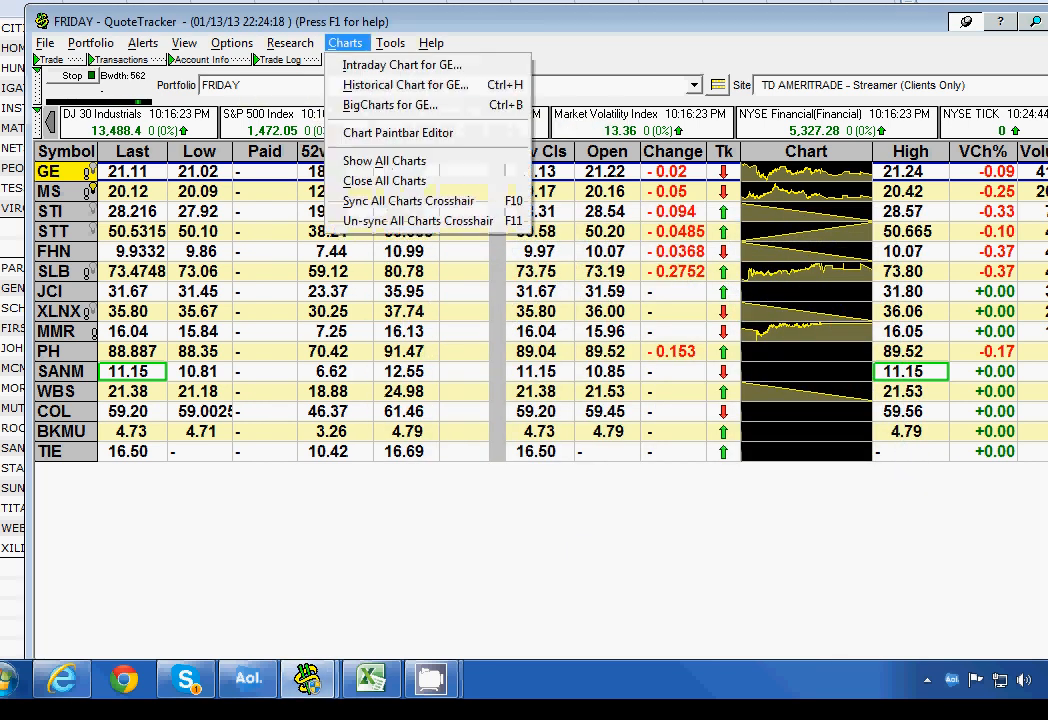
left_click(384, 160)
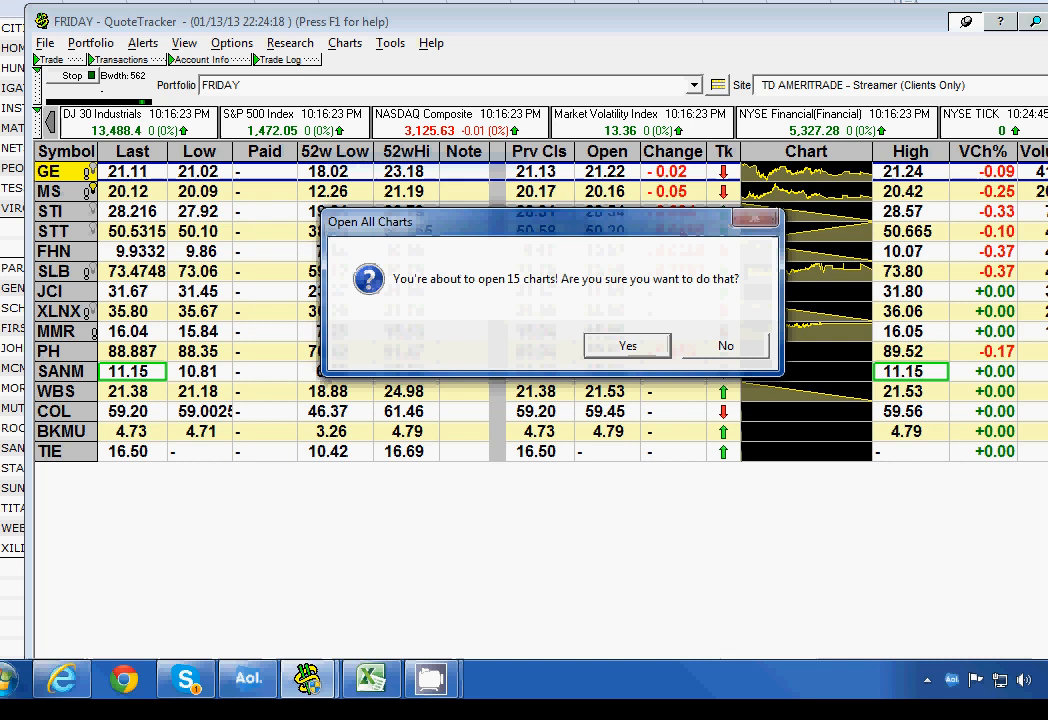
left_click(626, 344)
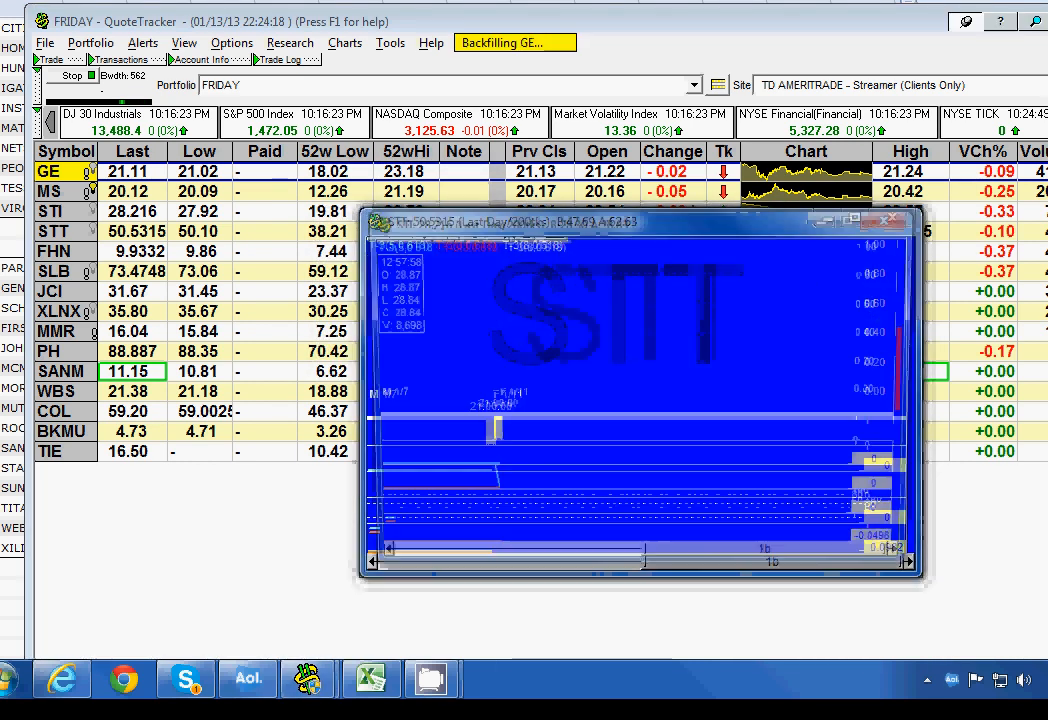
left_click(56, 312)
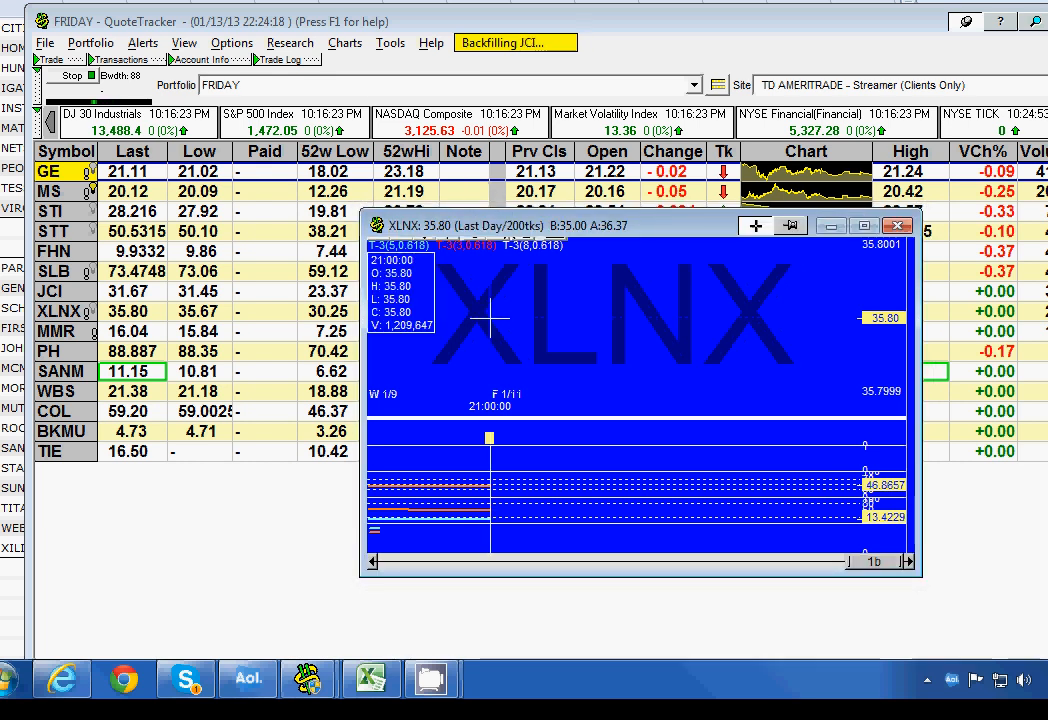
left_click(344, 44)
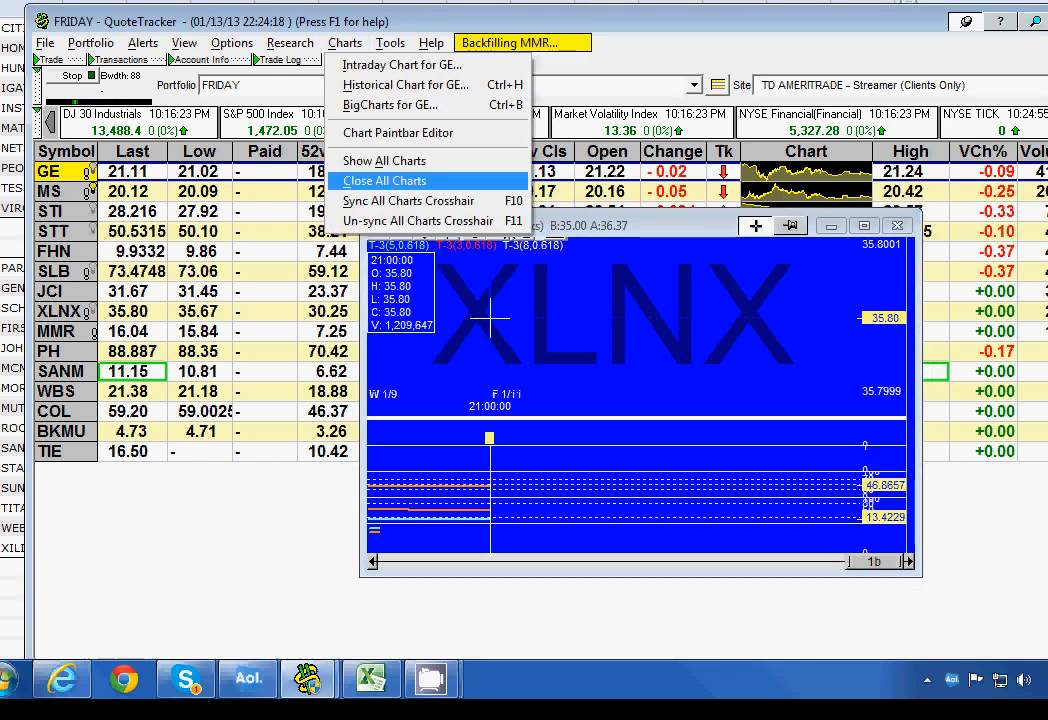
left_click(384, 180)
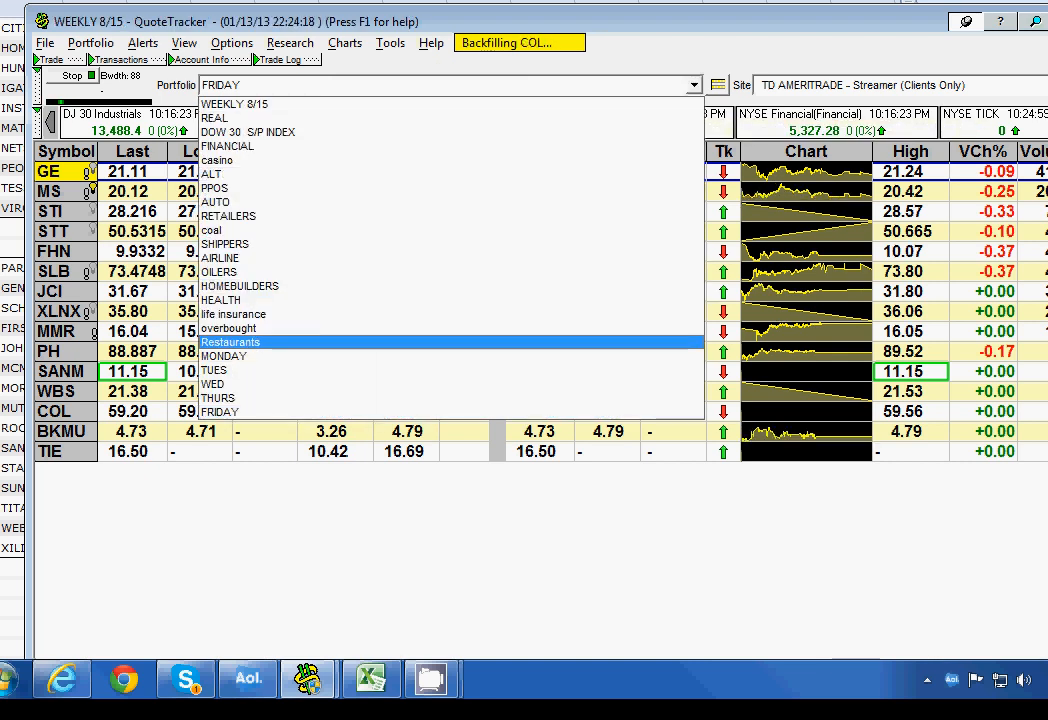
- Switch to the MONDAY watchlist and confirm Show All Charts for its 44 symbols
left_click(224, 356)
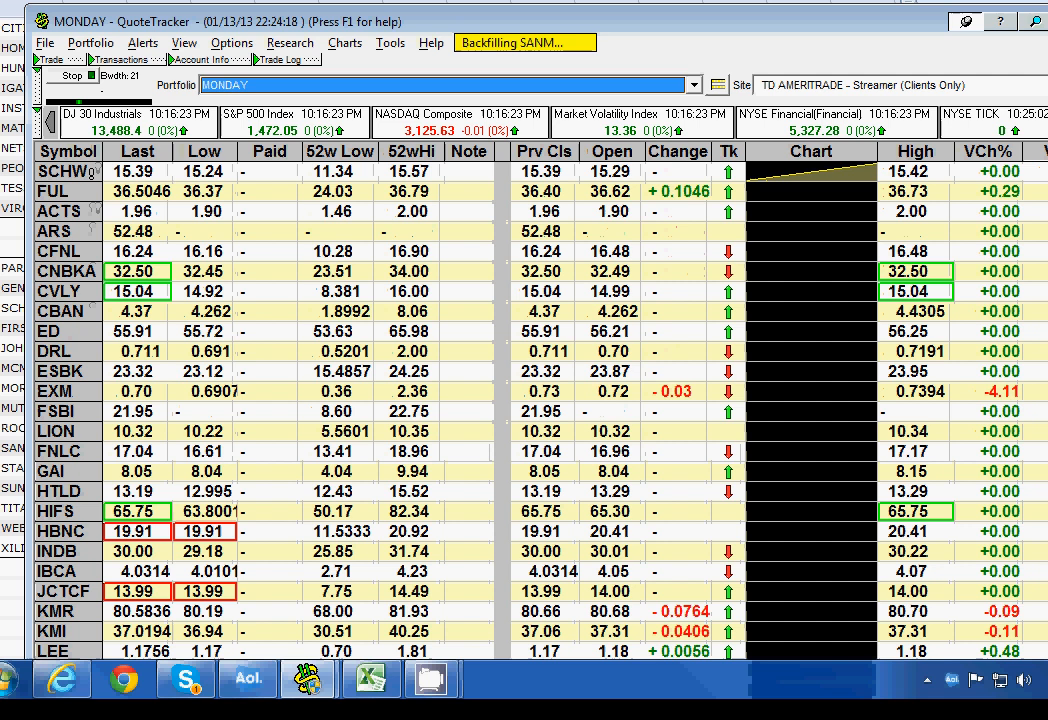
left_click(346, 44)
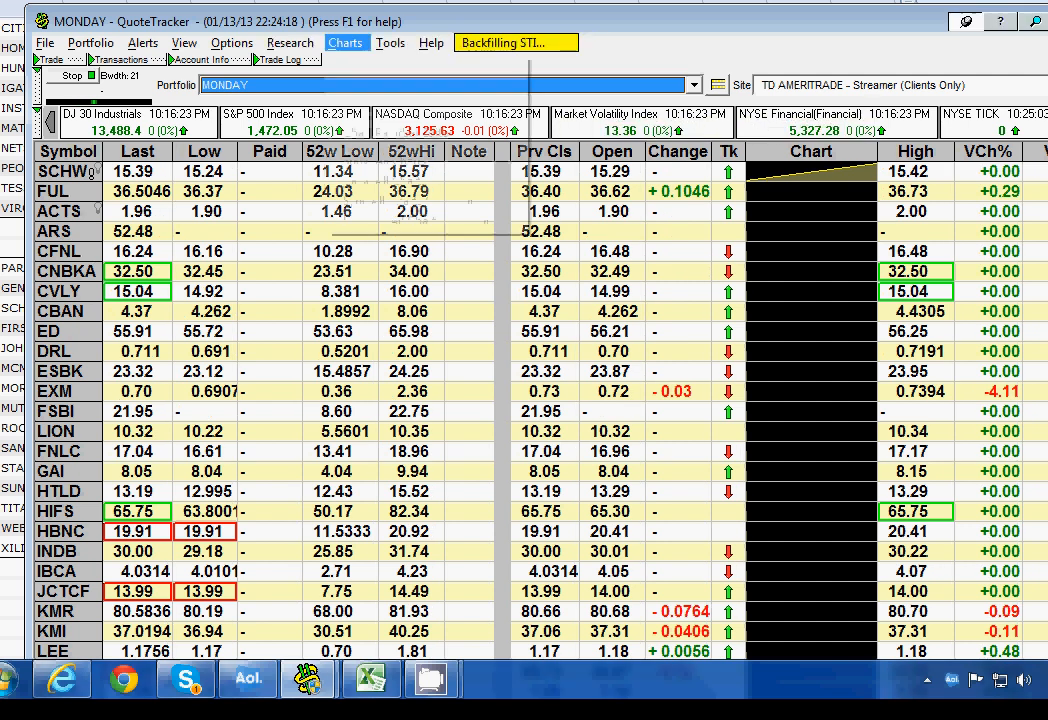
left_click(346, 42)
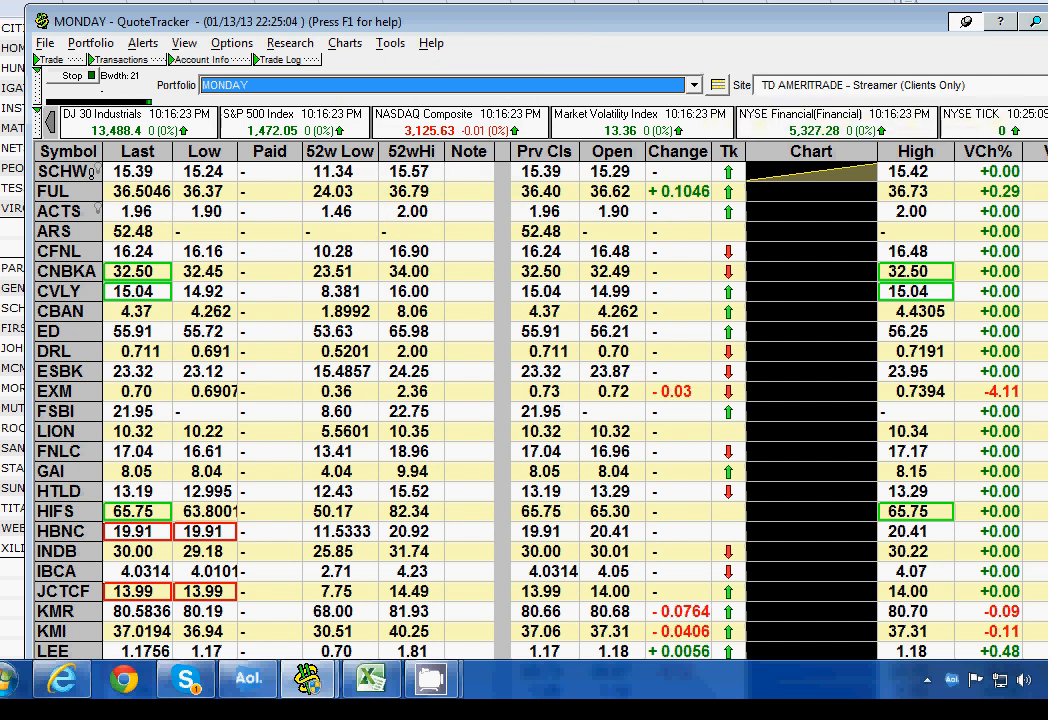
left_click(344, 44)
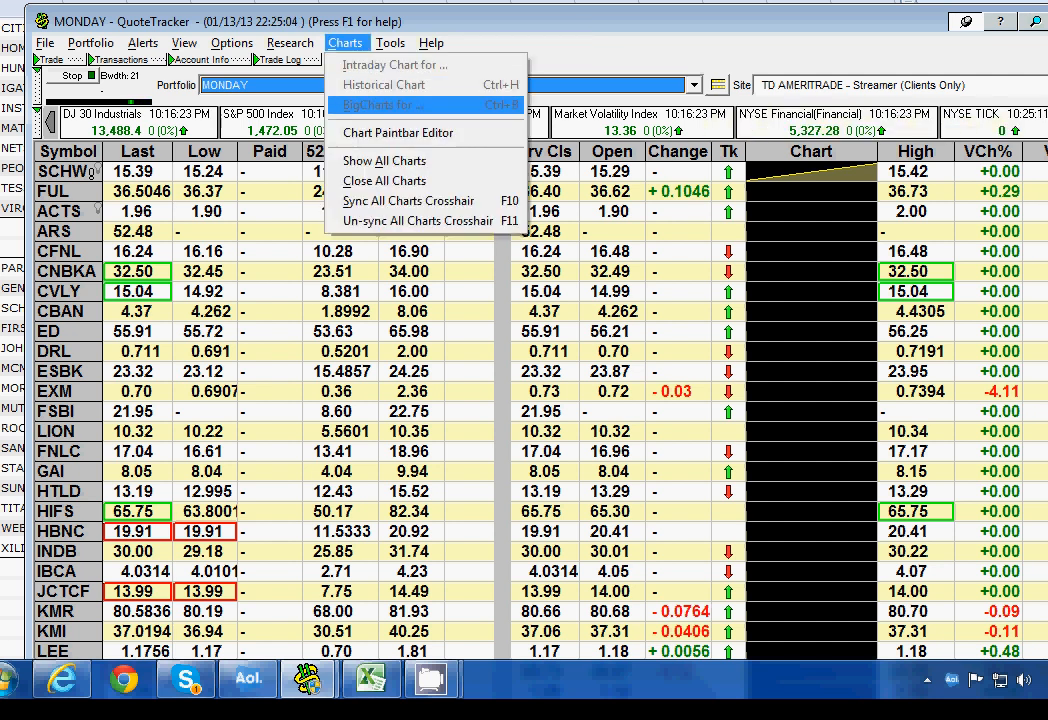
left_click(384, 160)
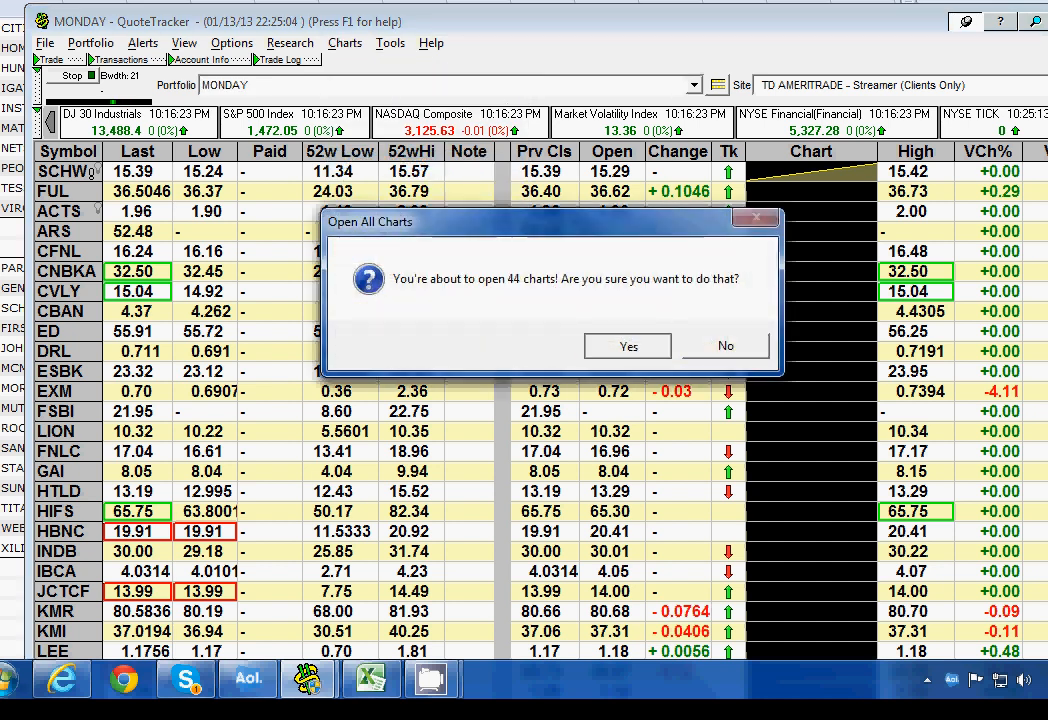
left_click(628, 346)
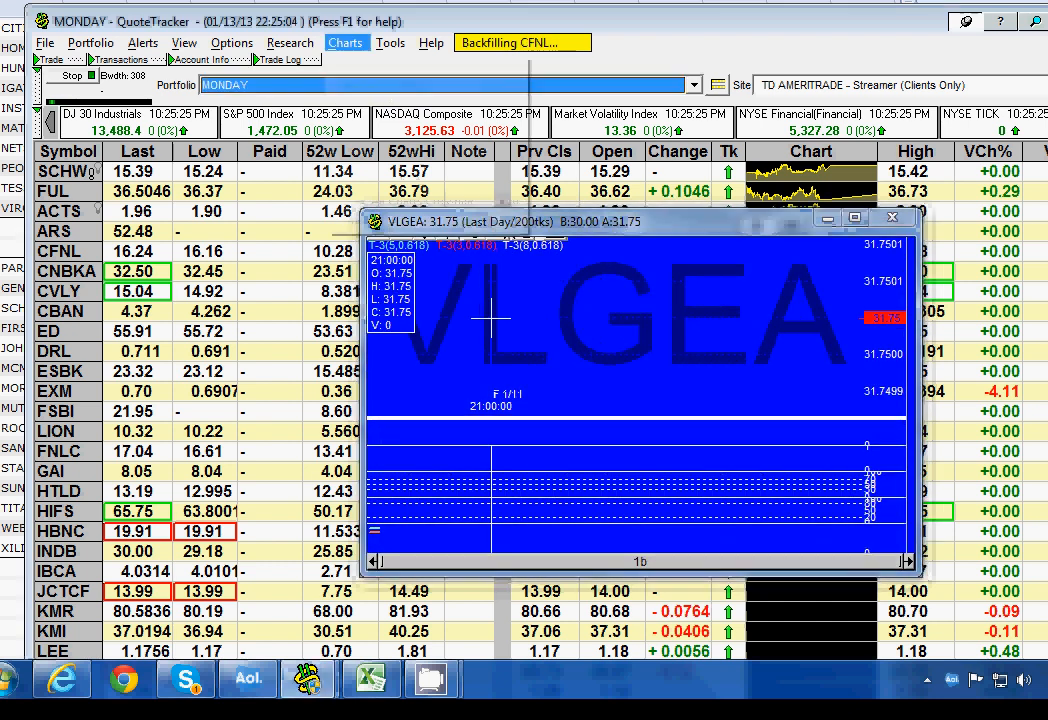
- Bring up the row actions for SCHW while the MONDAY charts open
left_click(344, 42)
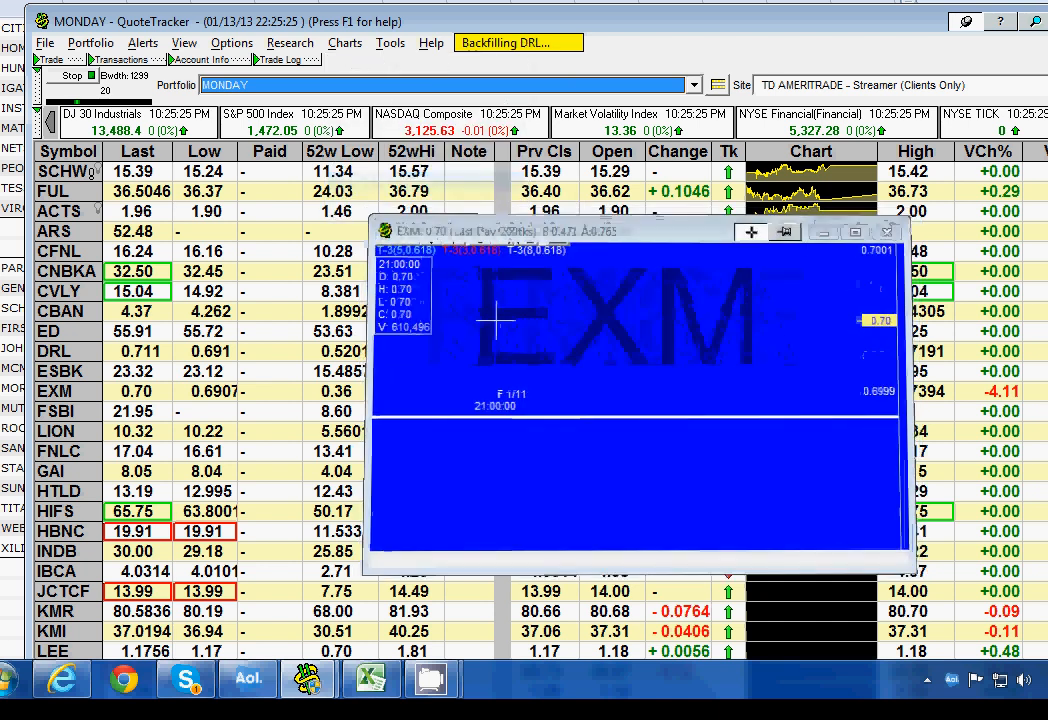
right_click(68, 172)
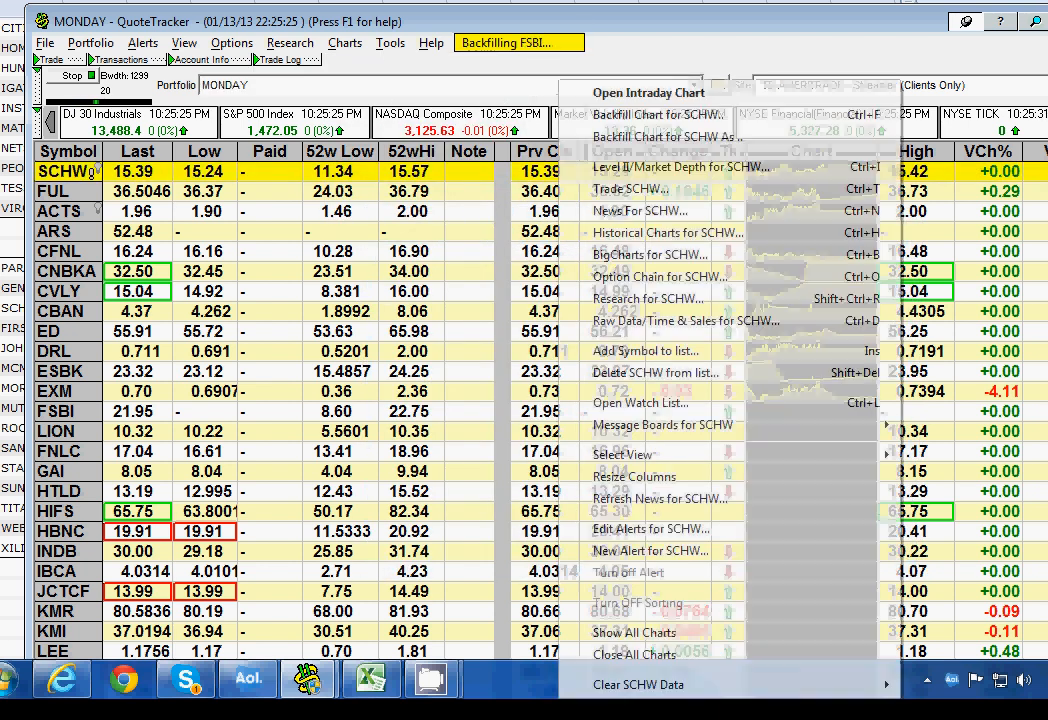
mouse_move(640, 402)
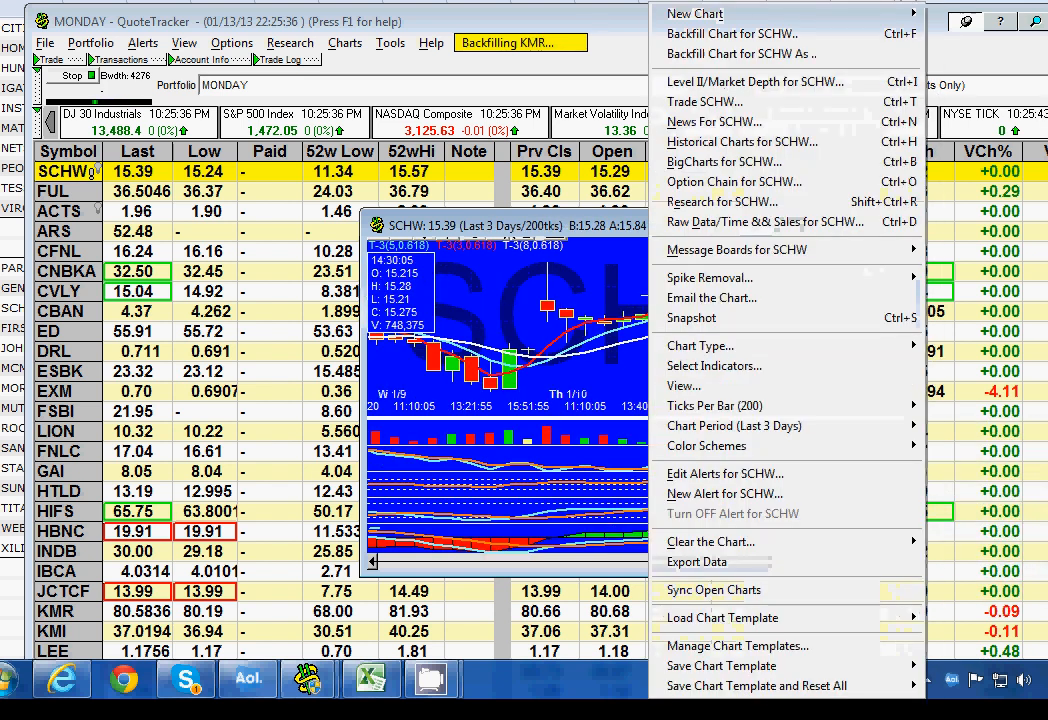
mouse_move(756, 684)
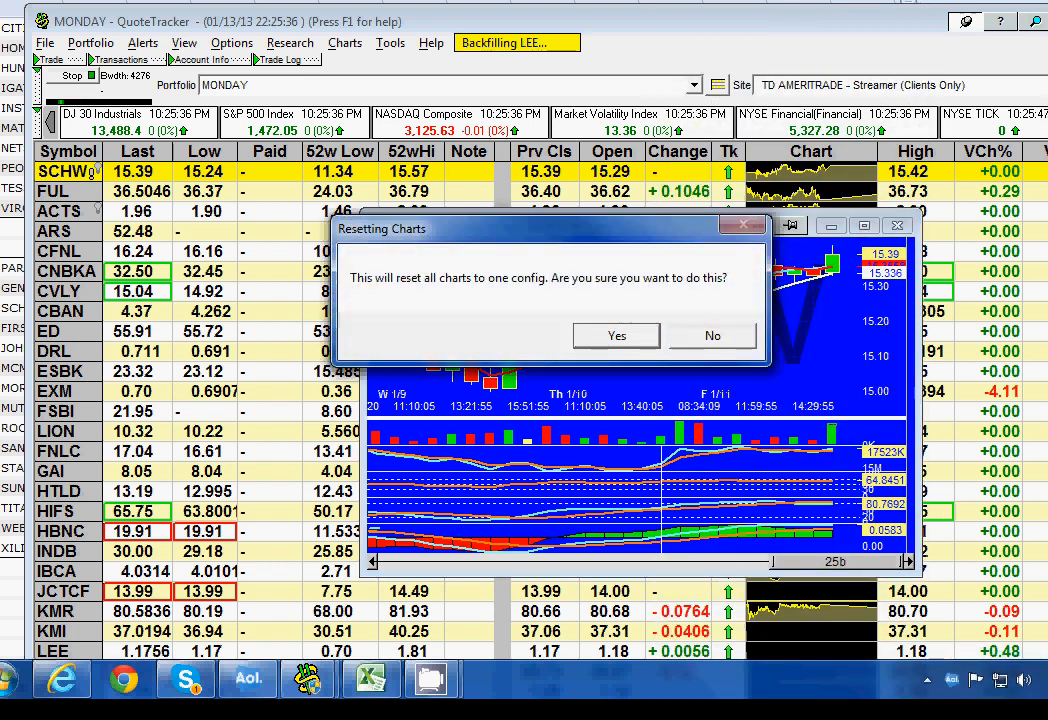
- Confirm Resetting Charts so every MONDAY chart takes the three-day tick template
left_click(616, 336)
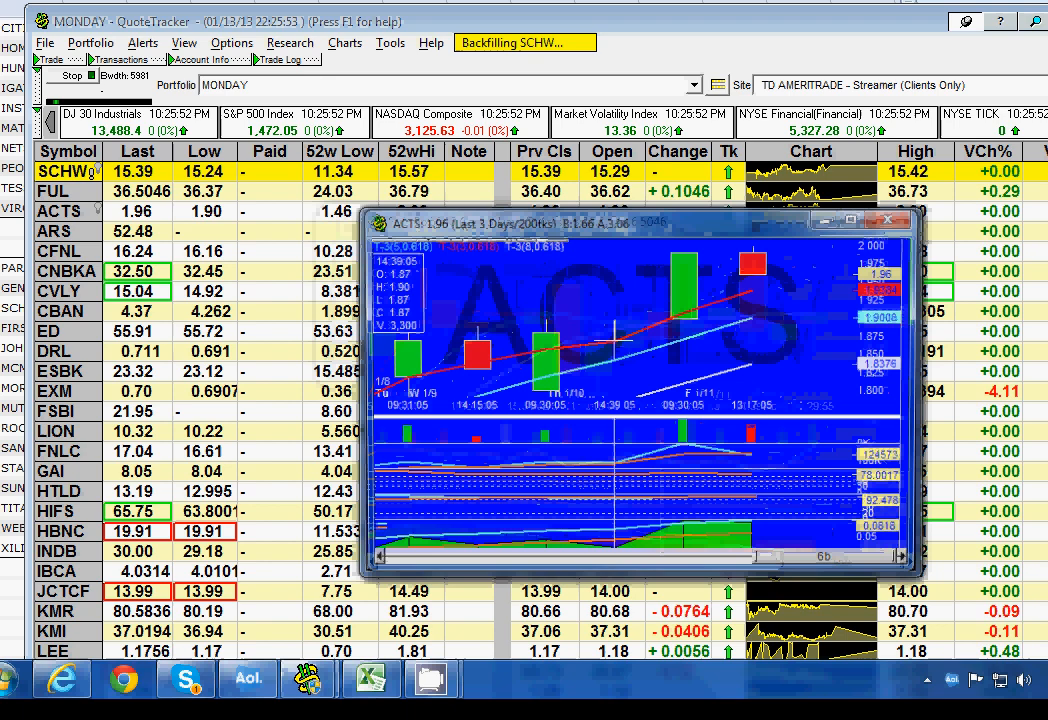
- Let the MONDAY charts backfill Last 3 Days through VLGEA, then bring up the chart commands
left_click(54, 352)
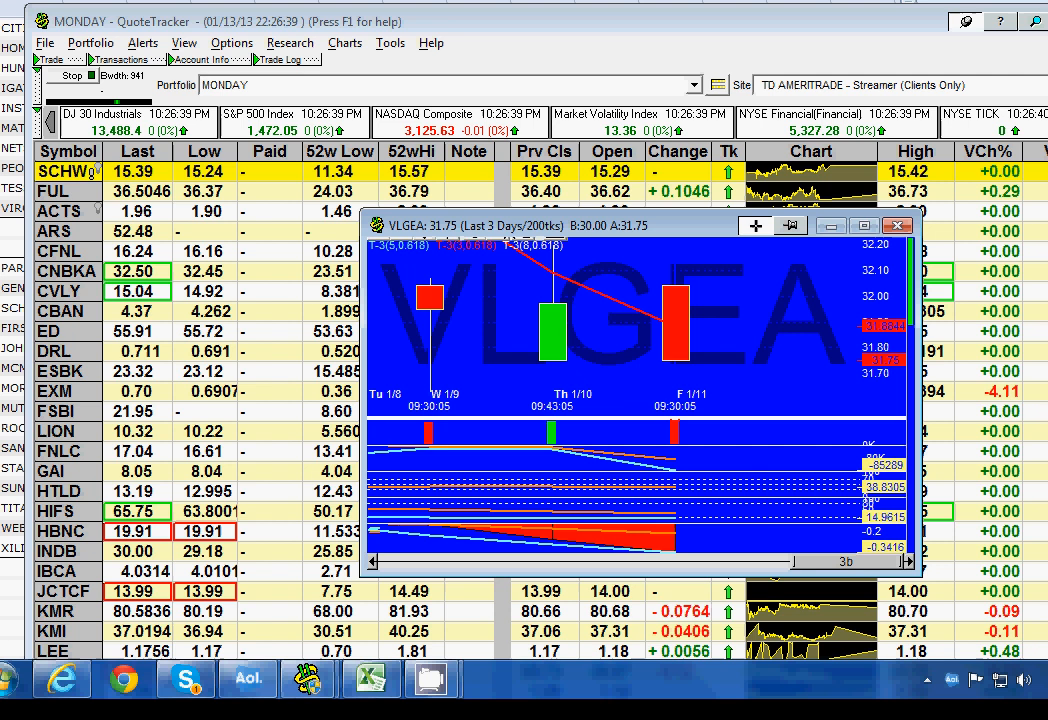
left_click(344, 44)
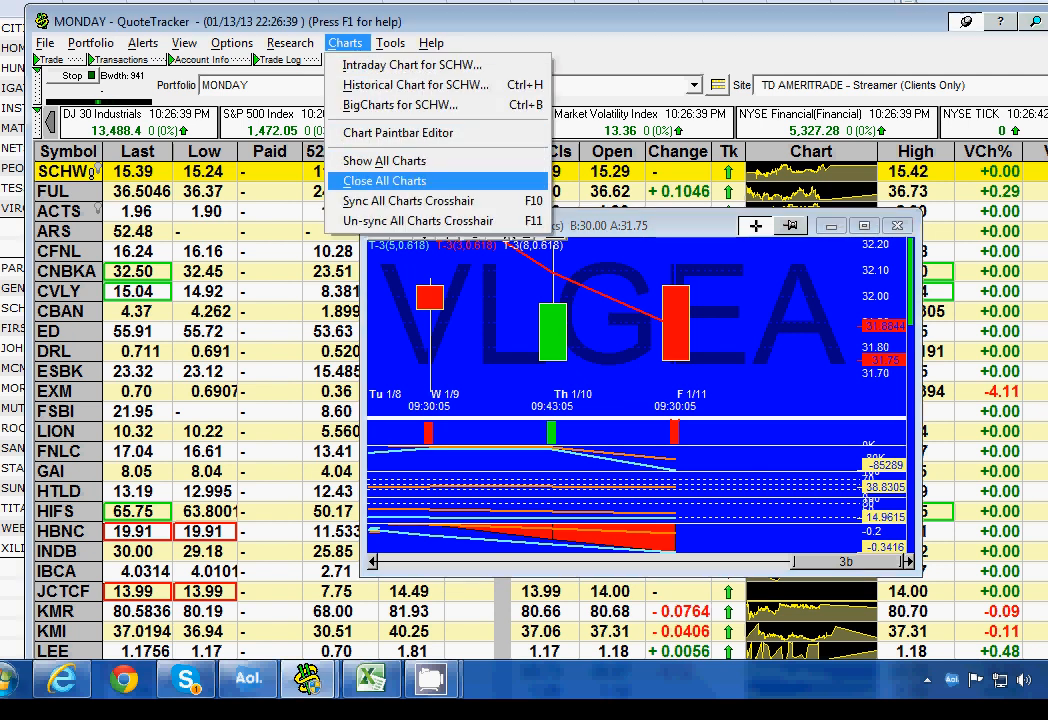
- Close all MONDAY charts and switch to the TUES watchlist
left_click(384, 180)
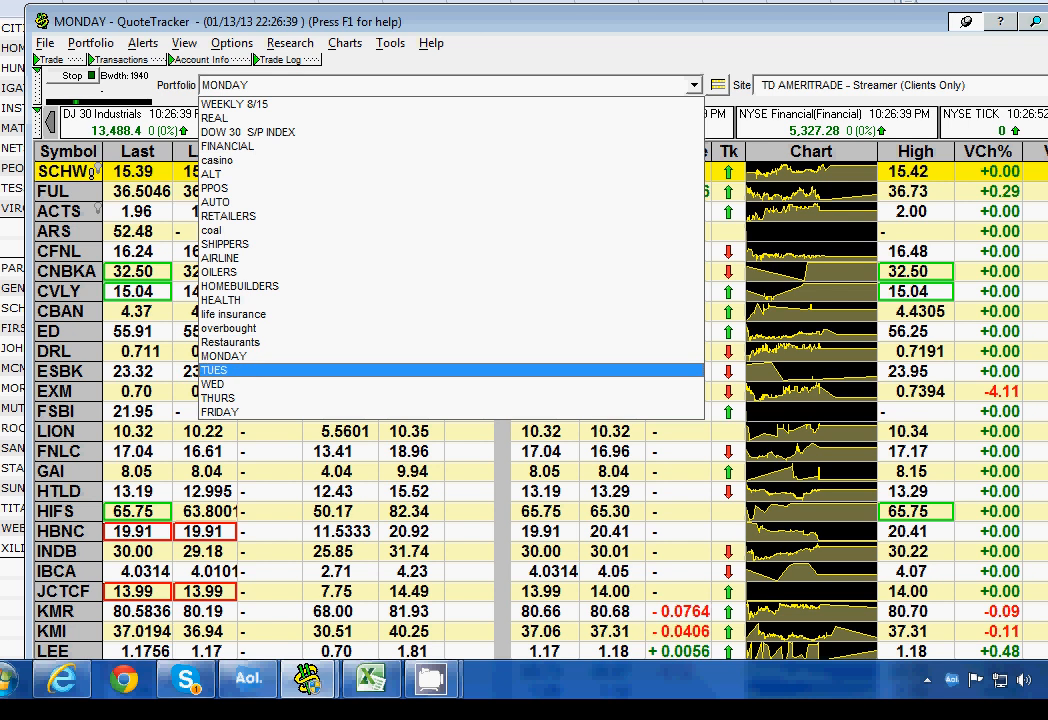
left_click(212, 370)
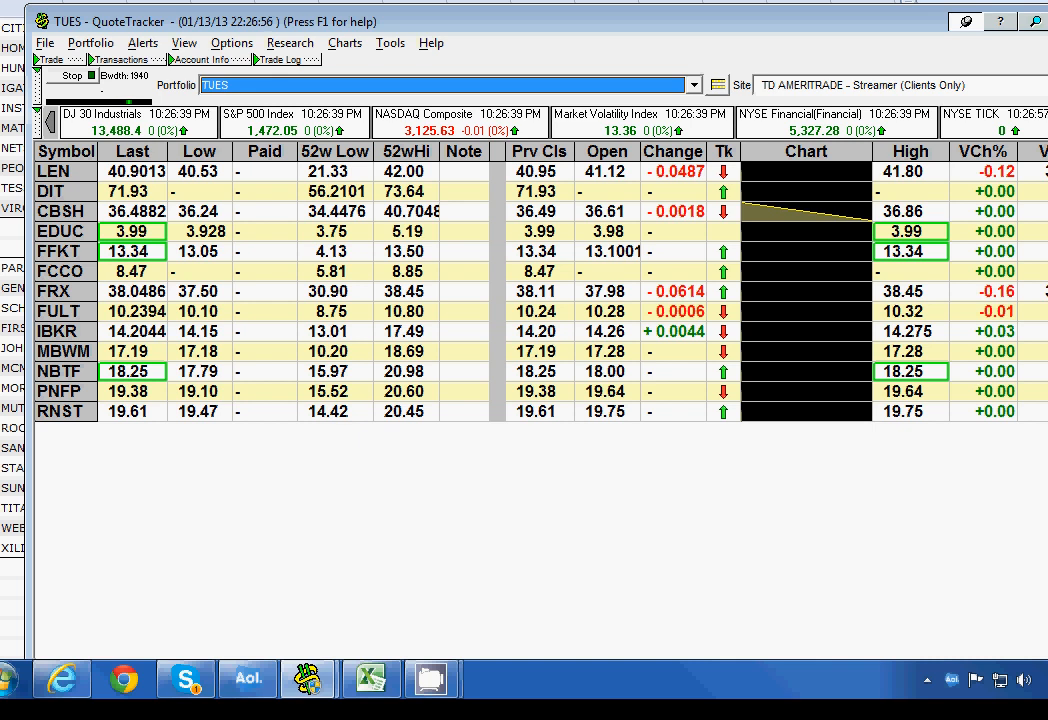
mouse_move(818, 128)
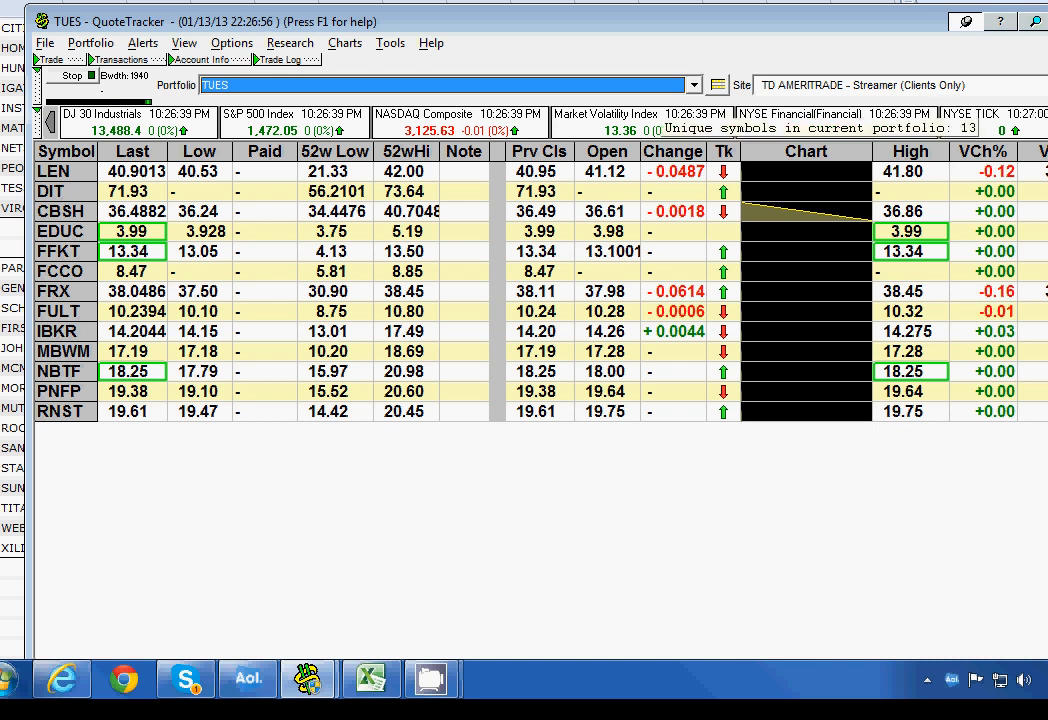
- Move through the THURS watchlist and end on the FRIDAY portfolio
left_click(694, 84)
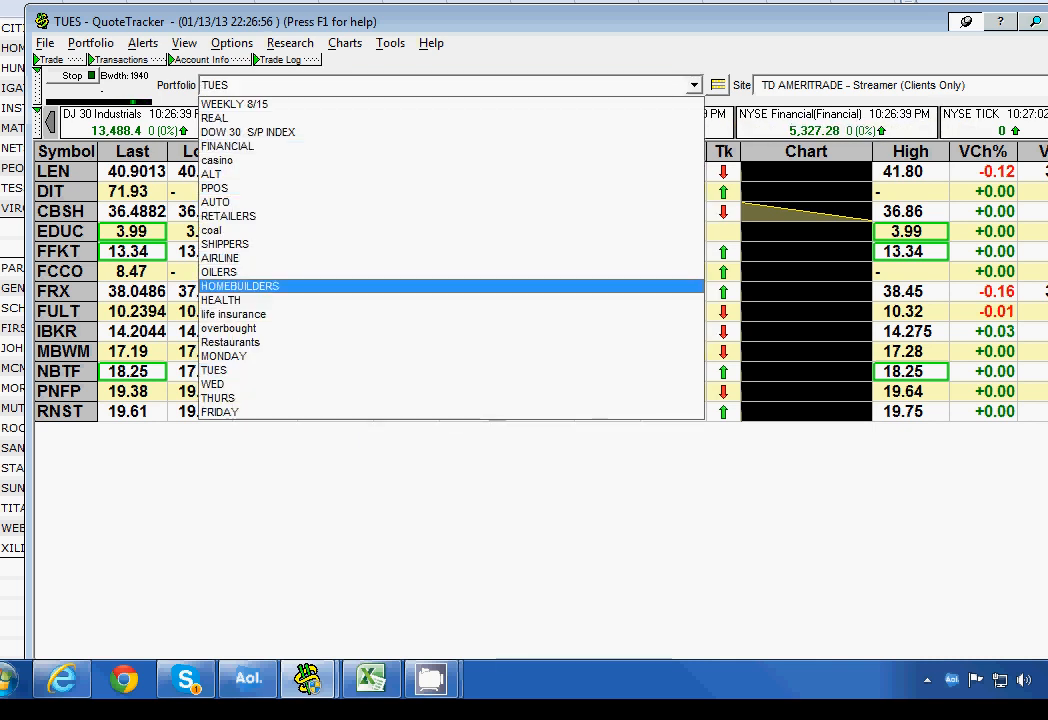
left_click(212, 384)
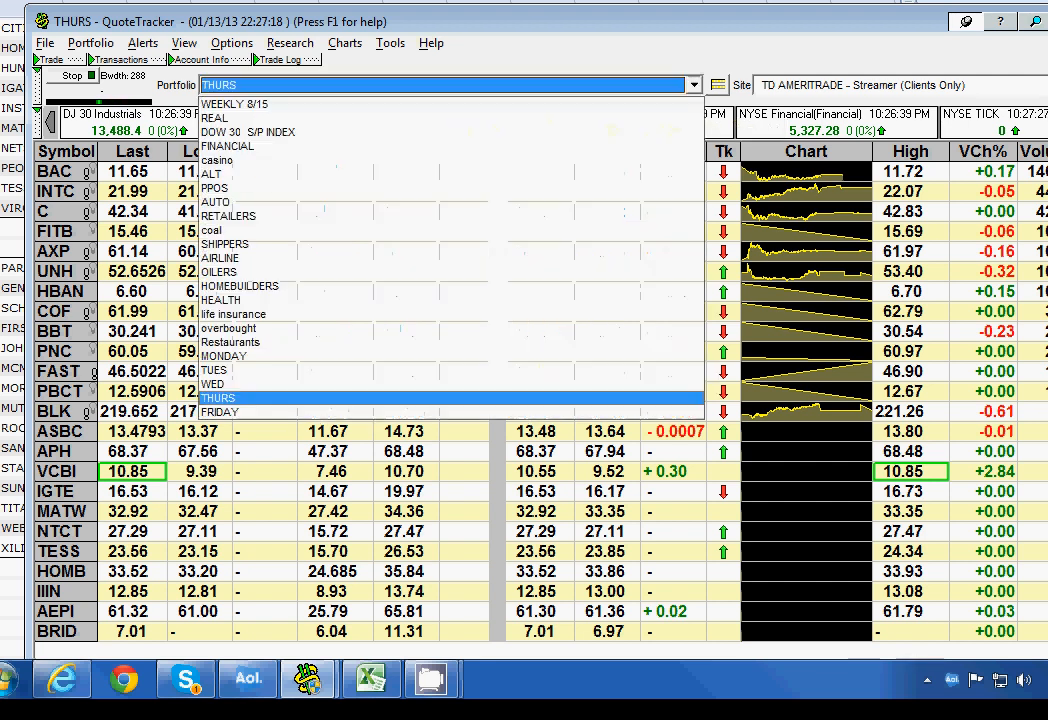
left_click(218, 412)
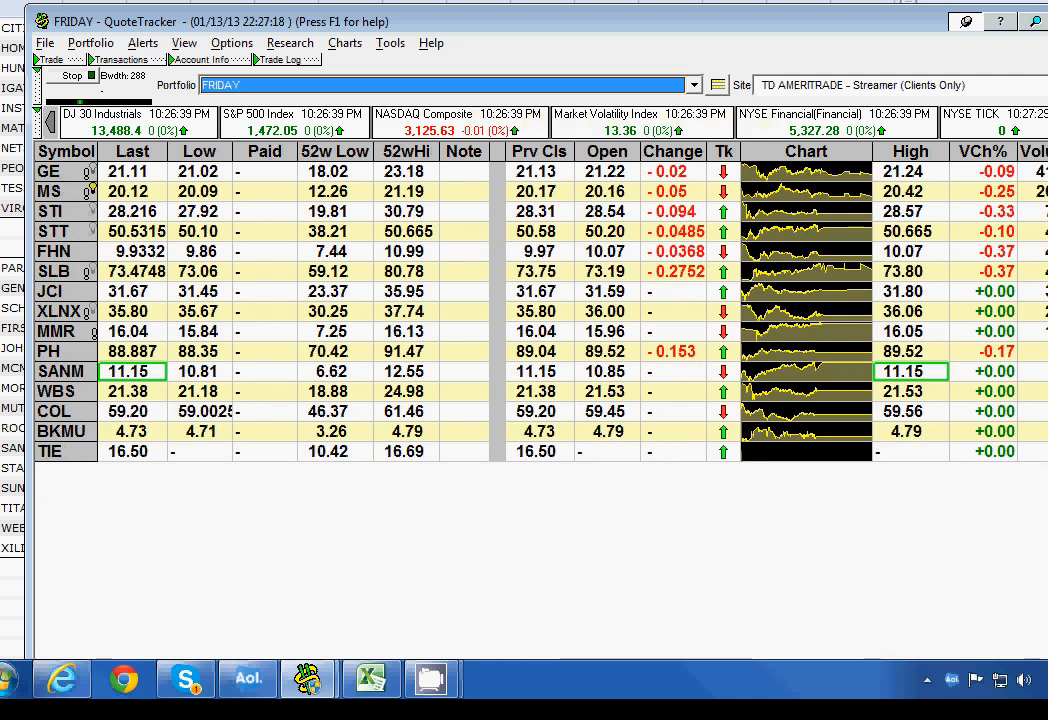